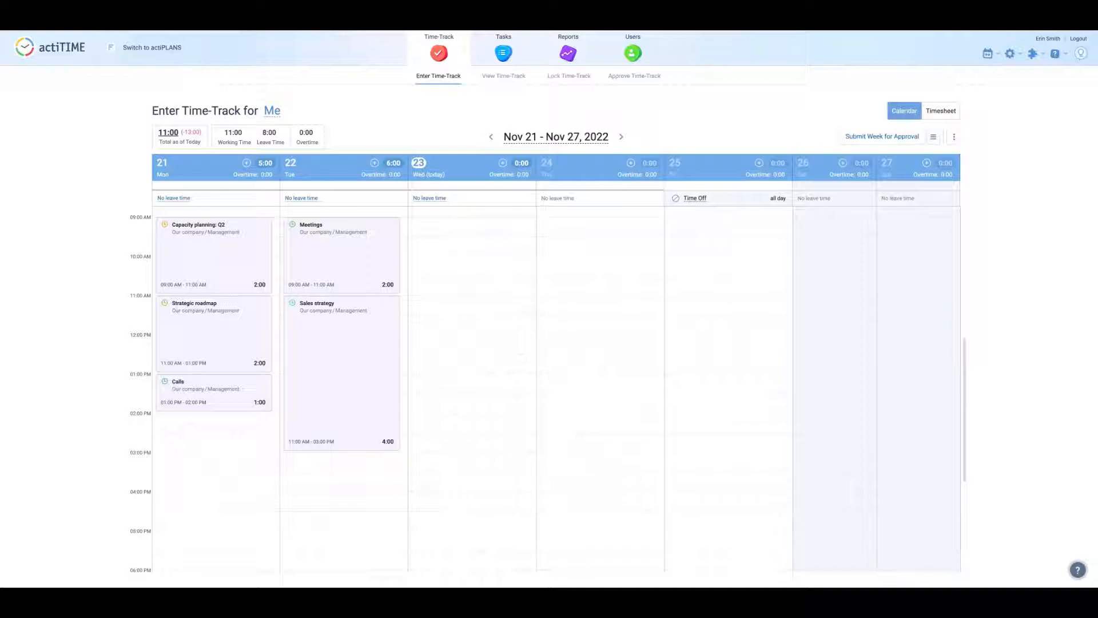
Add a Priority column to the Spaceship building task list and show tasks as status cards
click(1034, 53)
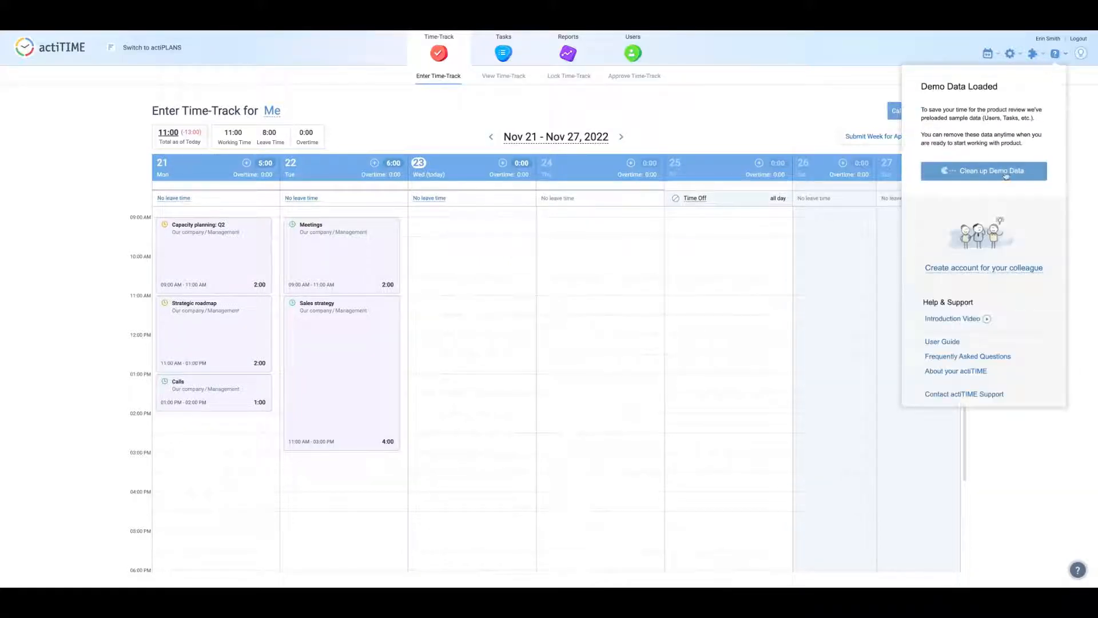
click(984, 170)
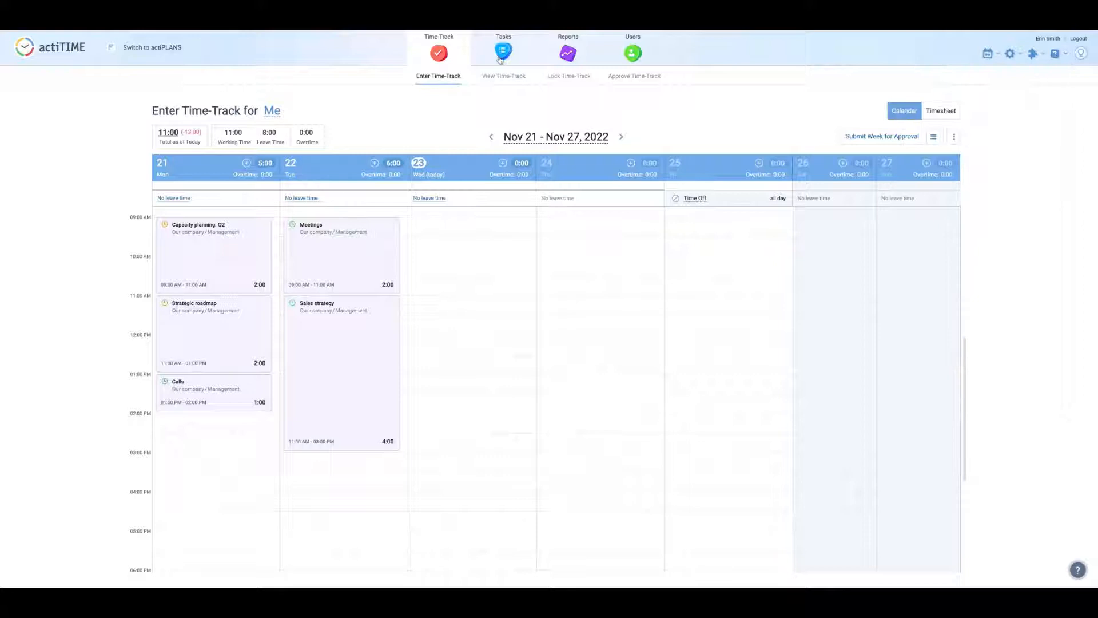
click(503, 53)
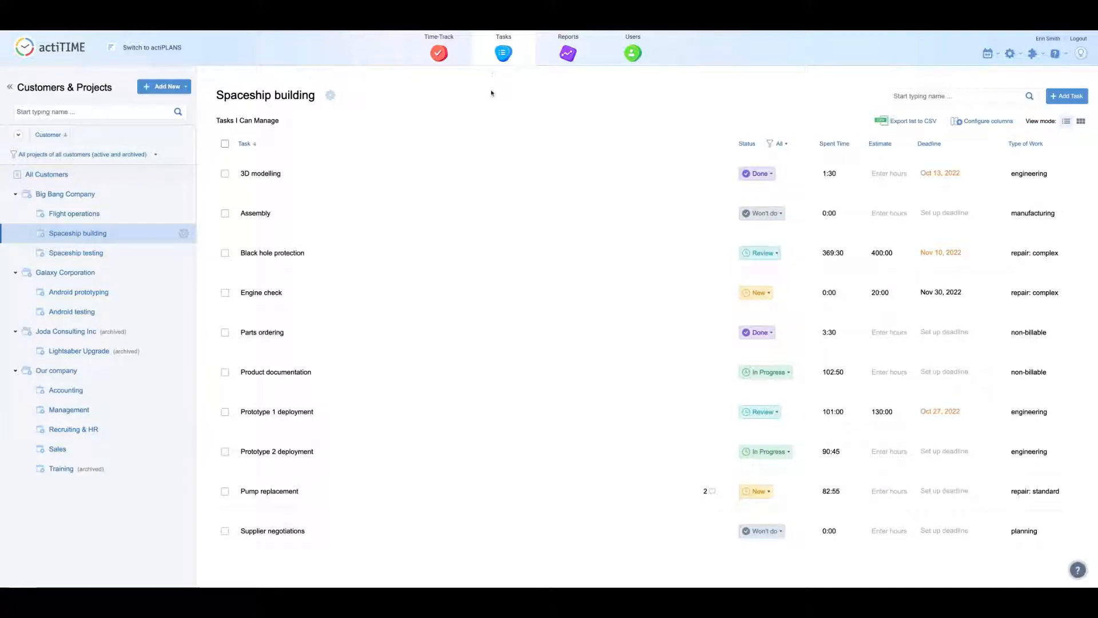
mouse_move(493, 93)
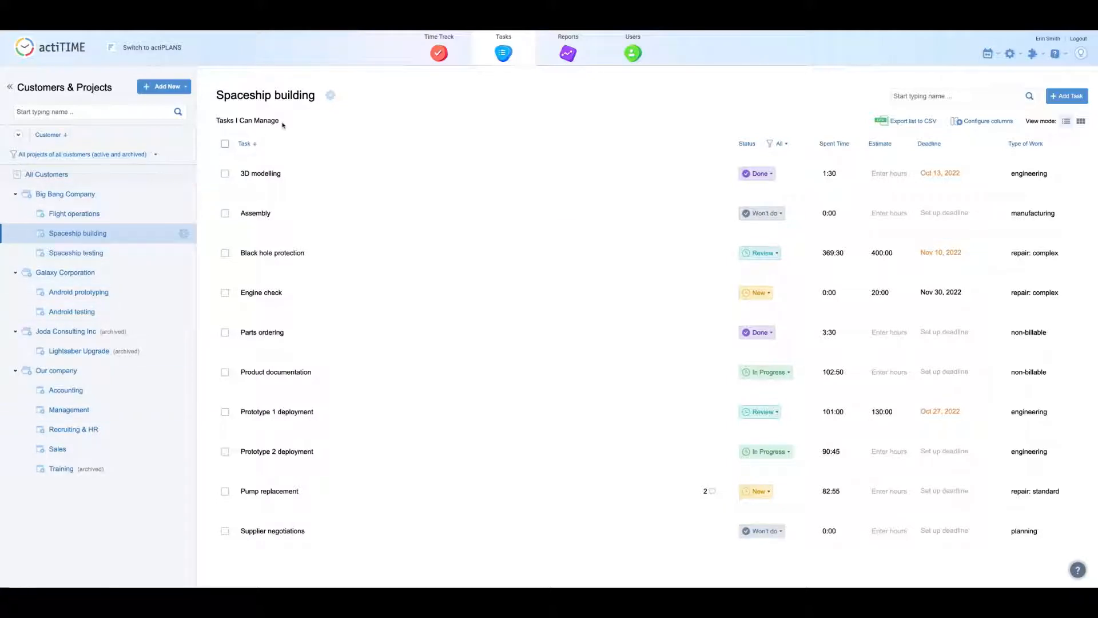
mouse_move(280, 312)
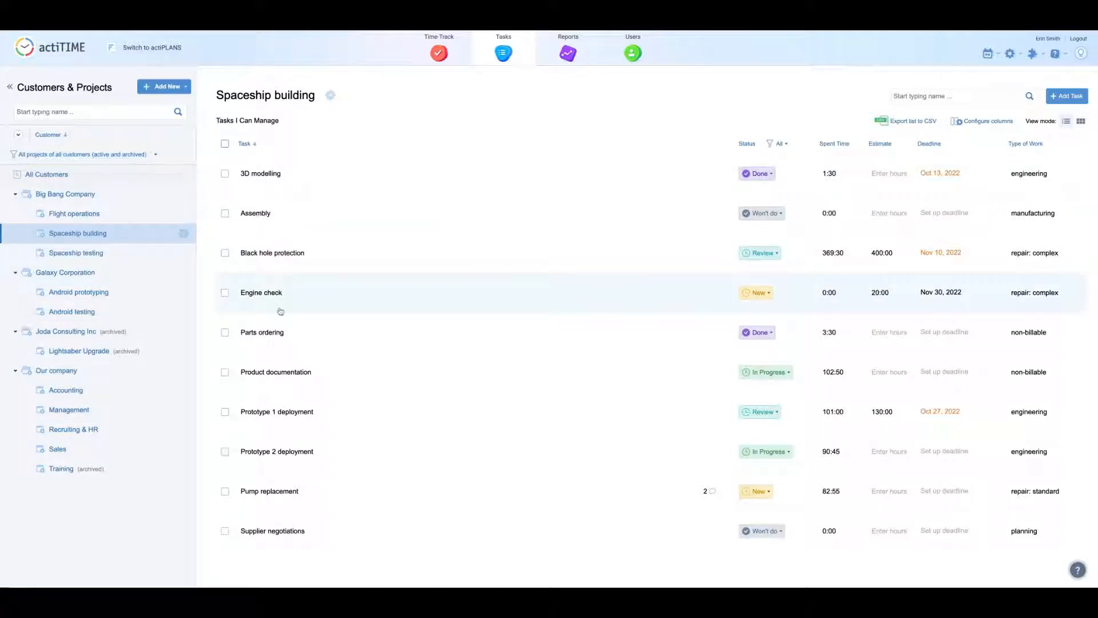
mouse_move(460, 133)
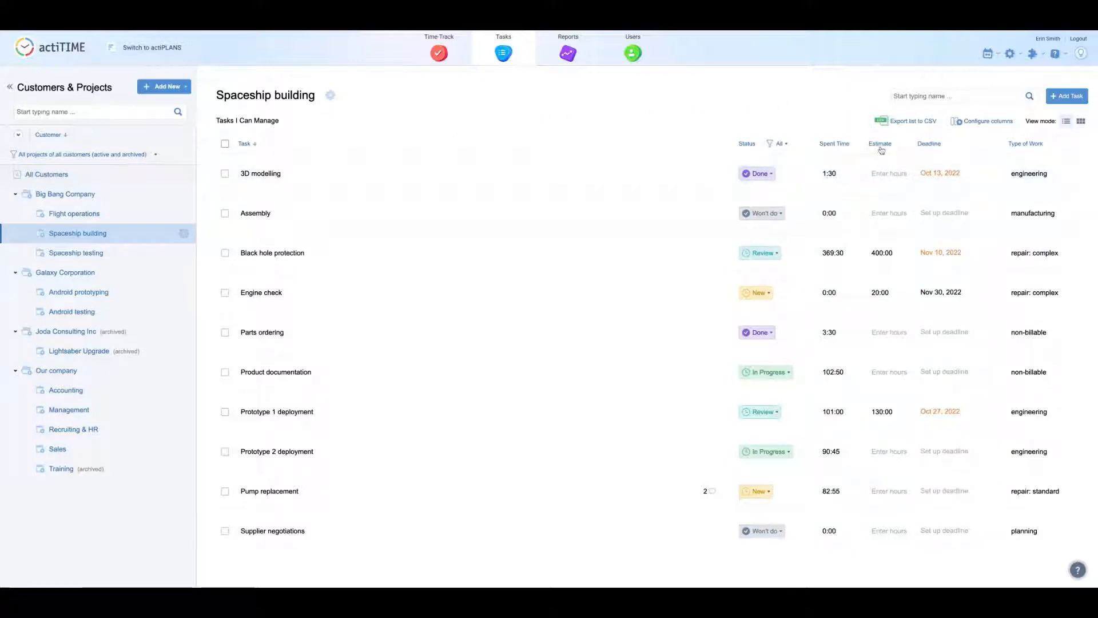
mouse_move(835, 148)
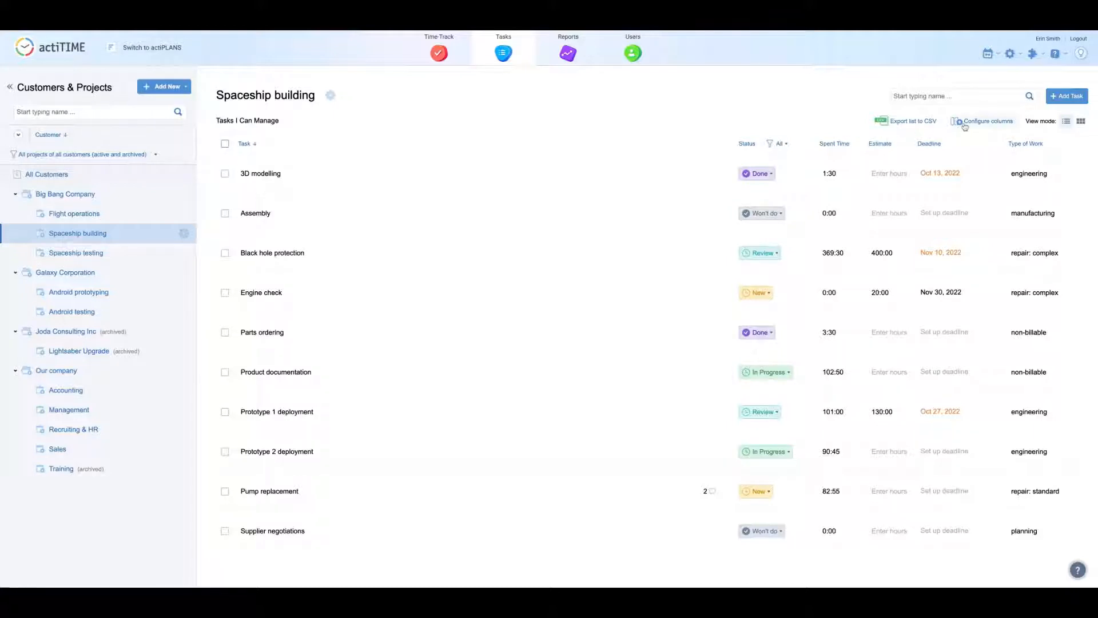
click(986, 121)
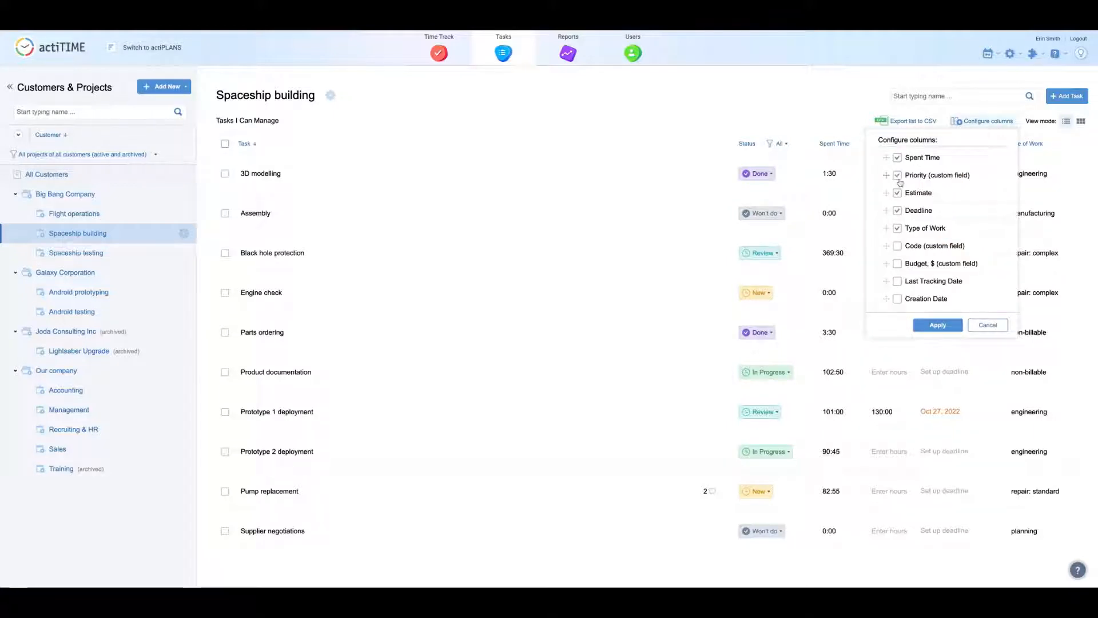
click(937, 325)
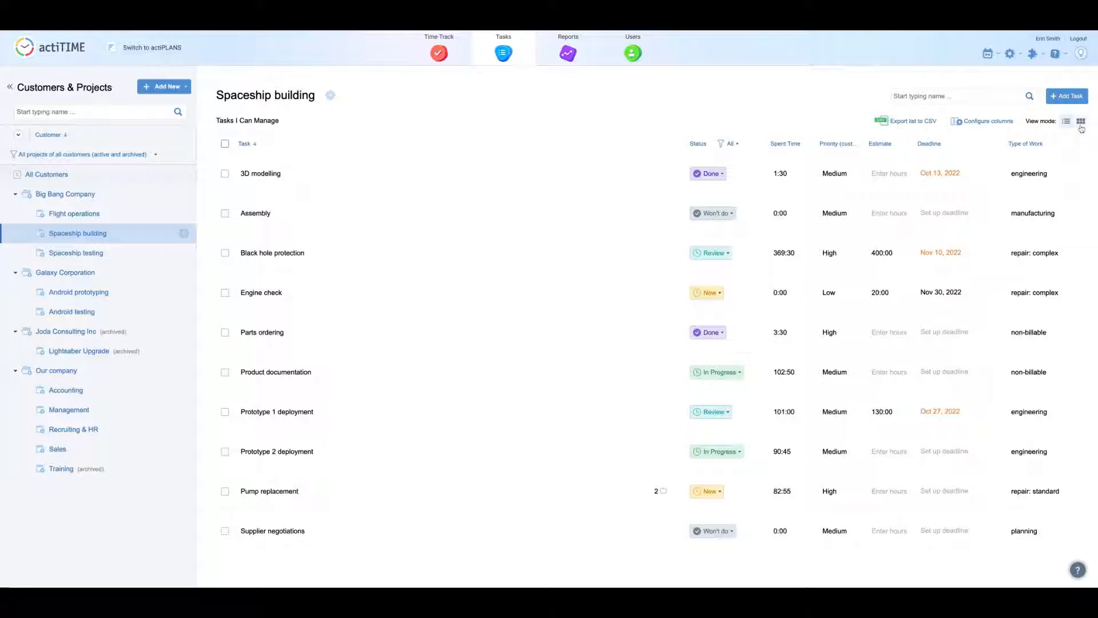
click(1081, 121)
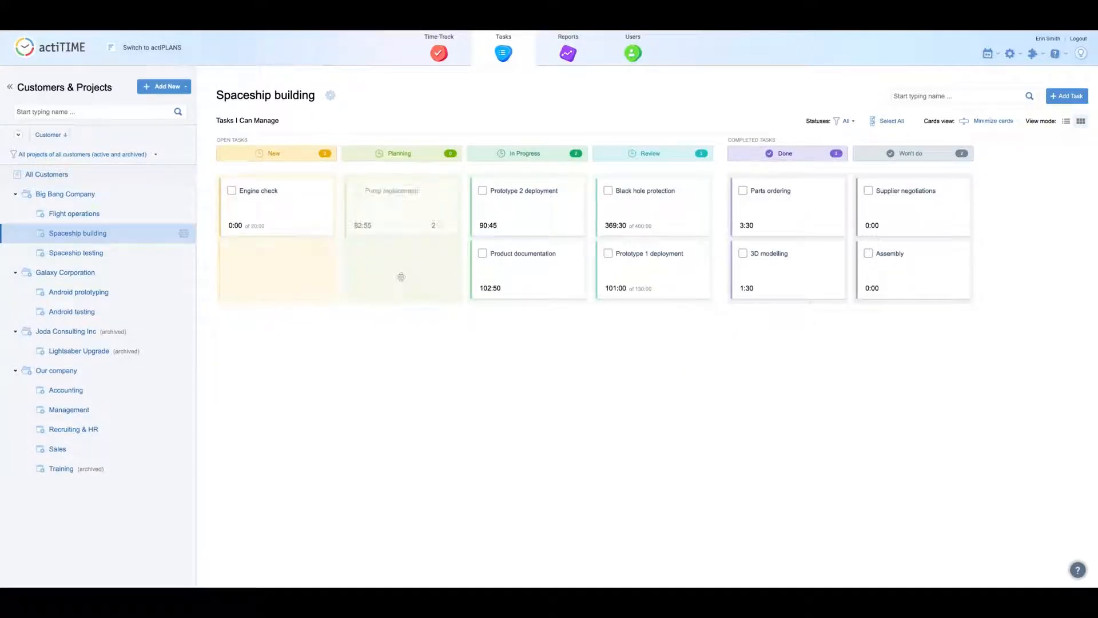
Create 'Engine check' in Spaceship testing: 20-hour estimate, Nov 30 deadline, testing work type
click(164, 100)
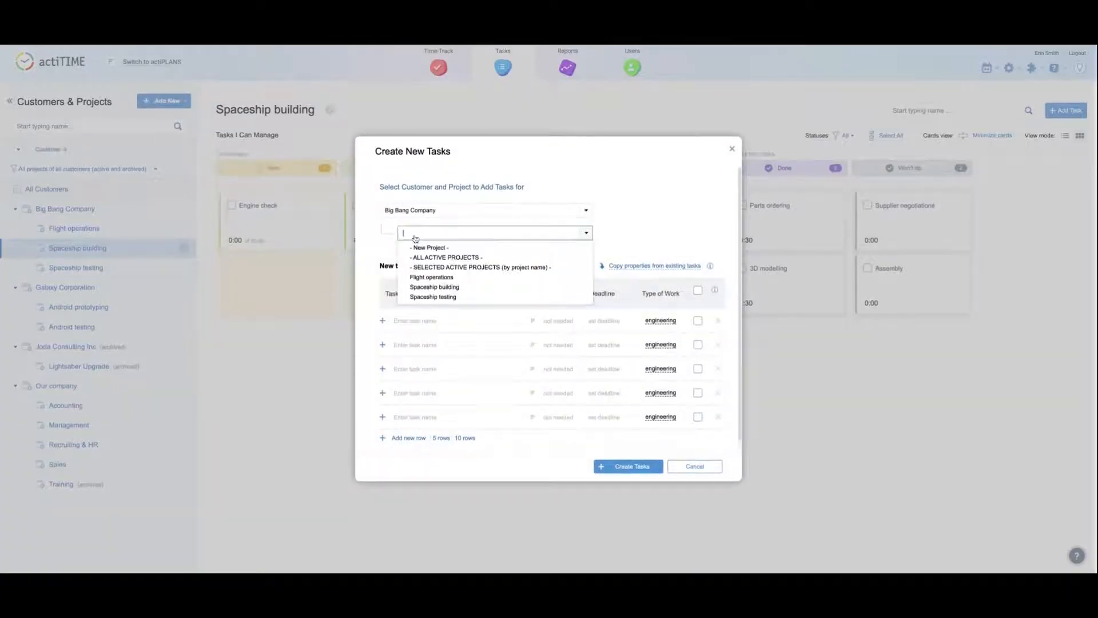
click(433, 297)
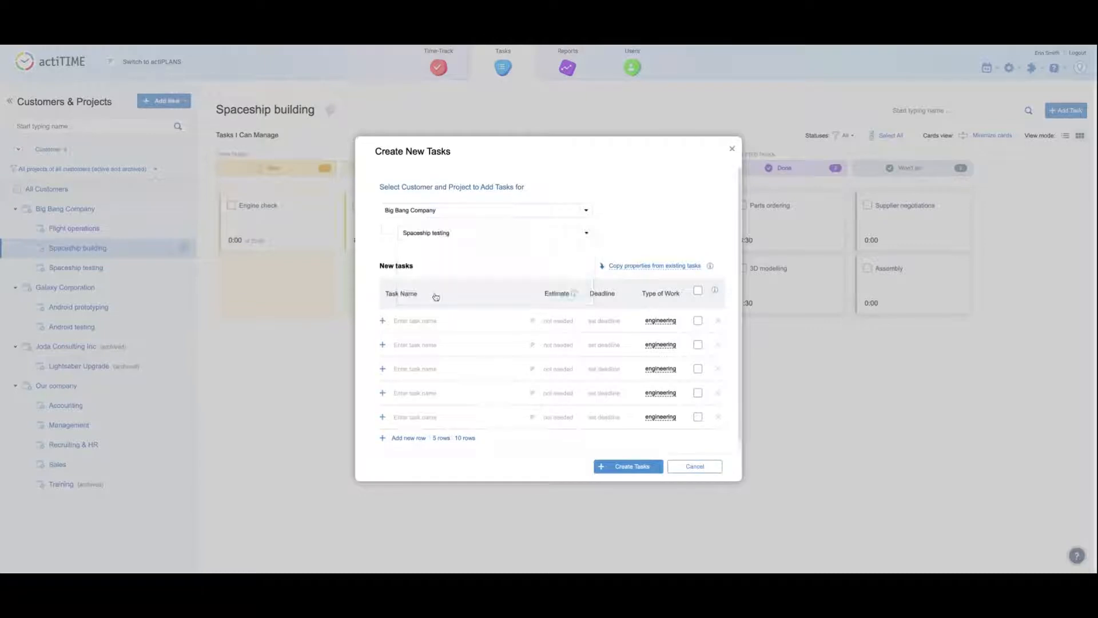
text(Engine check)
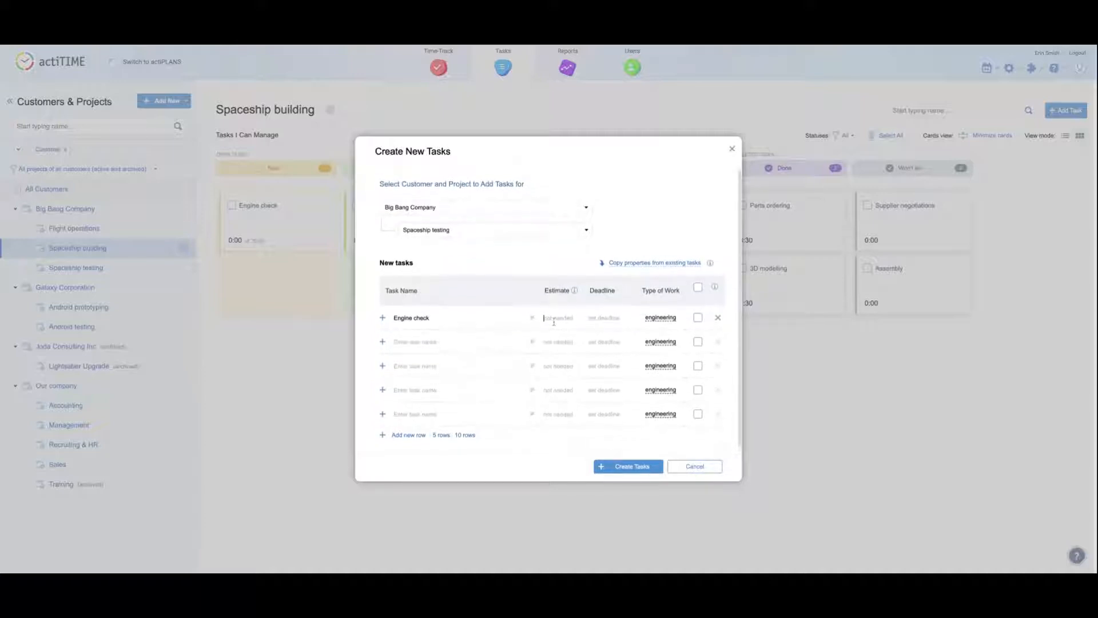
text(20)
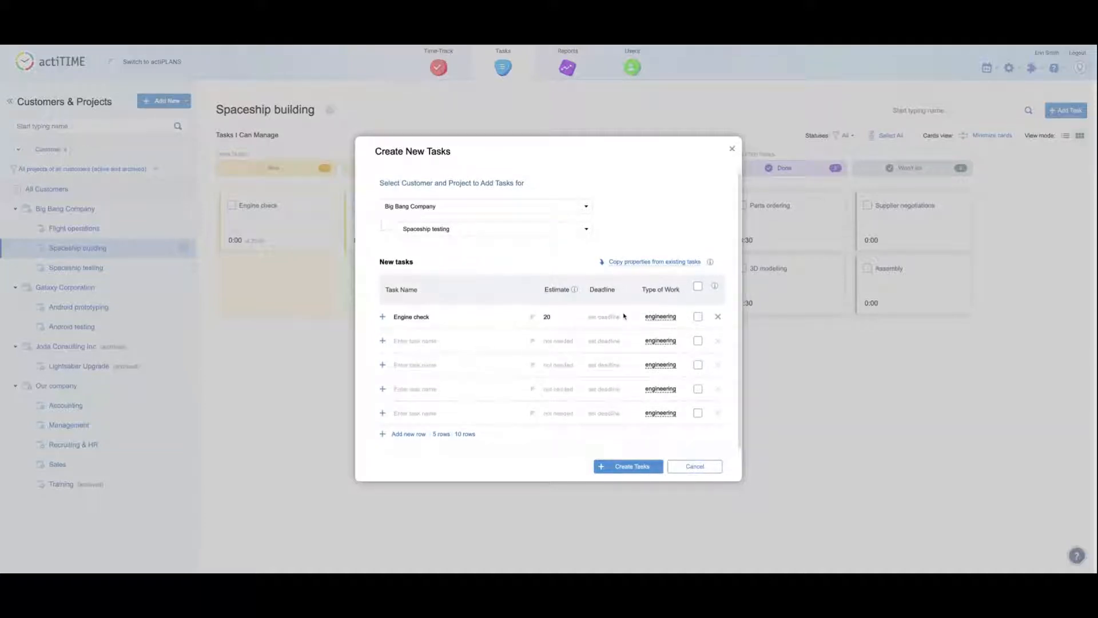
click(604, 316)
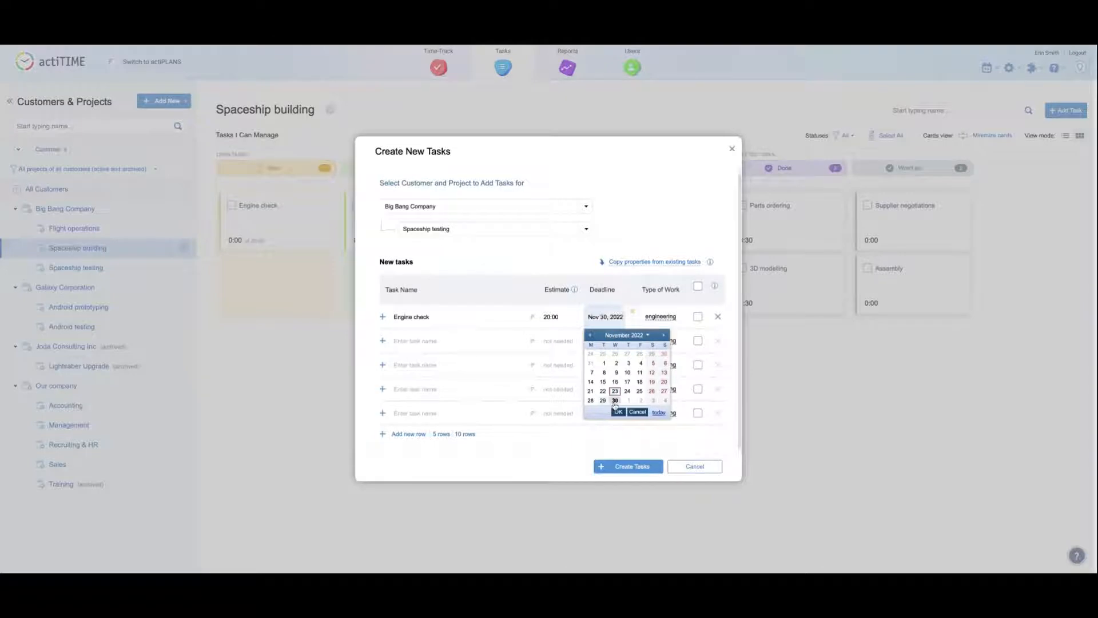
click(660, 316)
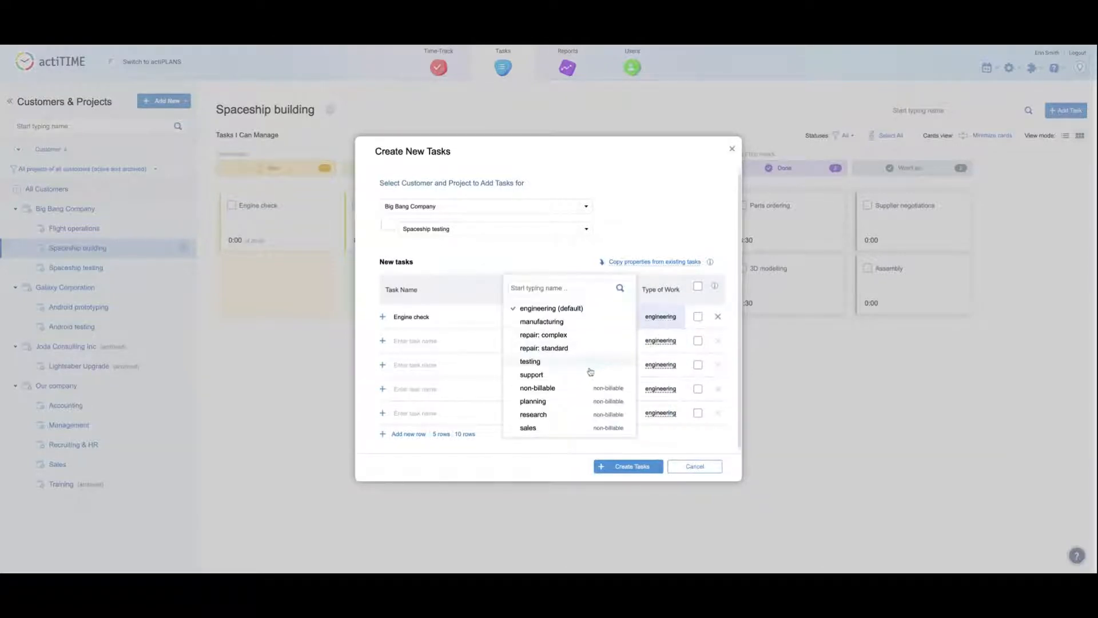
mouse_move(554, 334)
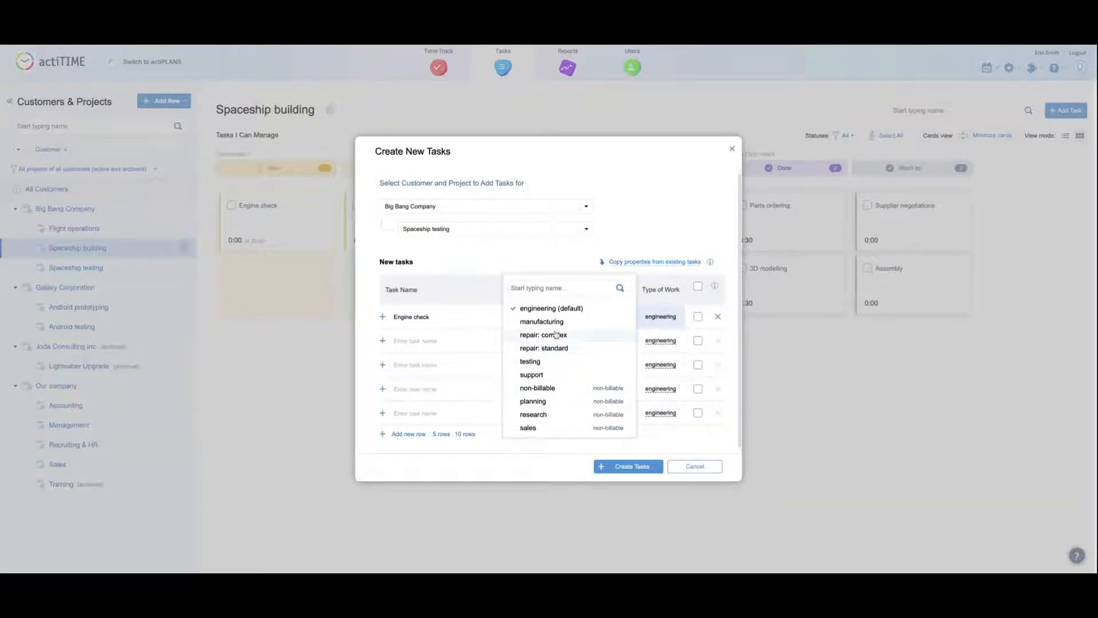
click(530, 361)
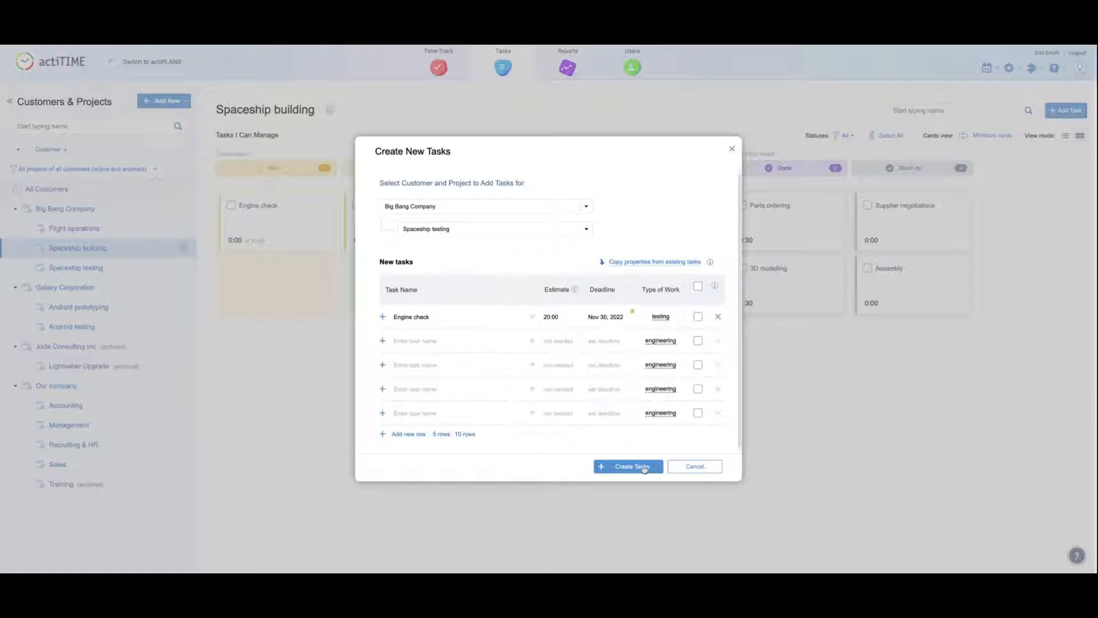
click(628, 466)
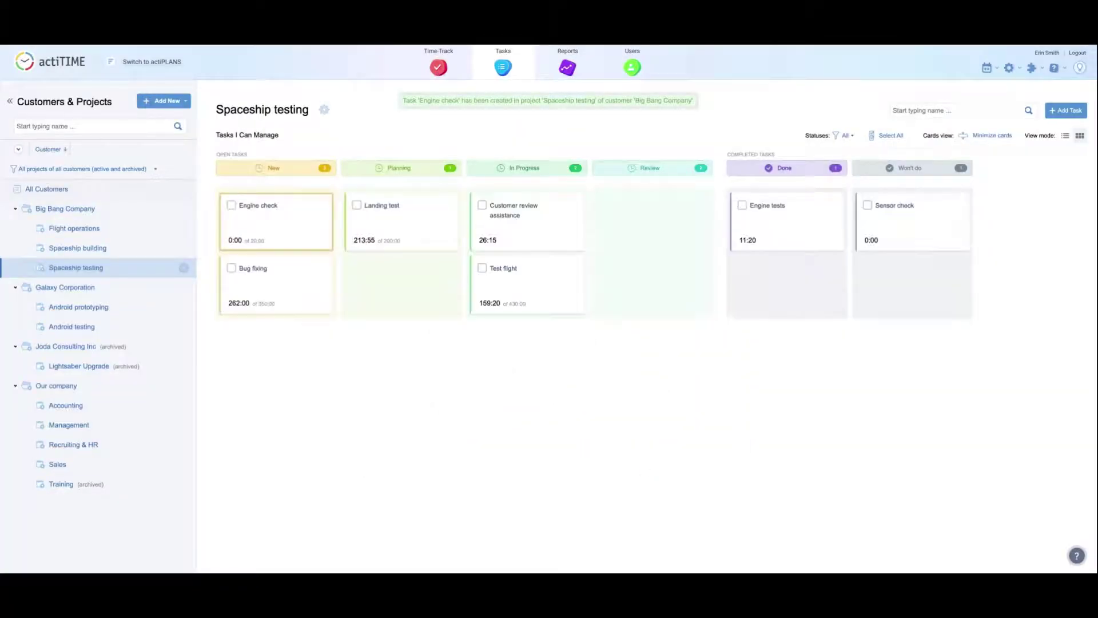
Give Engine check High priority, then return to the weekly Time-Track page
click(1067, 110)
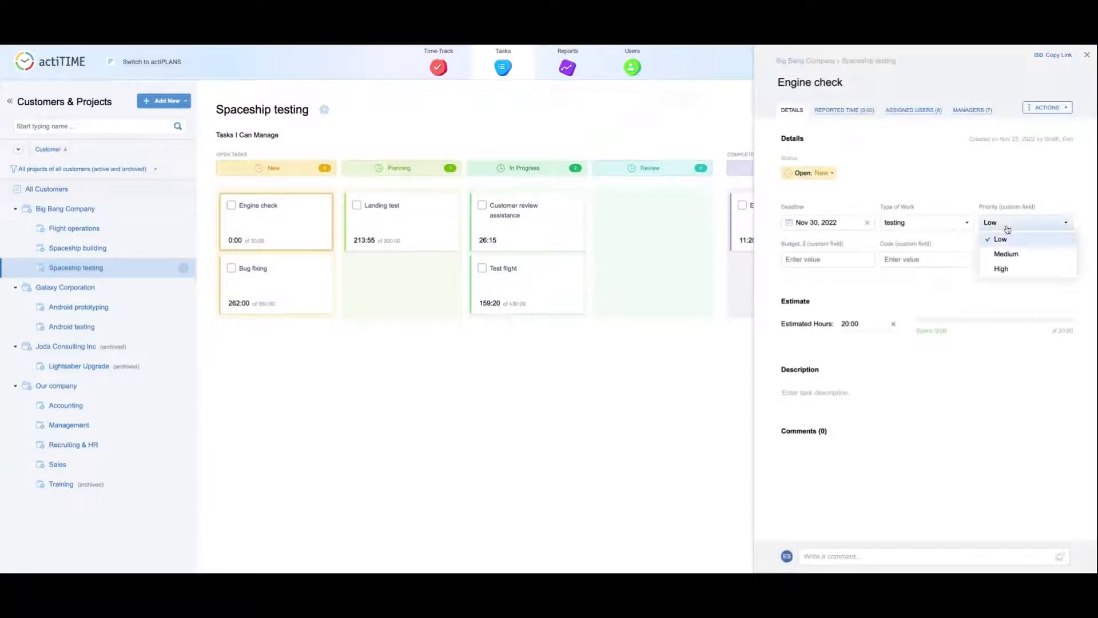
click(1001, 269)
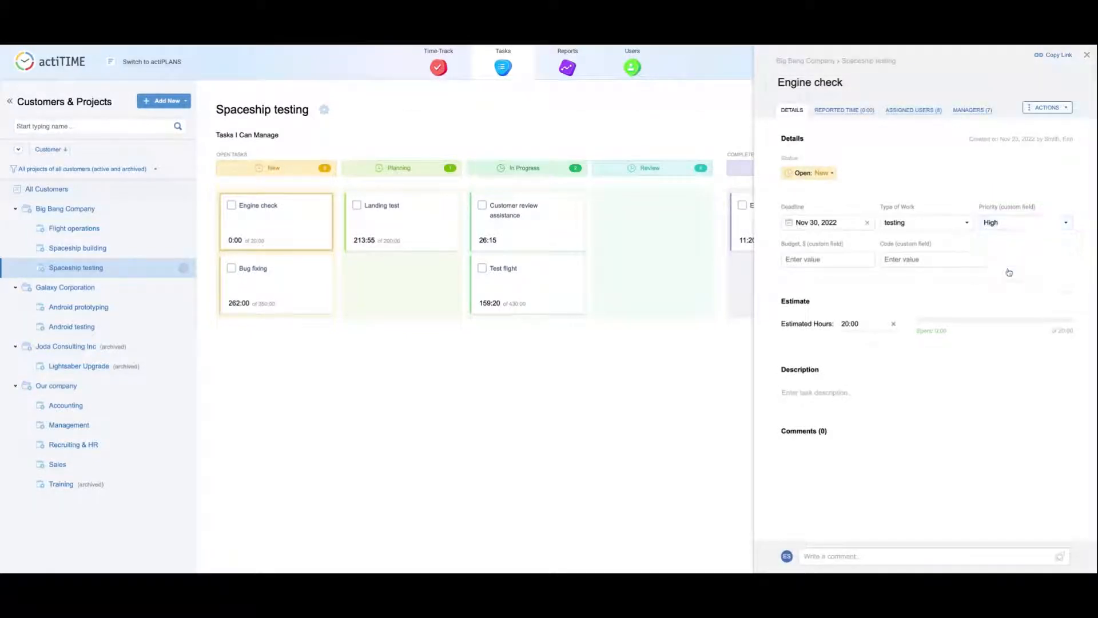
click(1087, 55)
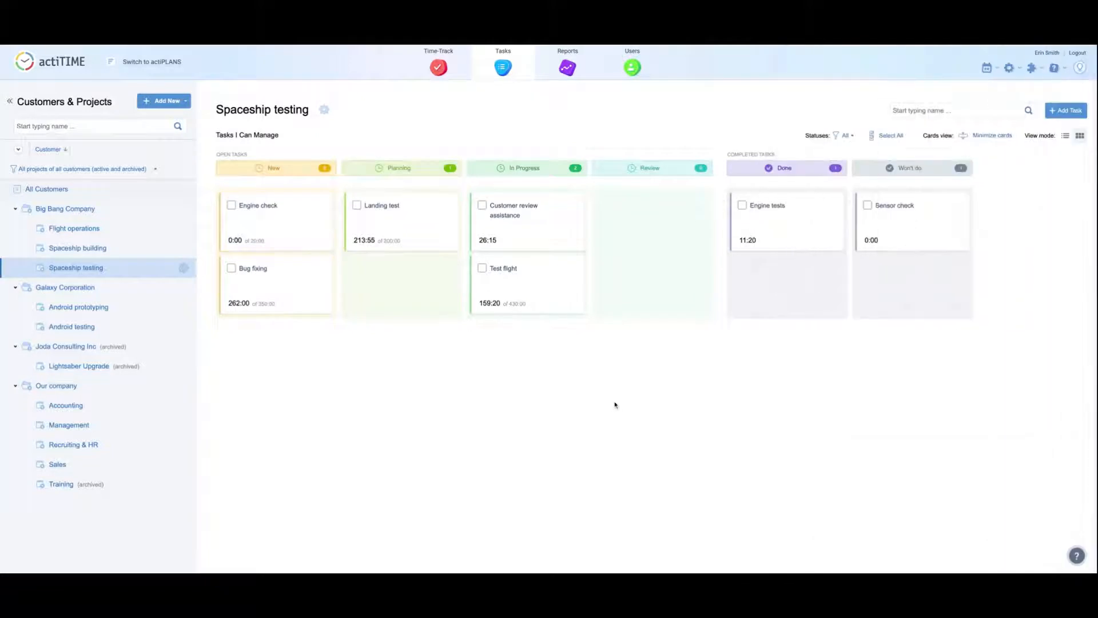
click(438, 63)
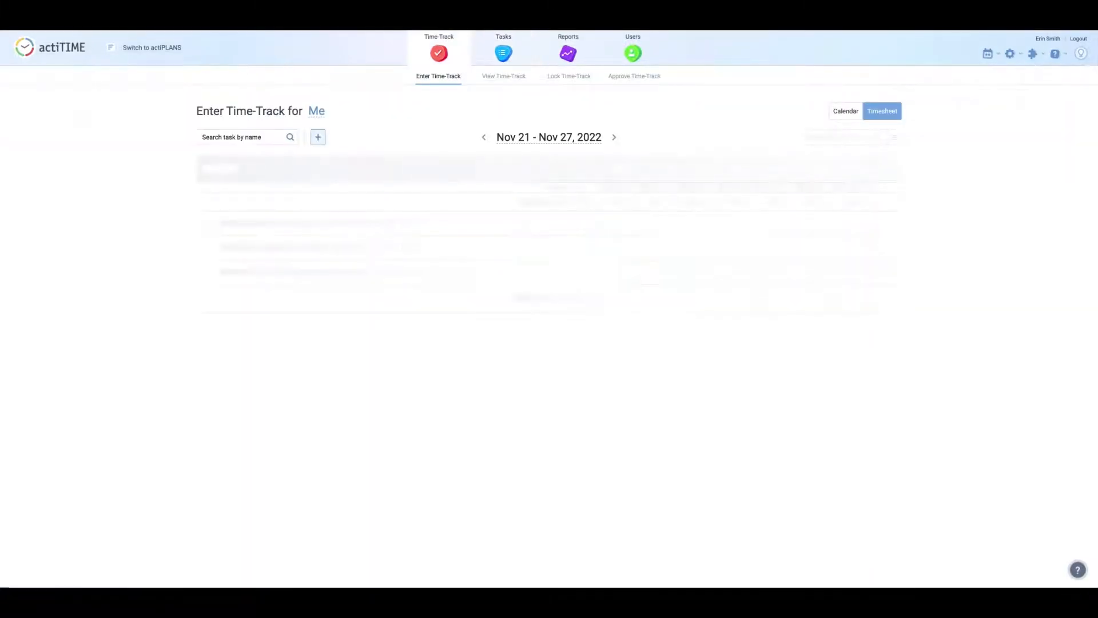
Switch the week to the timesheet grid and add the Engine check task
click(882, 110)
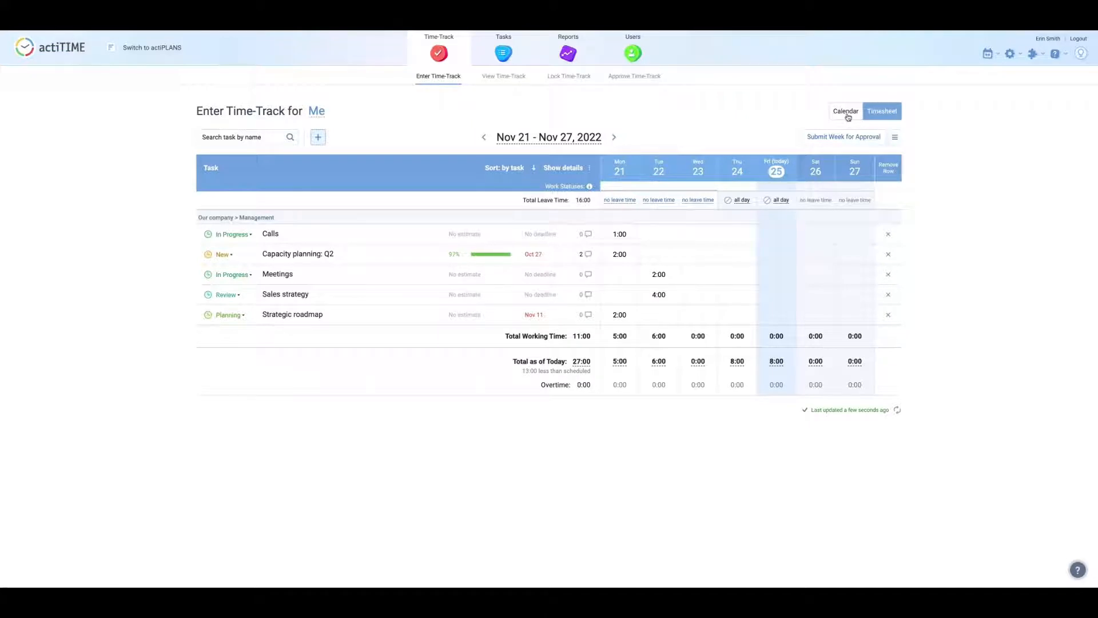
mouse_move(340, 263)
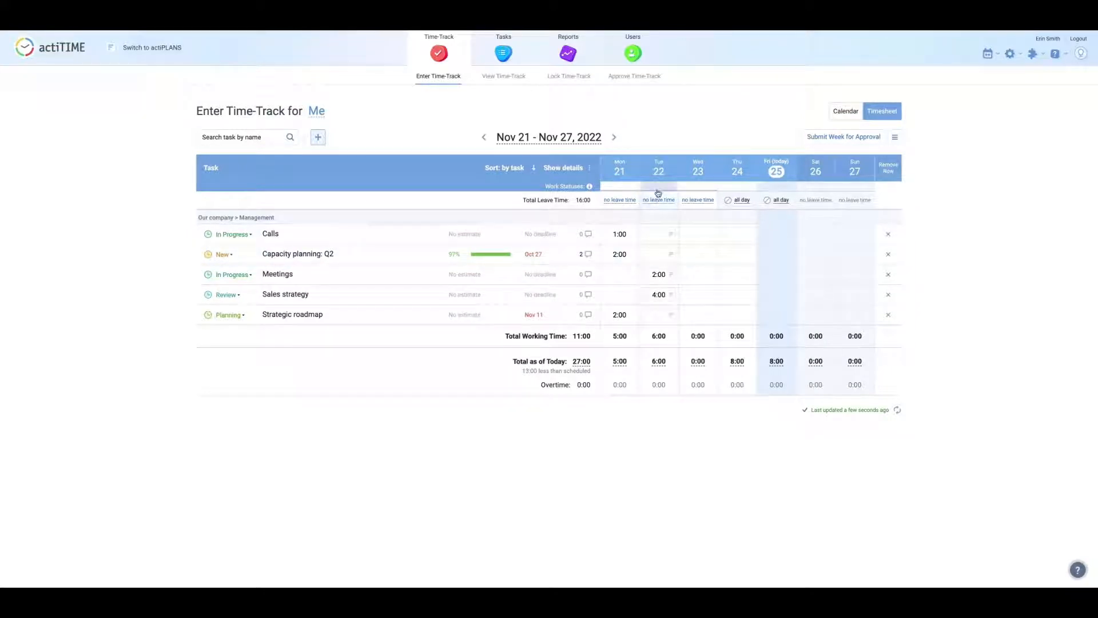
click(242, 136)
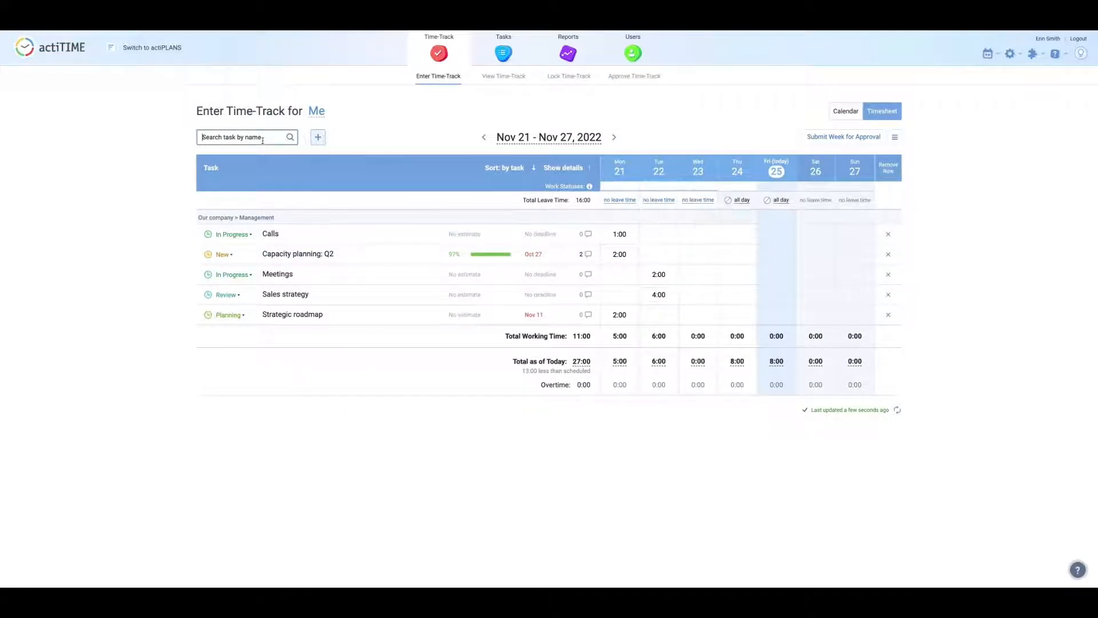
text(engine)
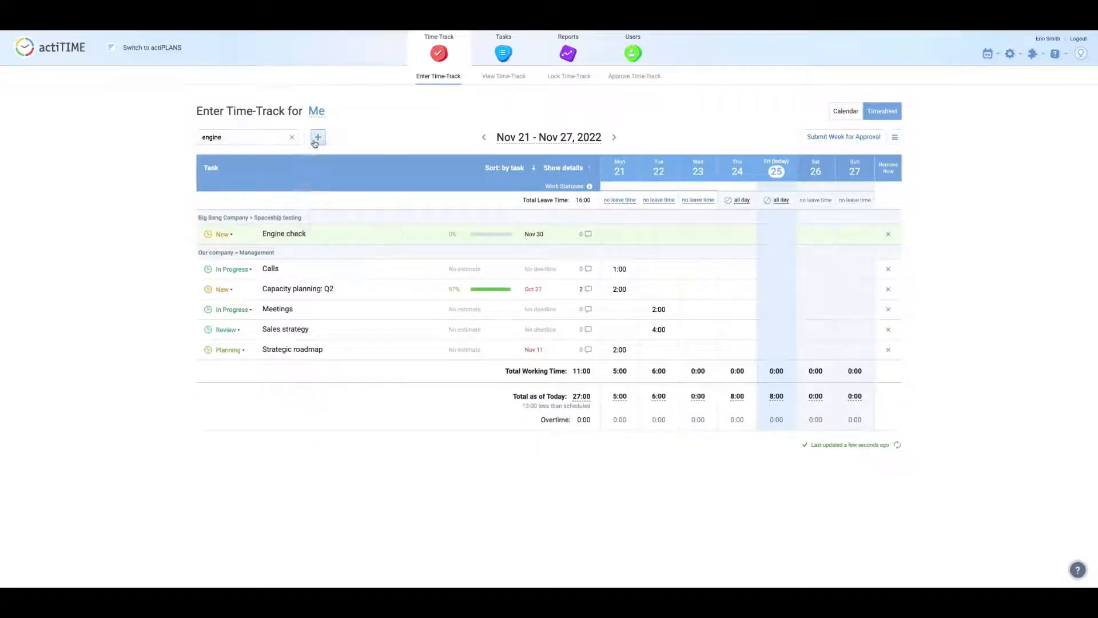
click(317, 137)
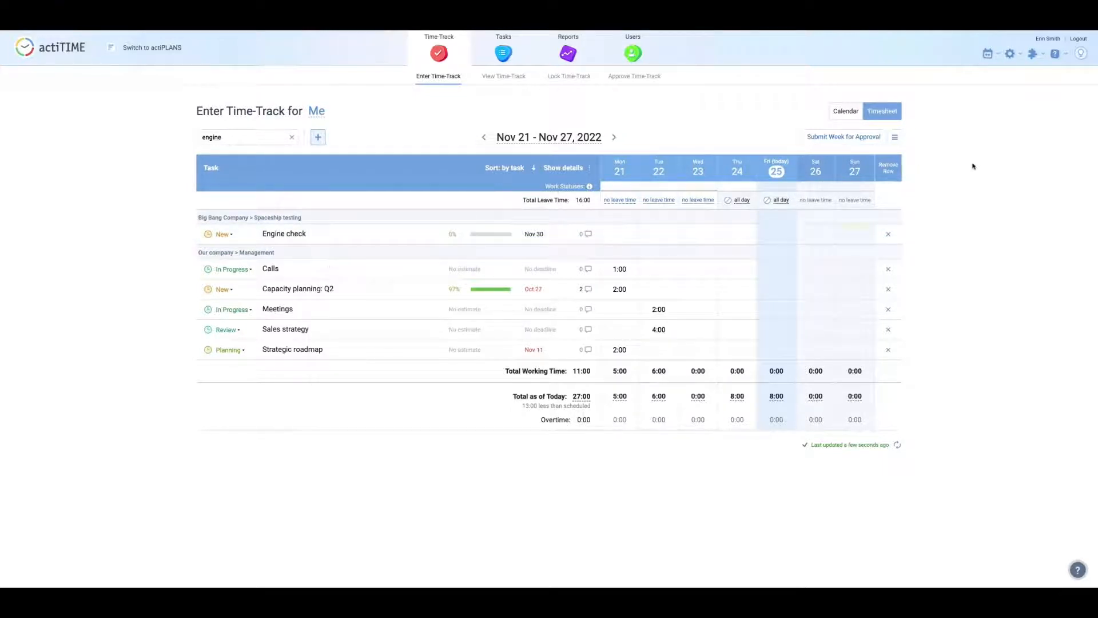
Log 3 hours for Engine check on Friday Nov 25 with a note
click(777, 234)
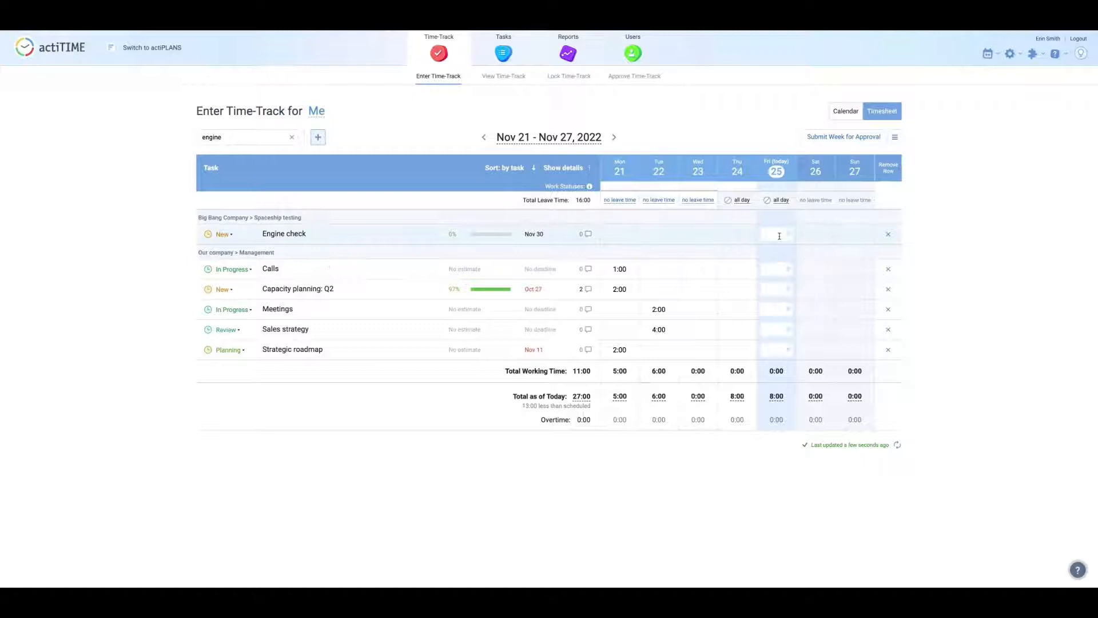
text(3:00)
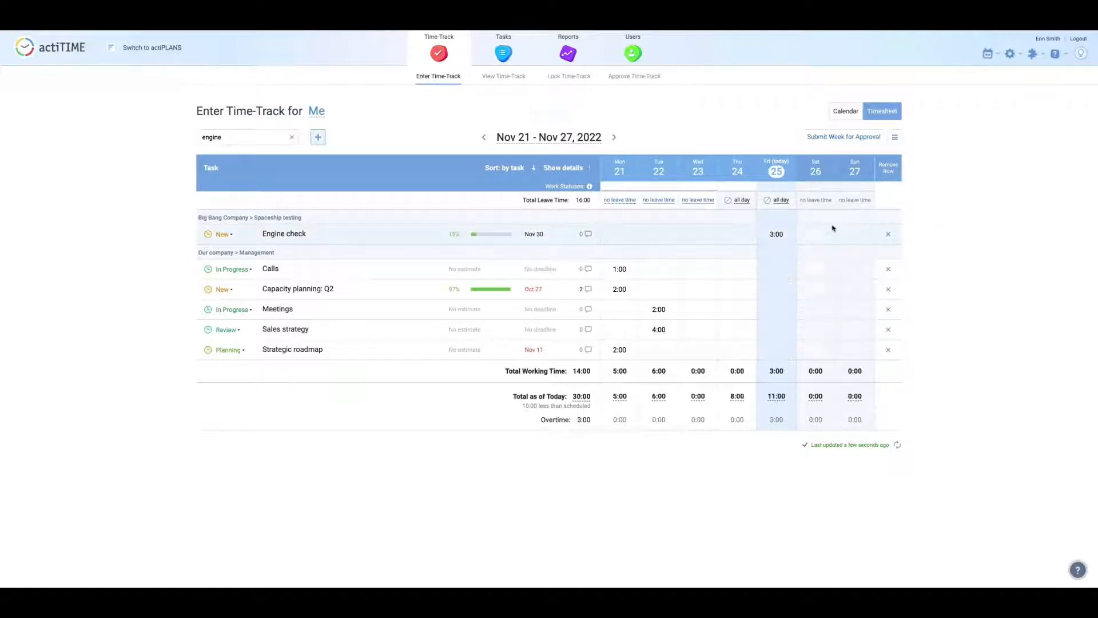
click(788, 234)
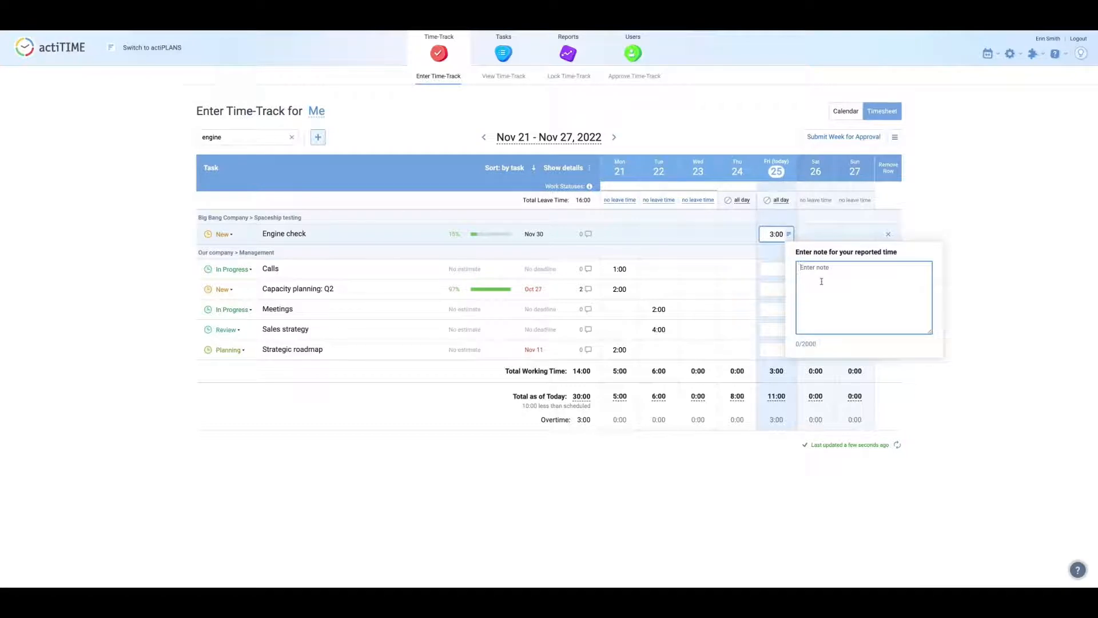
text(note)
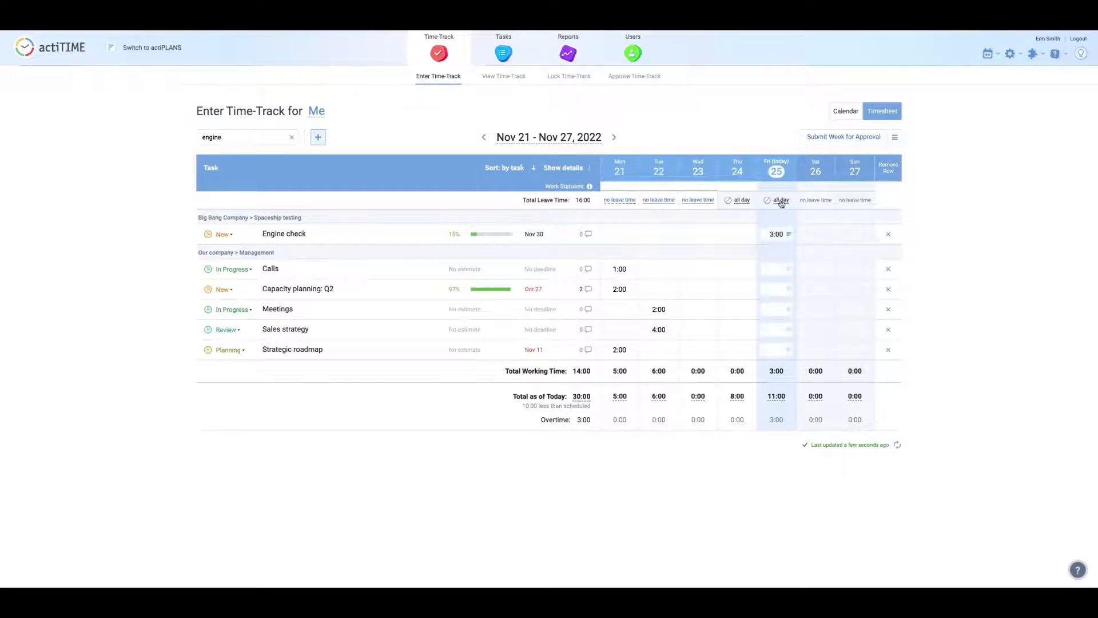
Mark Friday as vacation leave and Thursday Nov 24 as all-day Remote Work
click(780, 199)
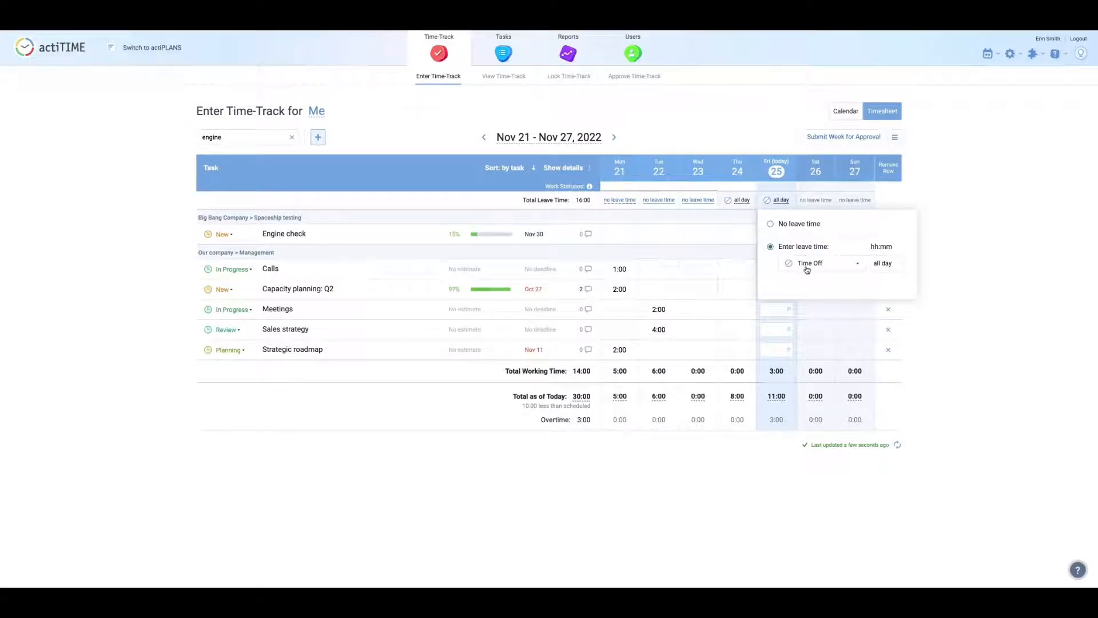
click(820, 262)
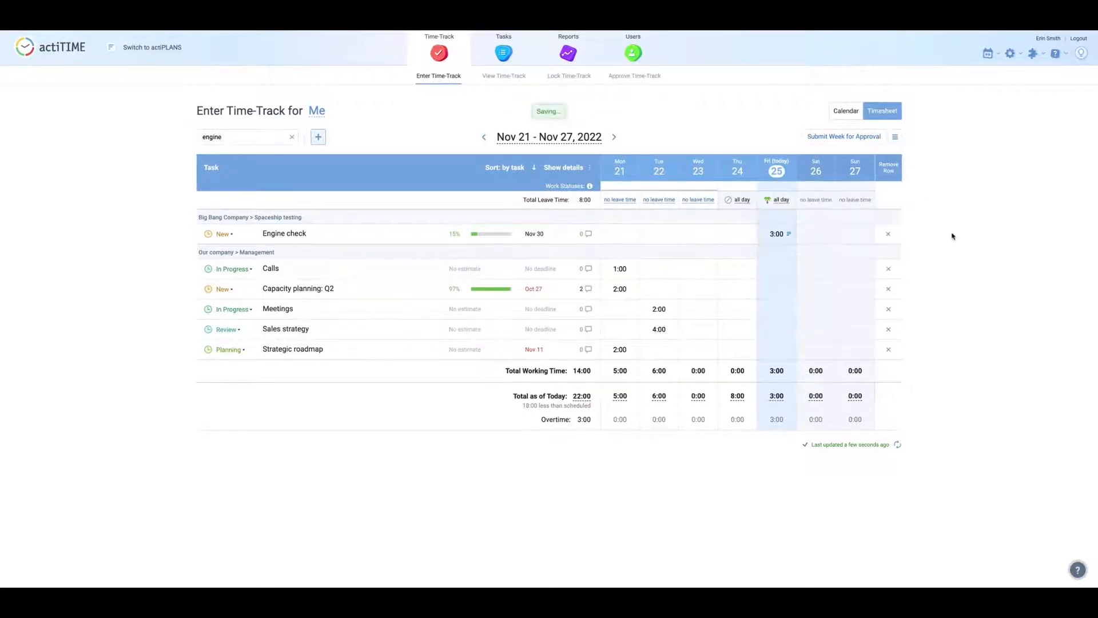
click(737, 189)
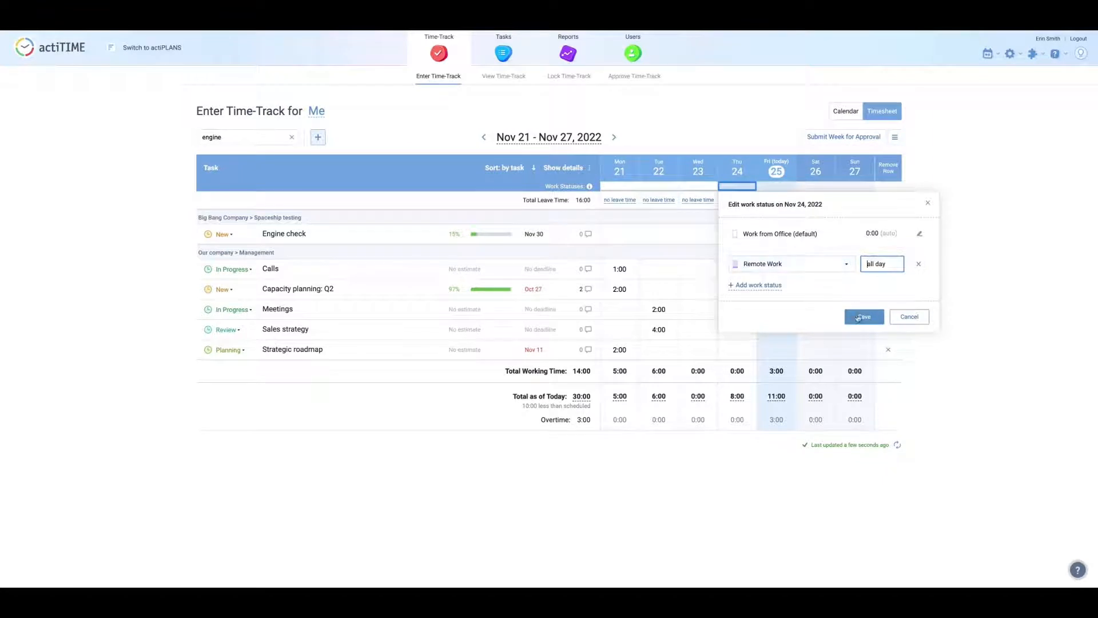
click(864, 317)
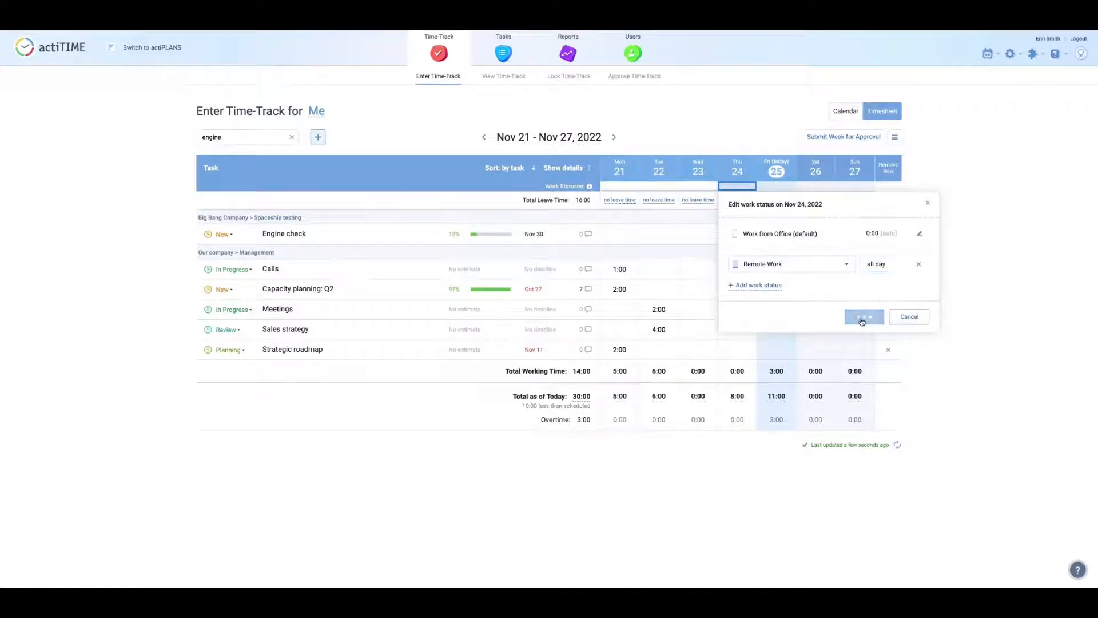
click(863, 316)
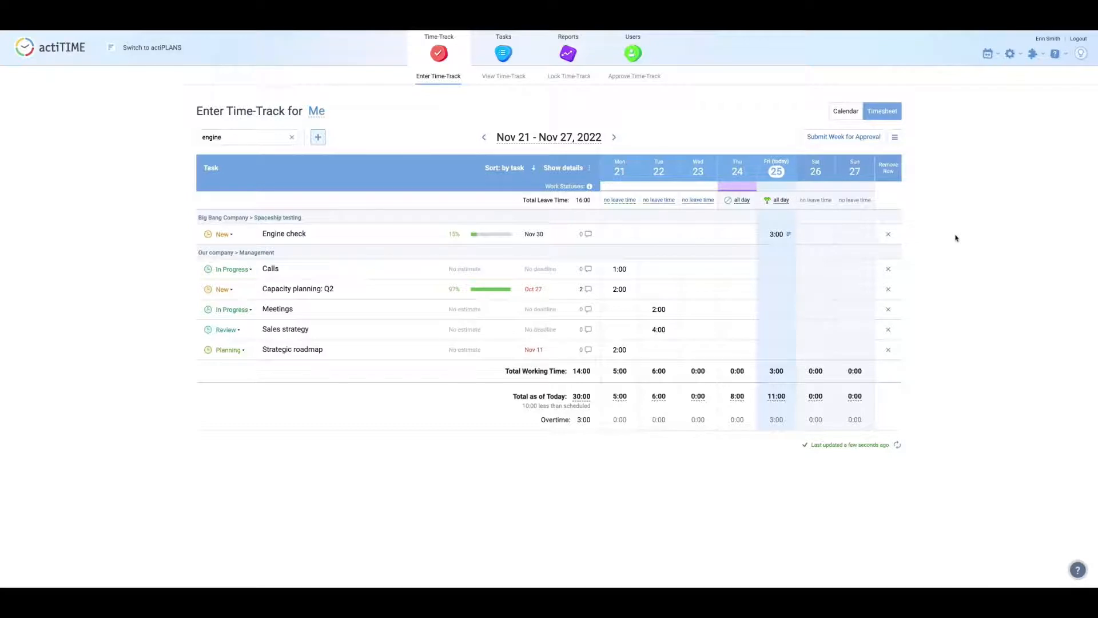
mouse_move(948, 224)
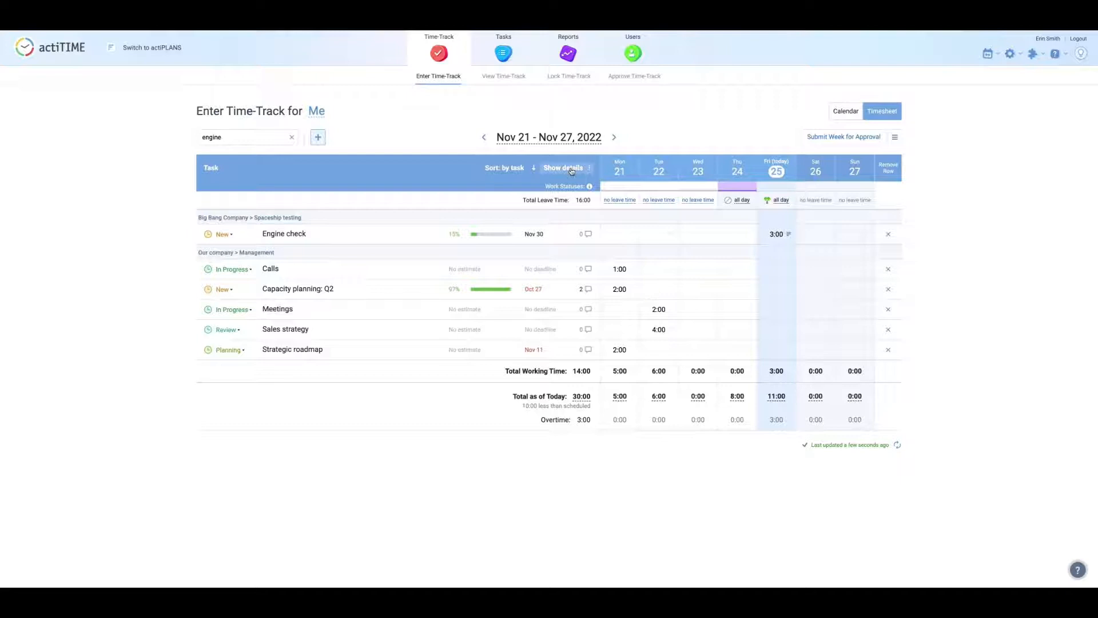
Toggle the Priority custom field in the timesheet's Show details list
click(563, 168)
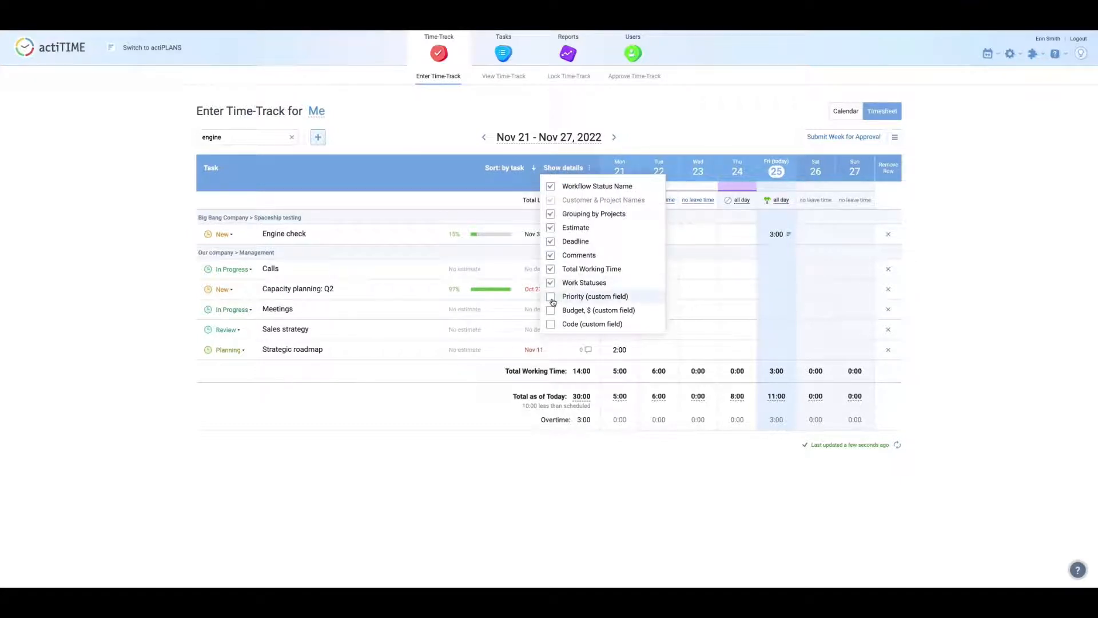
click(550, 296)
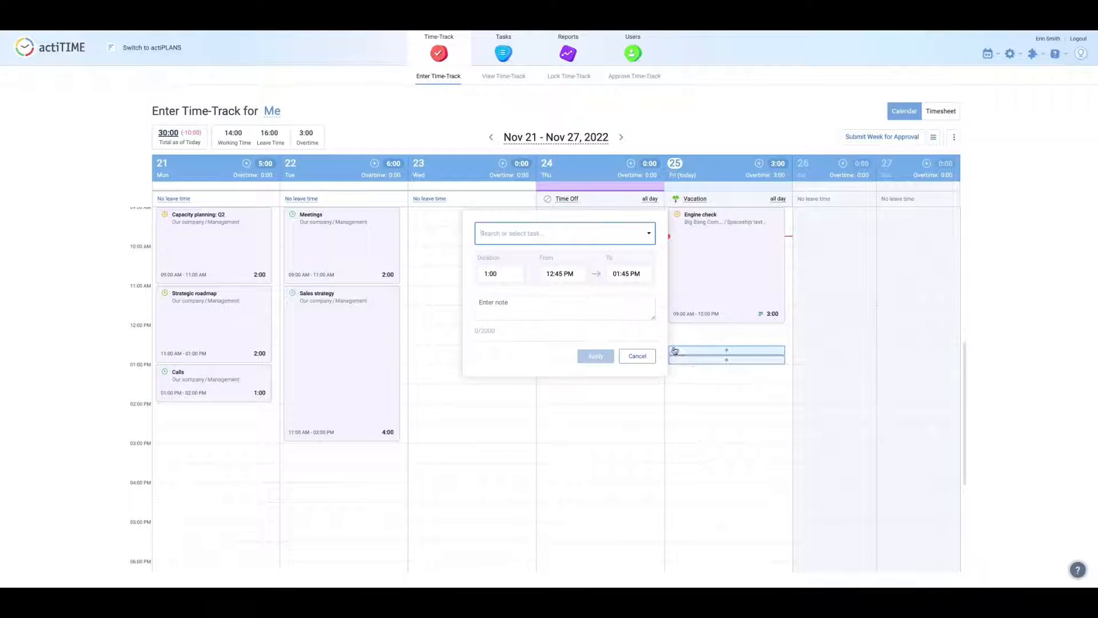
Add a 12:45–1:45 PM Meetings entry on Friday and submit the week for approval
text(me)
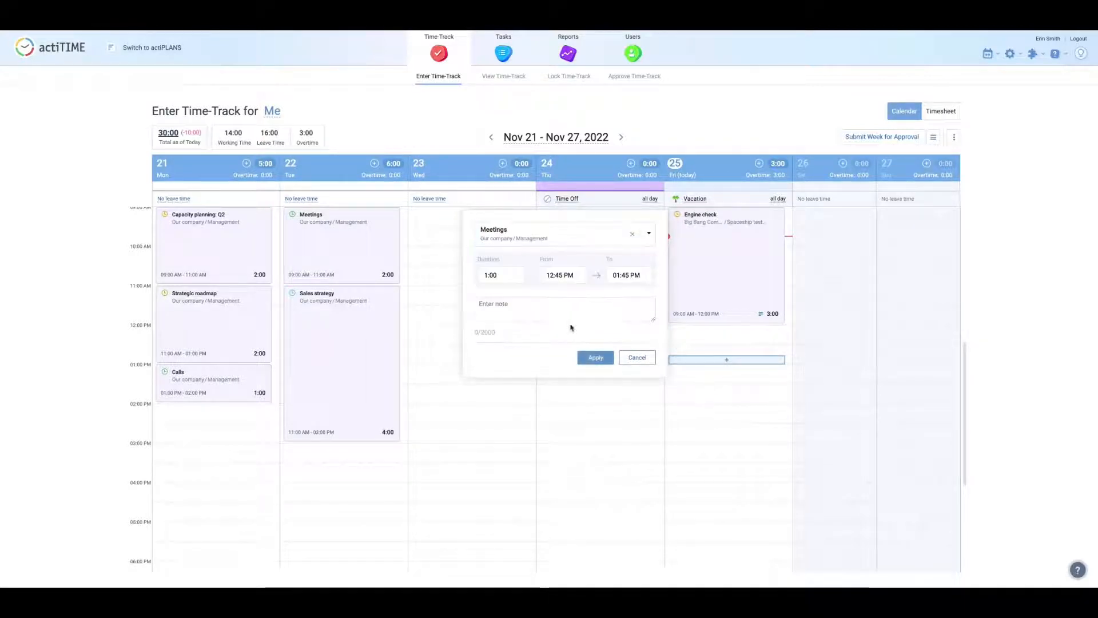
click(595, 357)
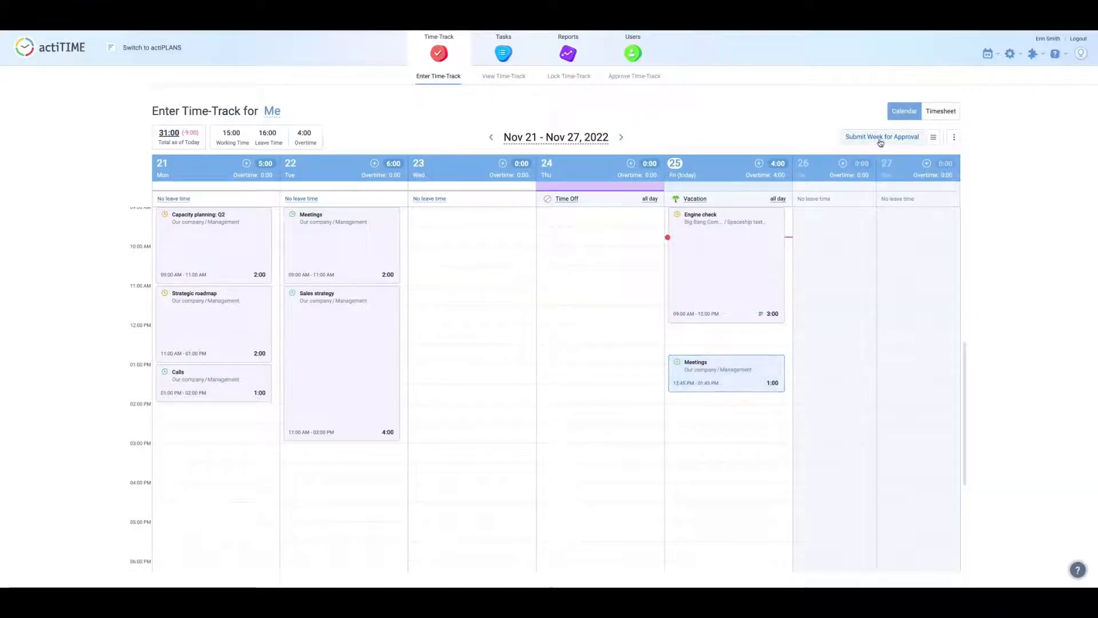
click(881, 137)
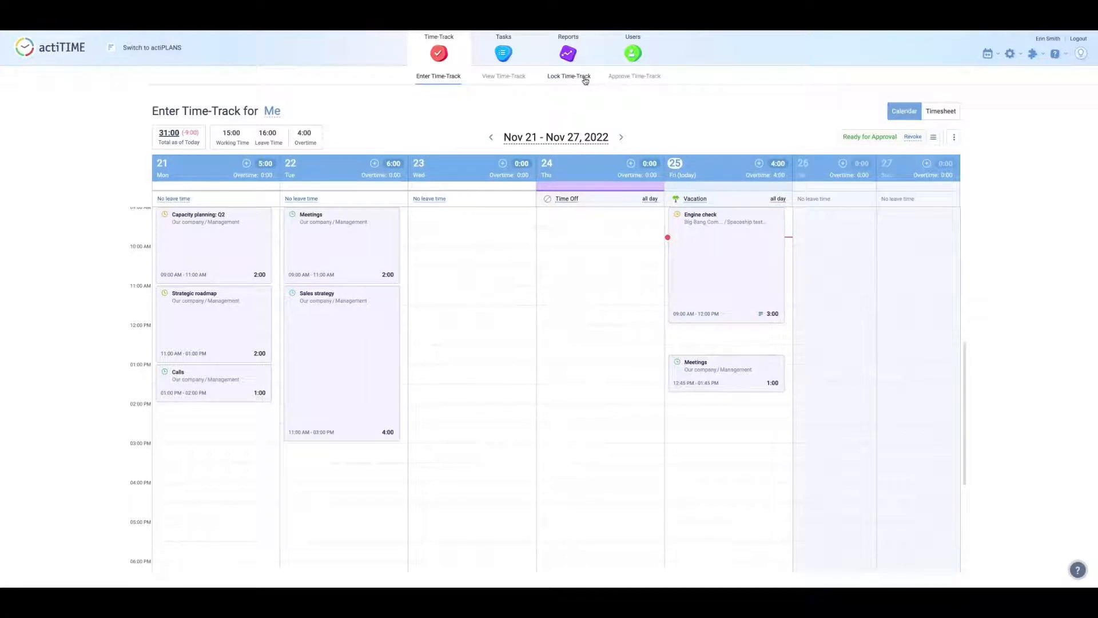
Lock time-track for all users through Friday, Nov 18, 2022
click(569, 75)
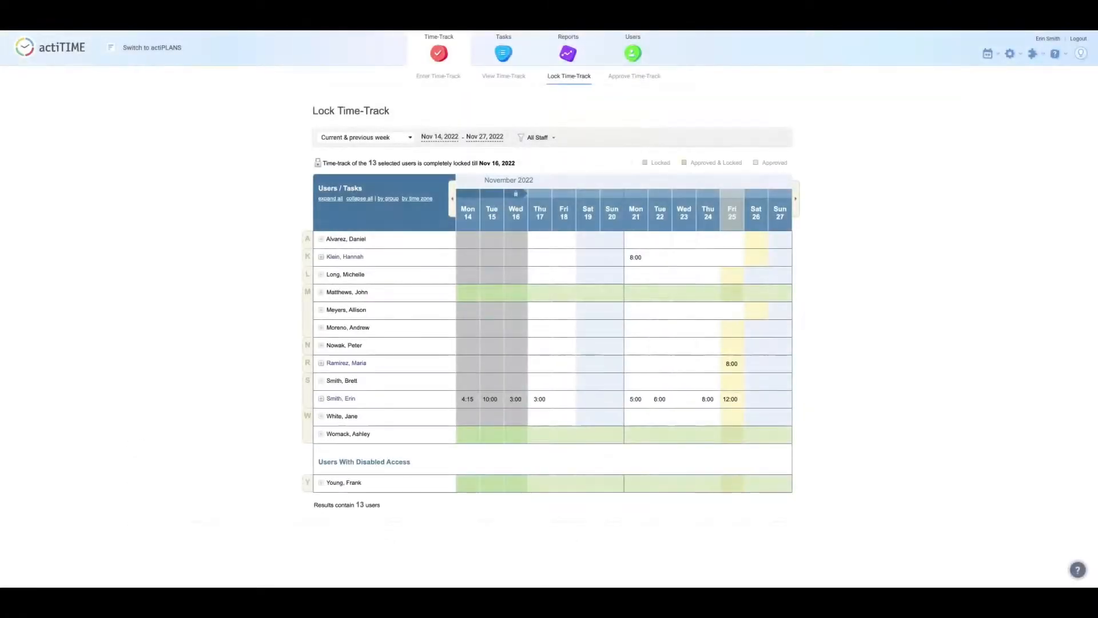
mouse_move(540, 274)
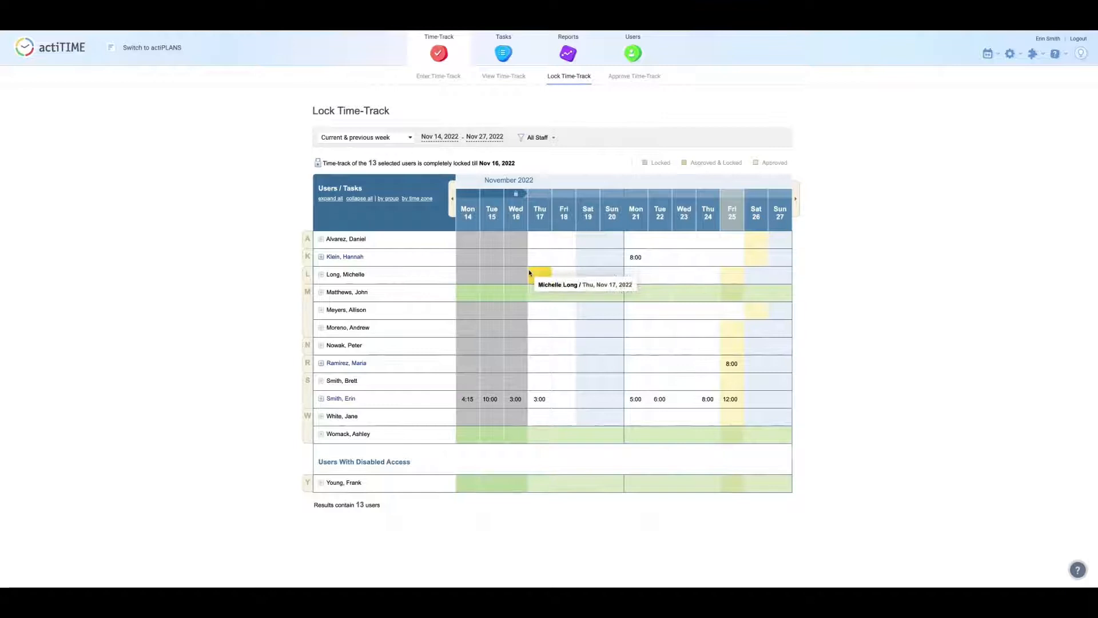
mouse_move(539, 325)
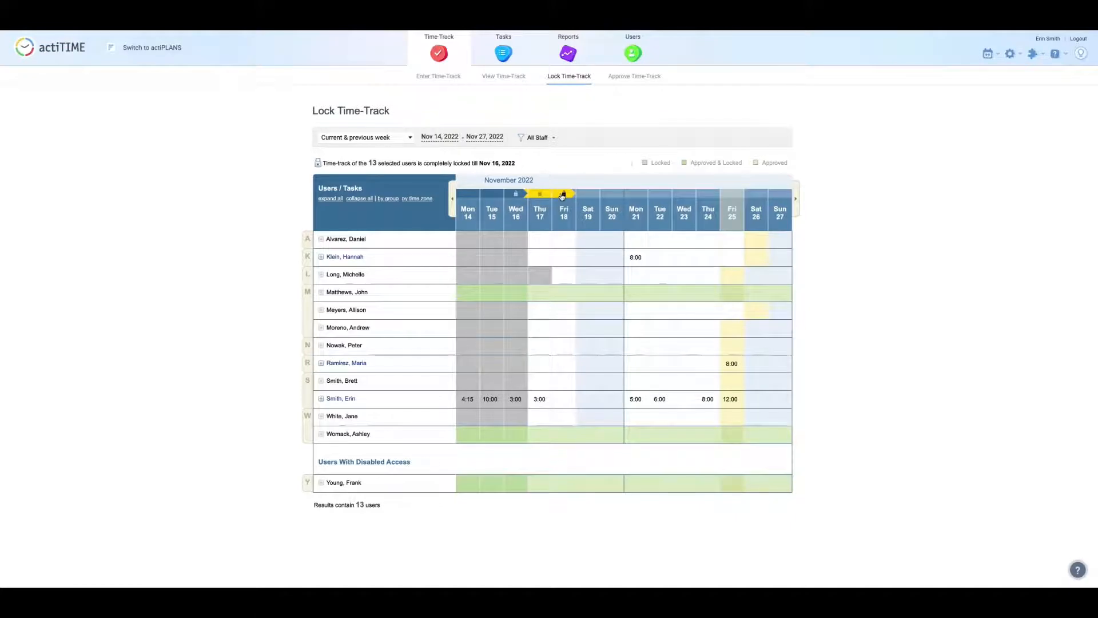
click(564, 194)
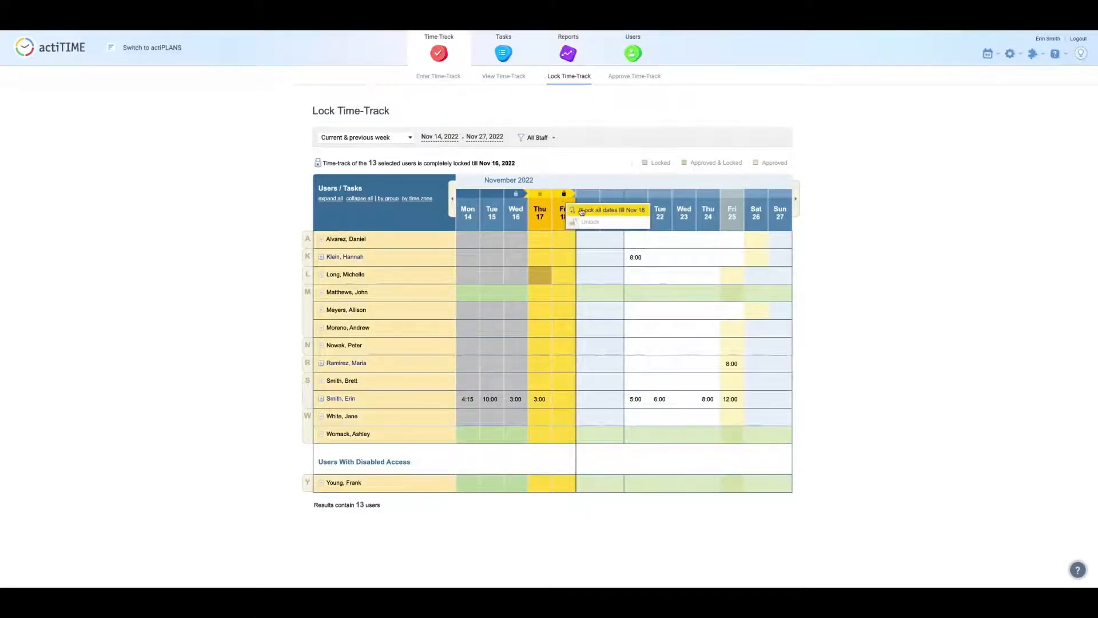
click(611, 210)
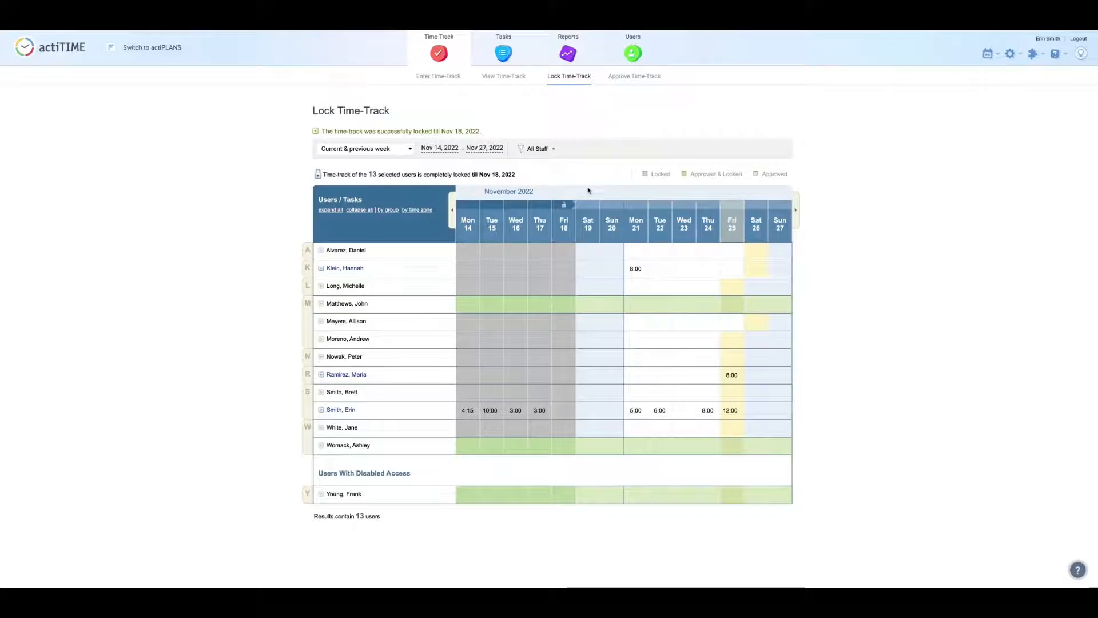
mouse_move(620, 119)
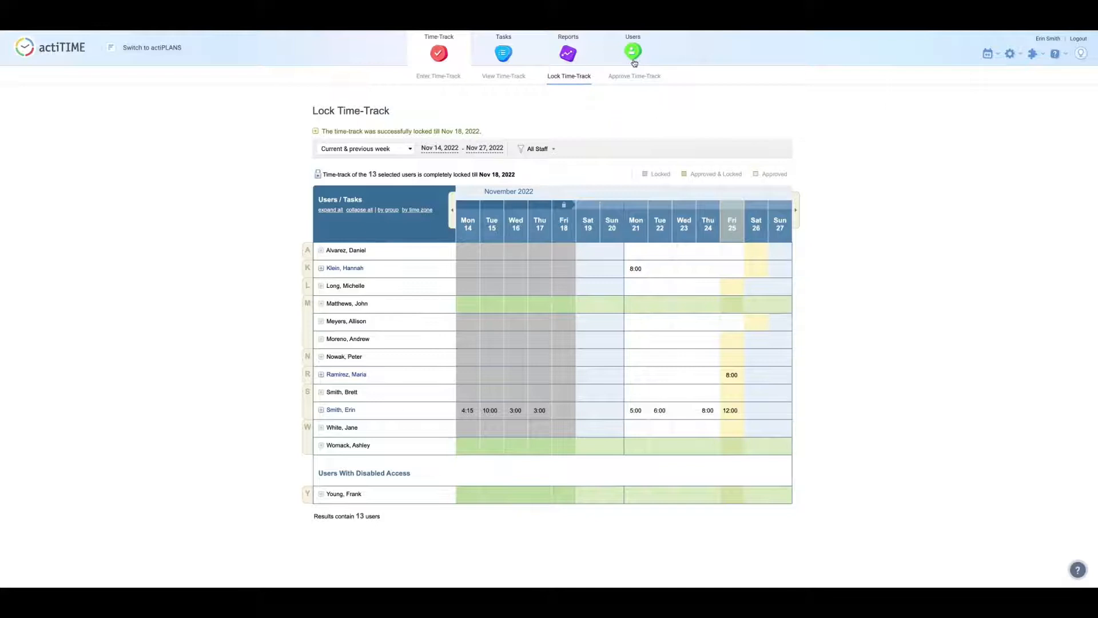
Go to the Users list, view the group management options, and start a new user
click(633, 51)
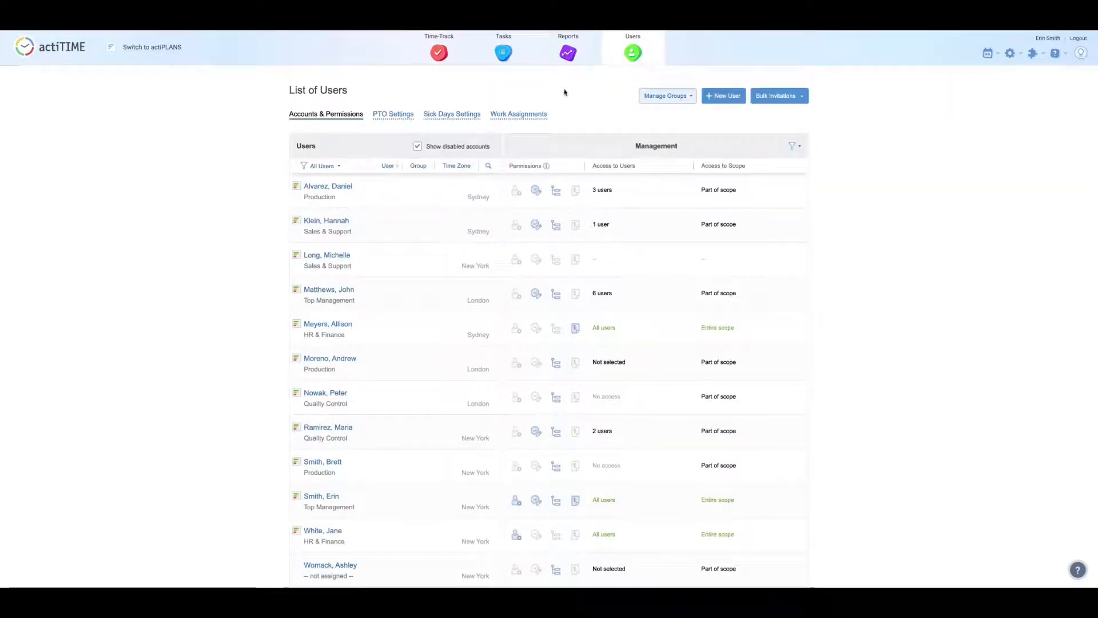
mouse_move(414, 284)
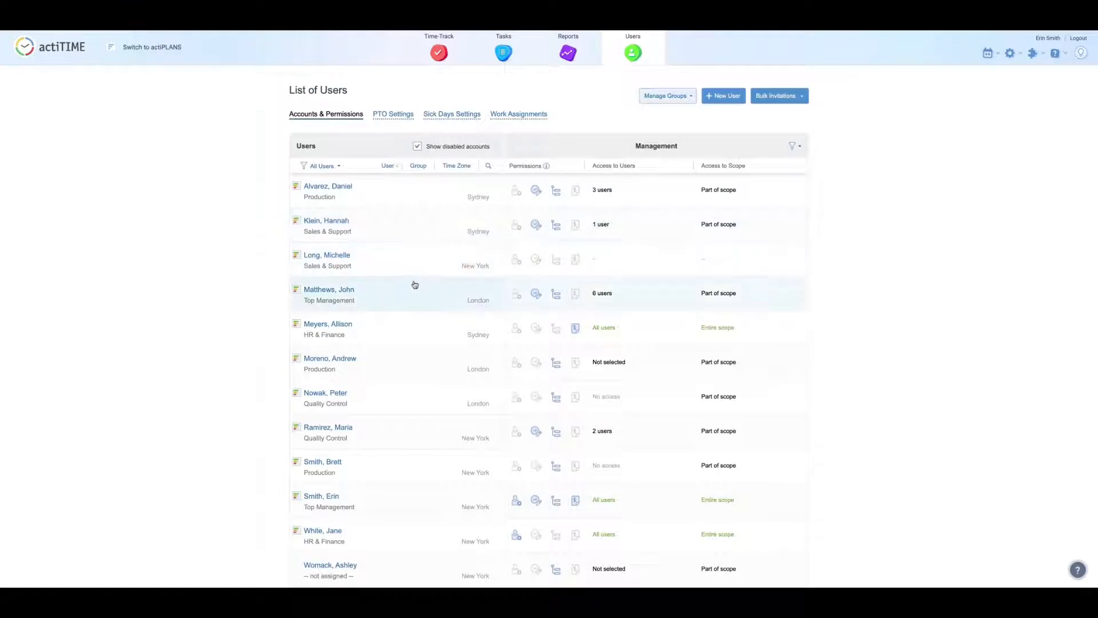
mouse_move(575, 293)
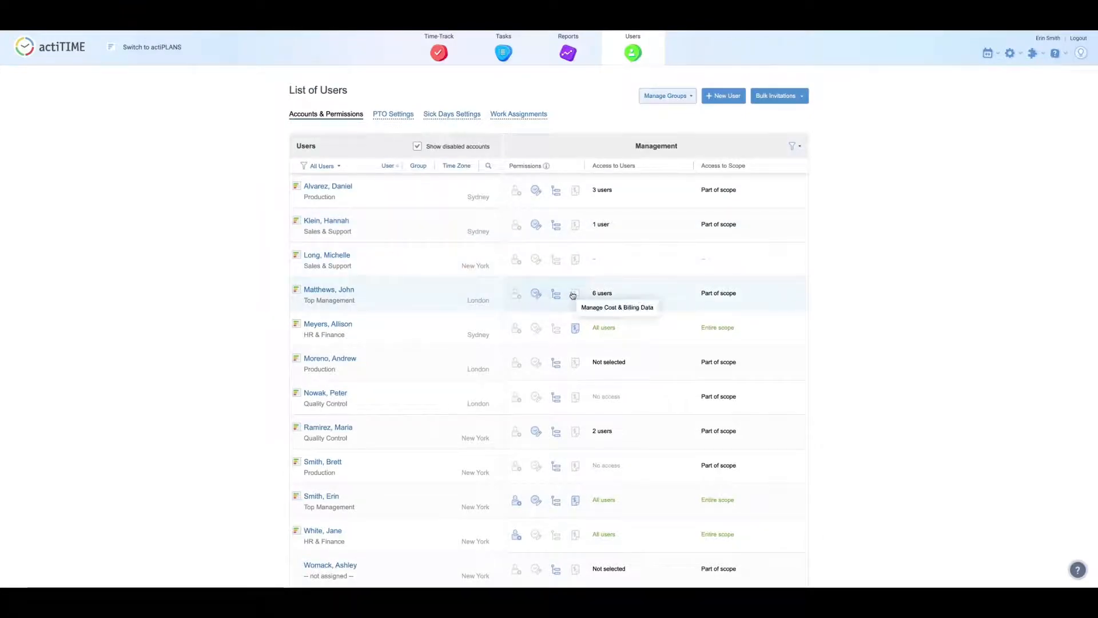
mouse_move(596, 294)
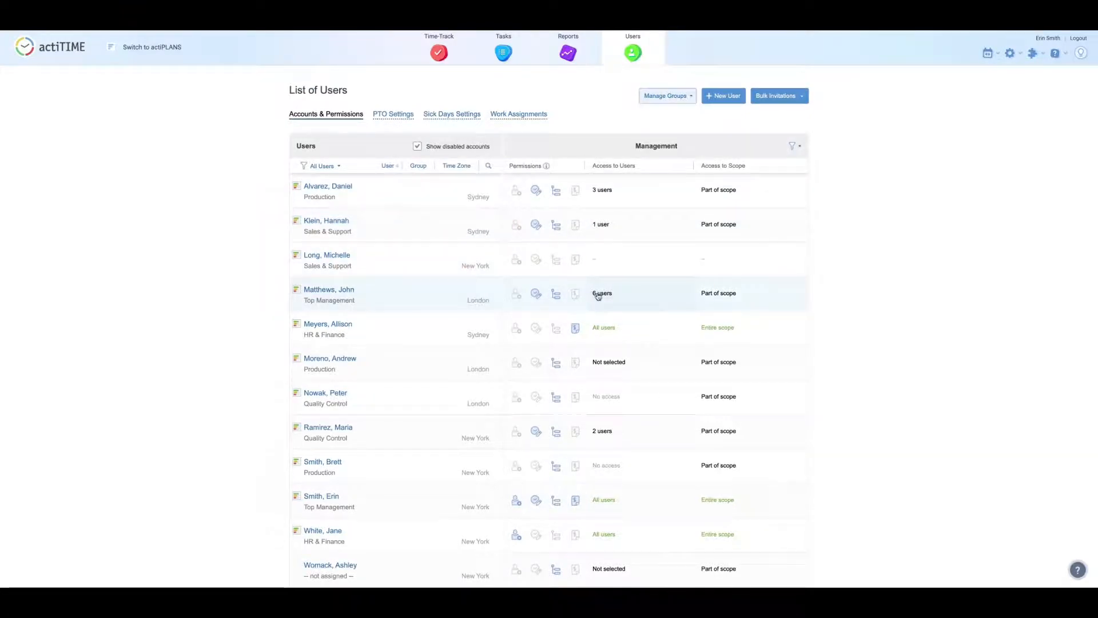
mouse_move(673, 166)
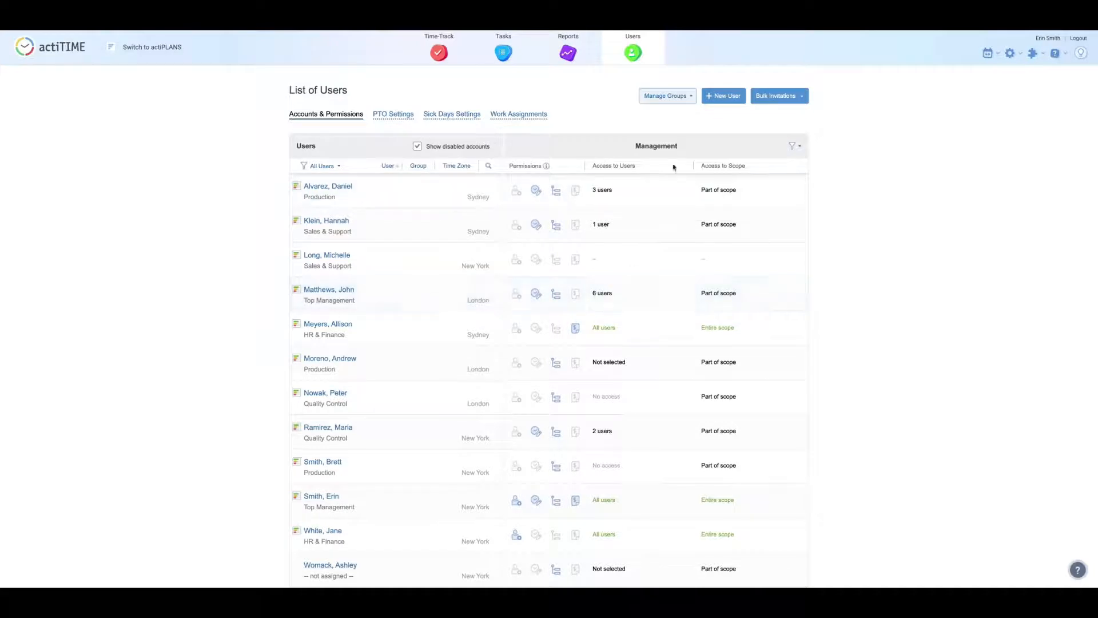
click(666, 96)
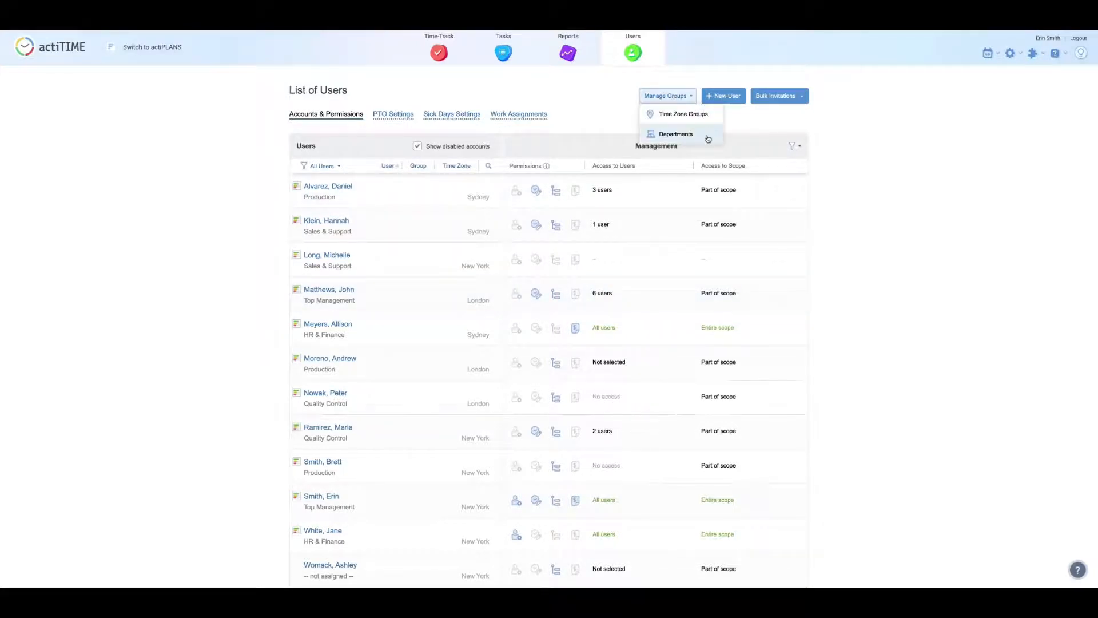
mouse_move(721, 106)
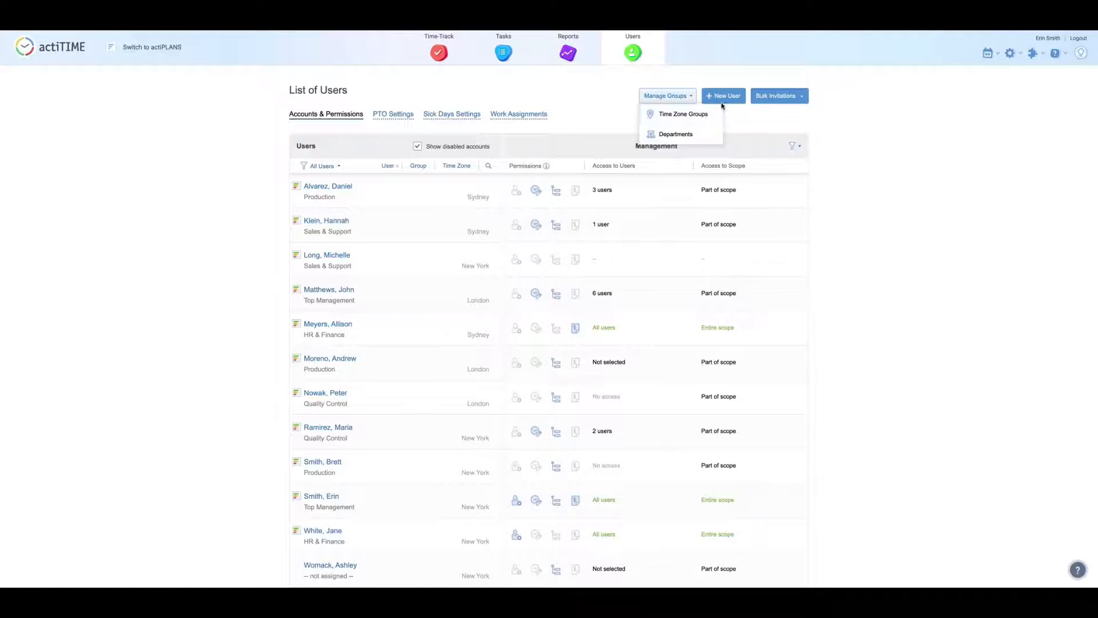
click(723, 96)
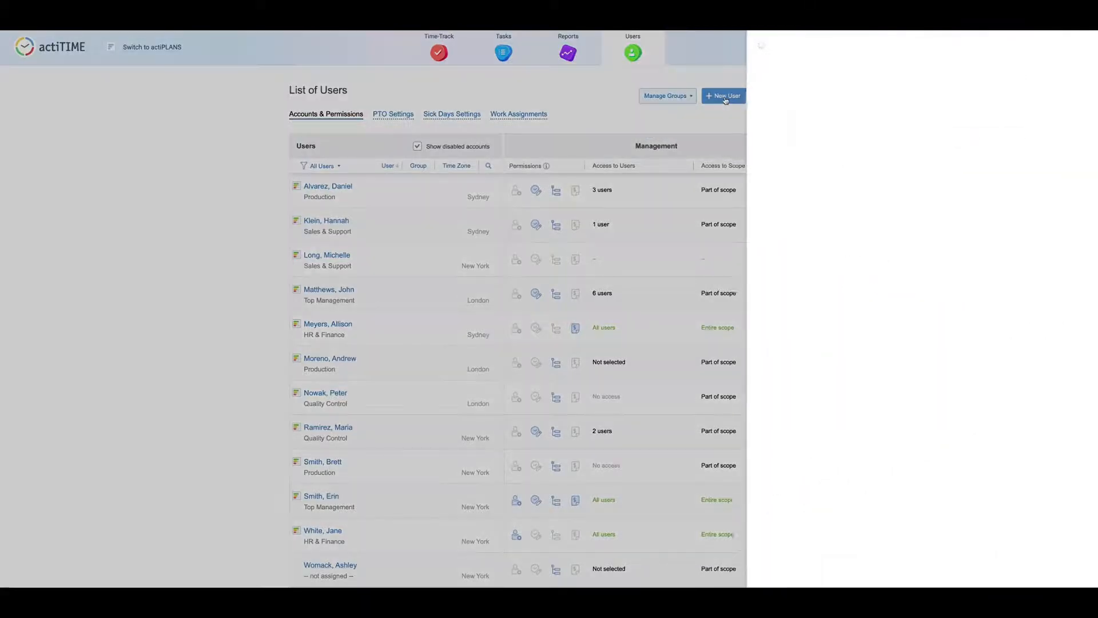
click(723, 96)
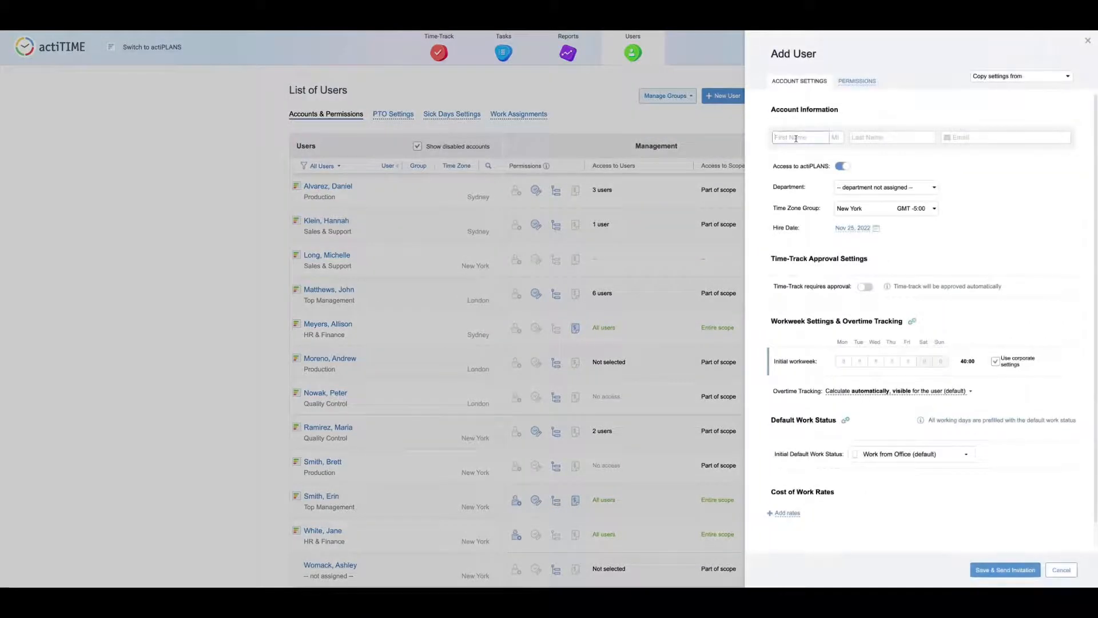
text(John)
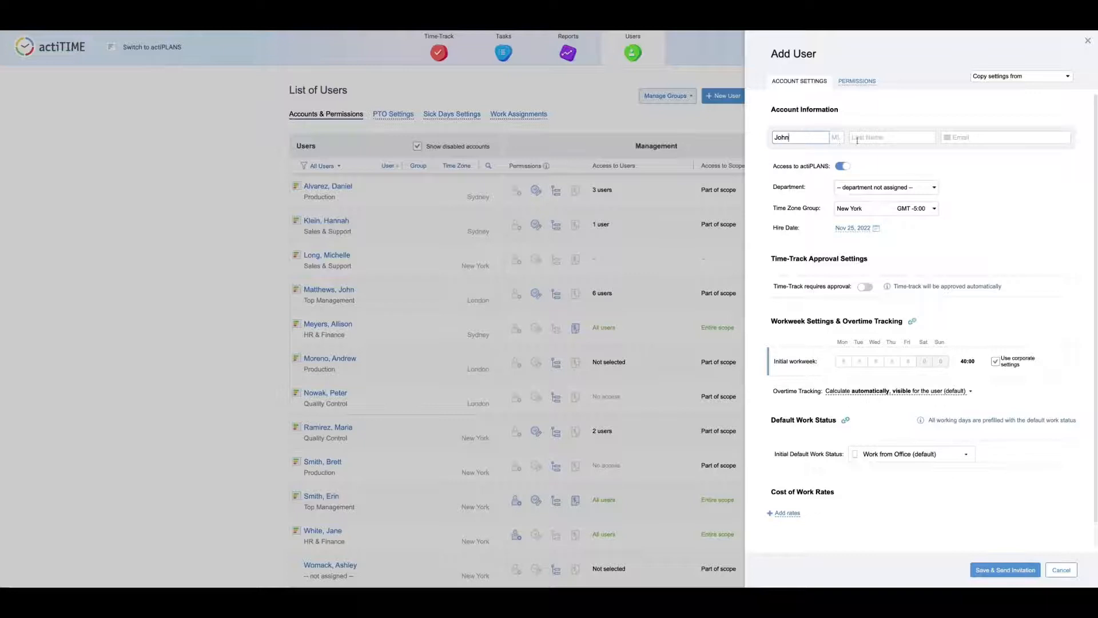
text(Doe)
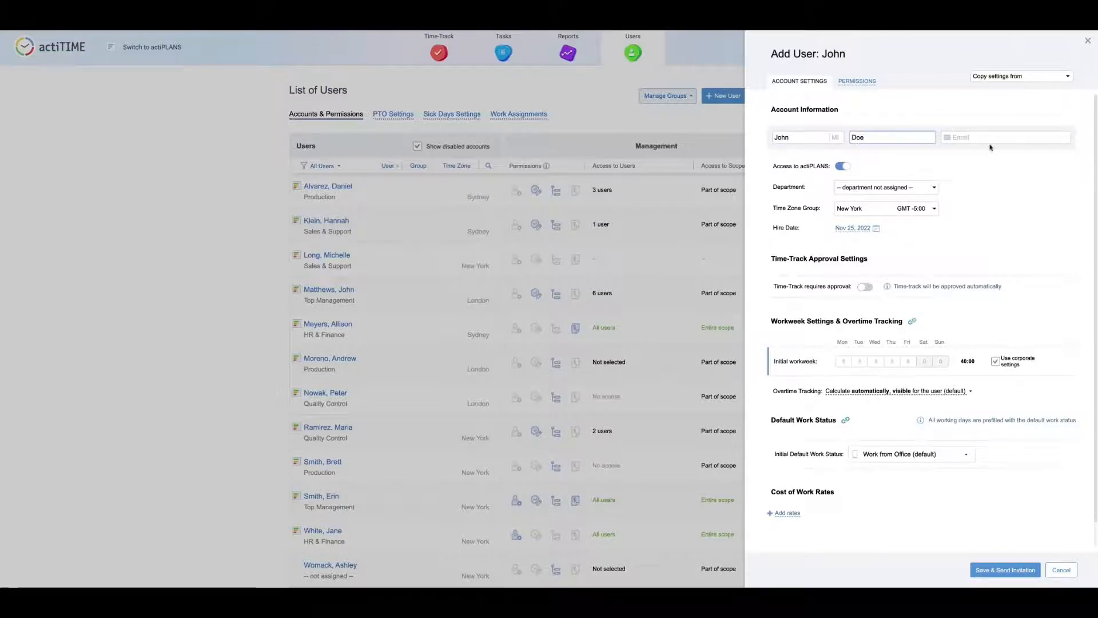
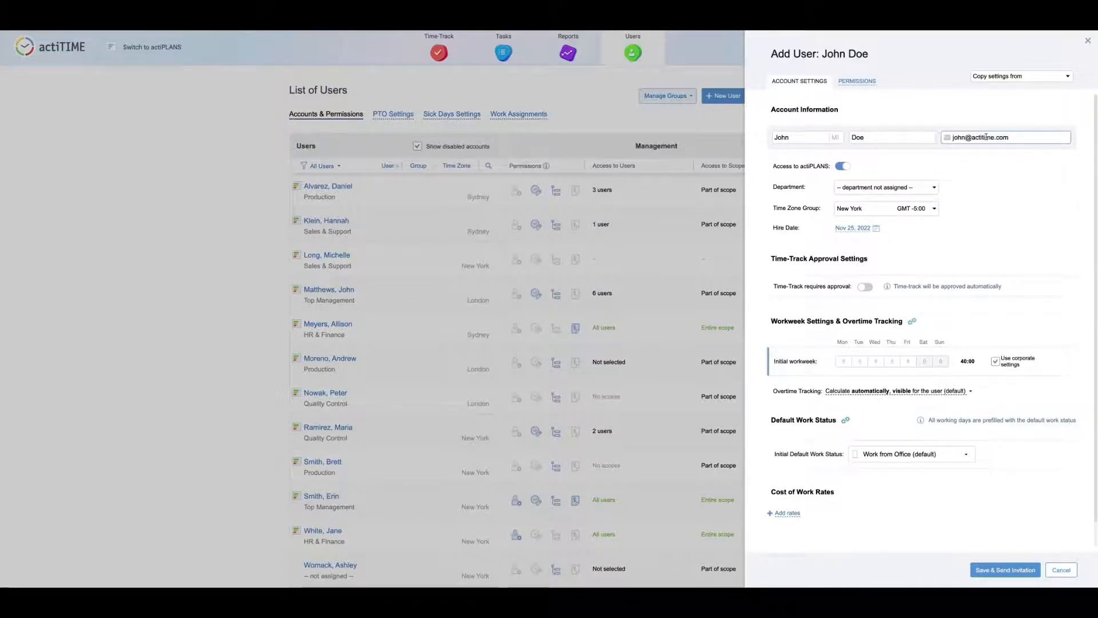
Assign John Doe to Production, disable overtime calculations, and view his permissions
click(885, 187)
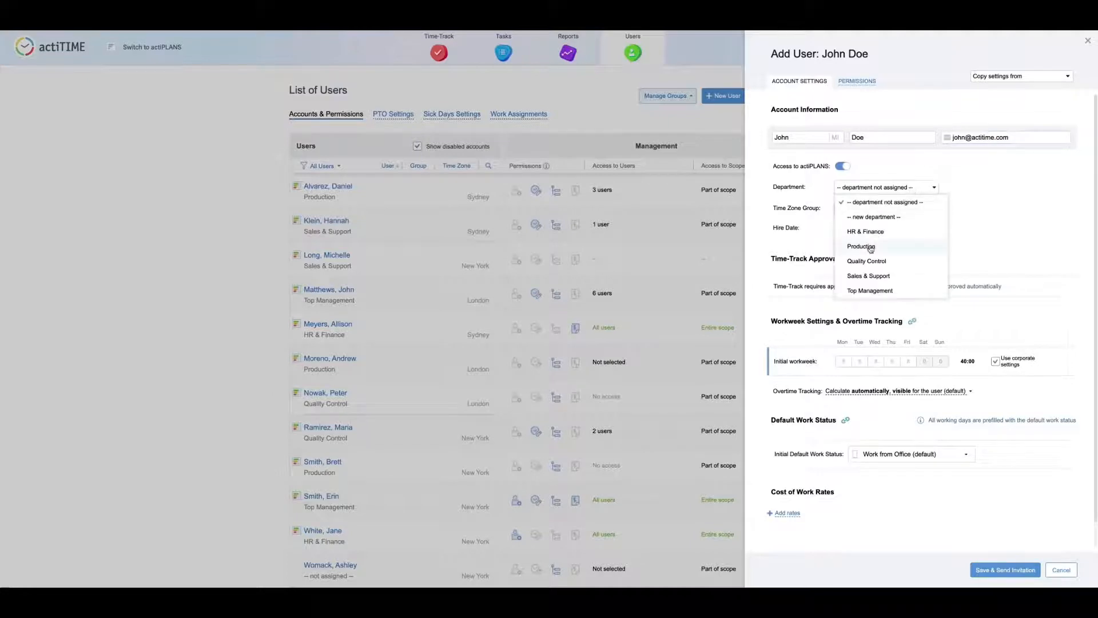
click(861, 246)
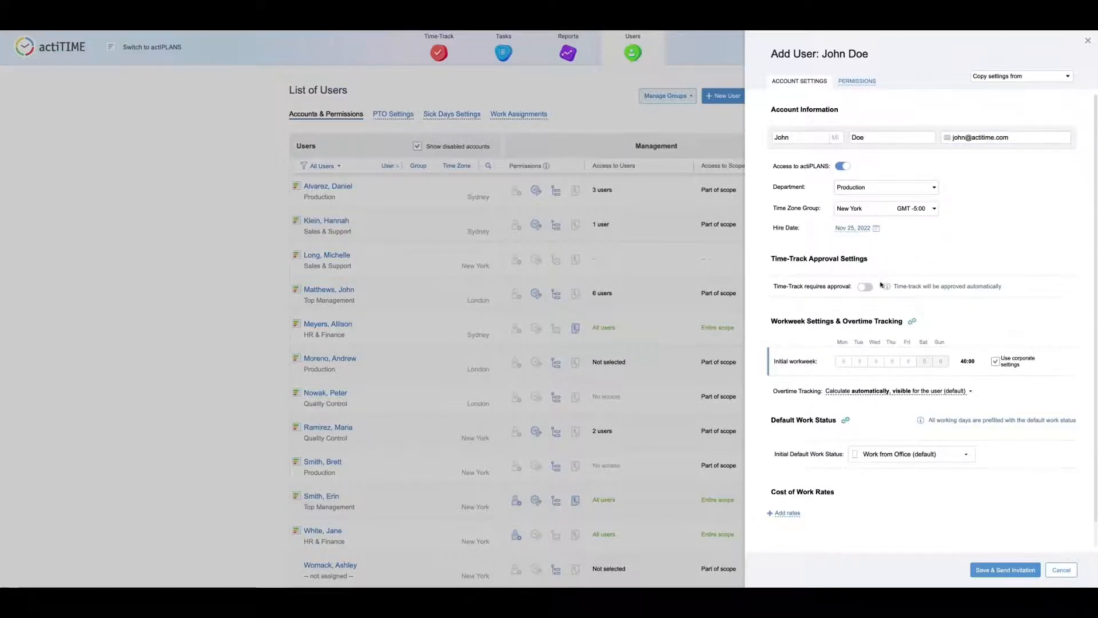
click(864, 286)
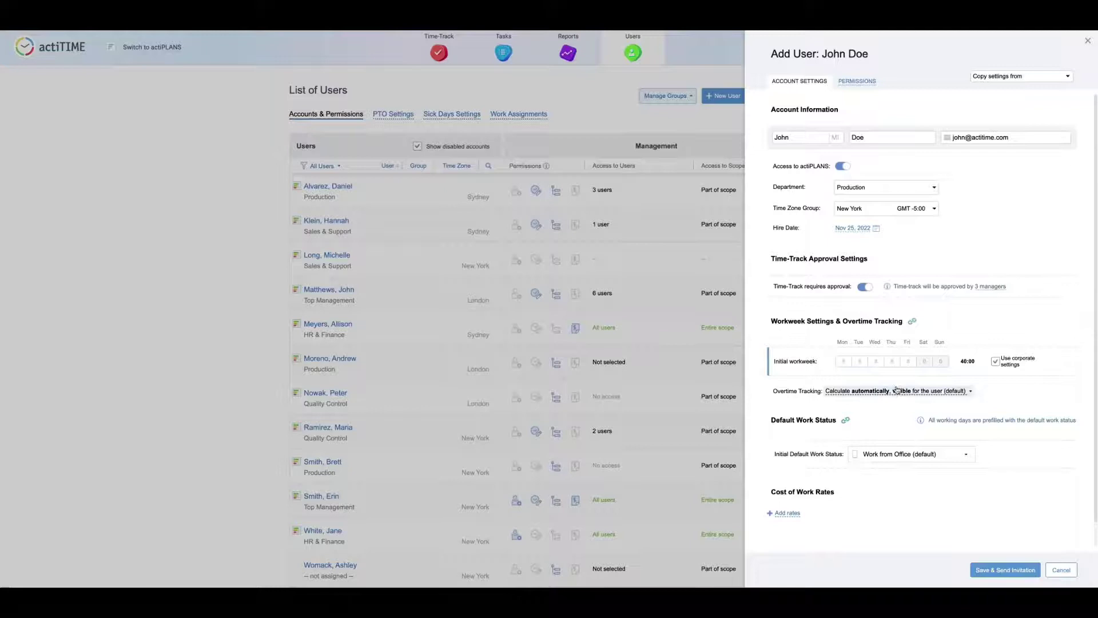
click(896, 391)
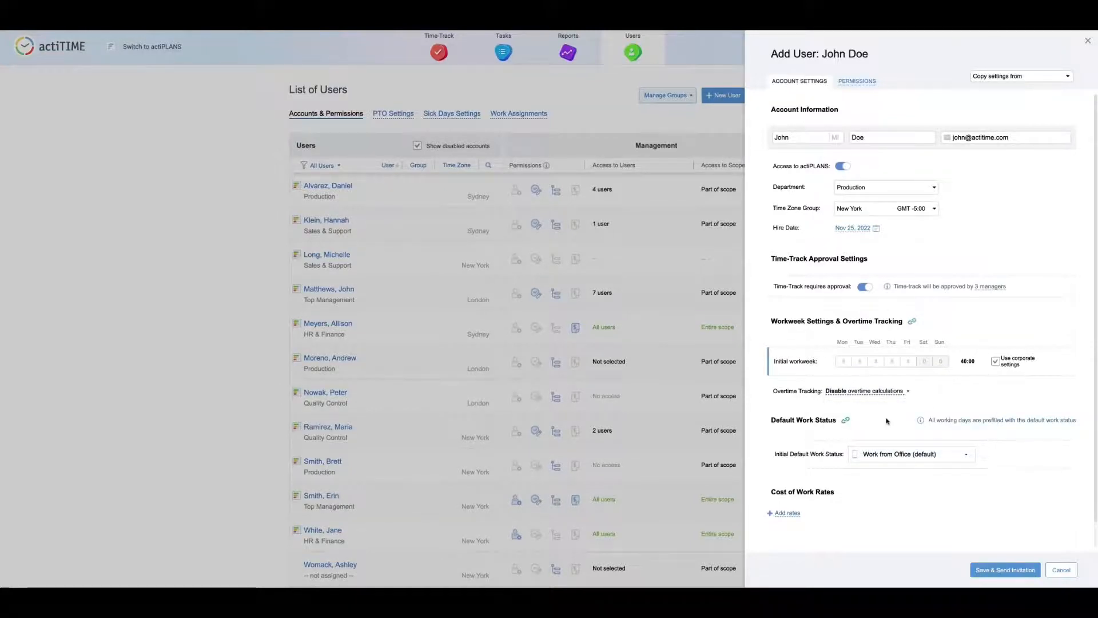
click(857, 80)
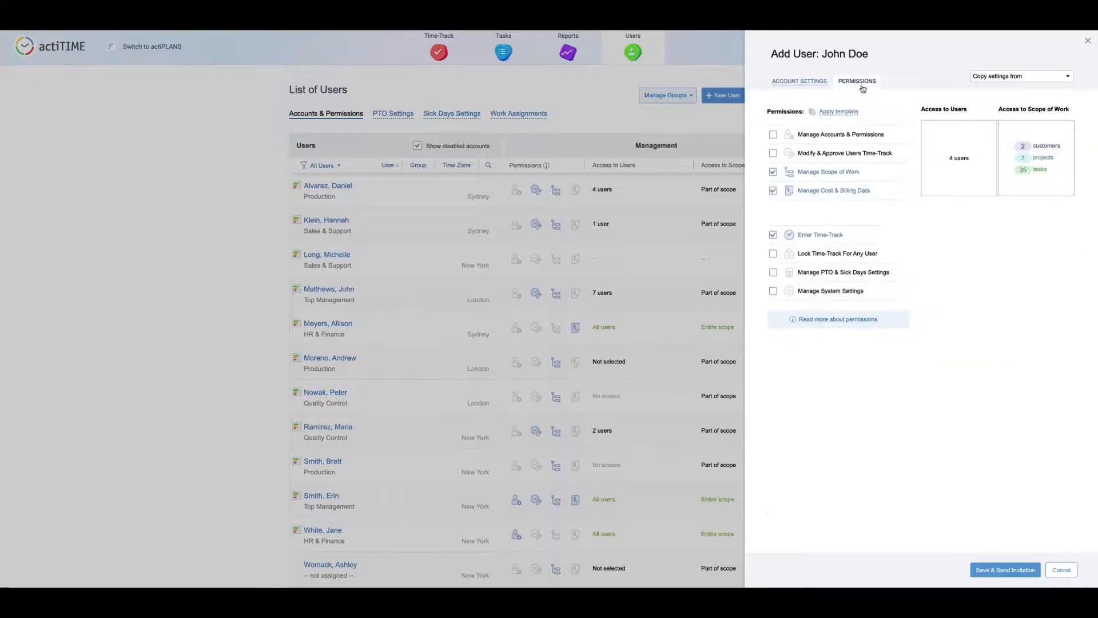
Grant John Doe 'Modify & Approve Users Time-Track', create his account and send the invitation
click(774, 153)
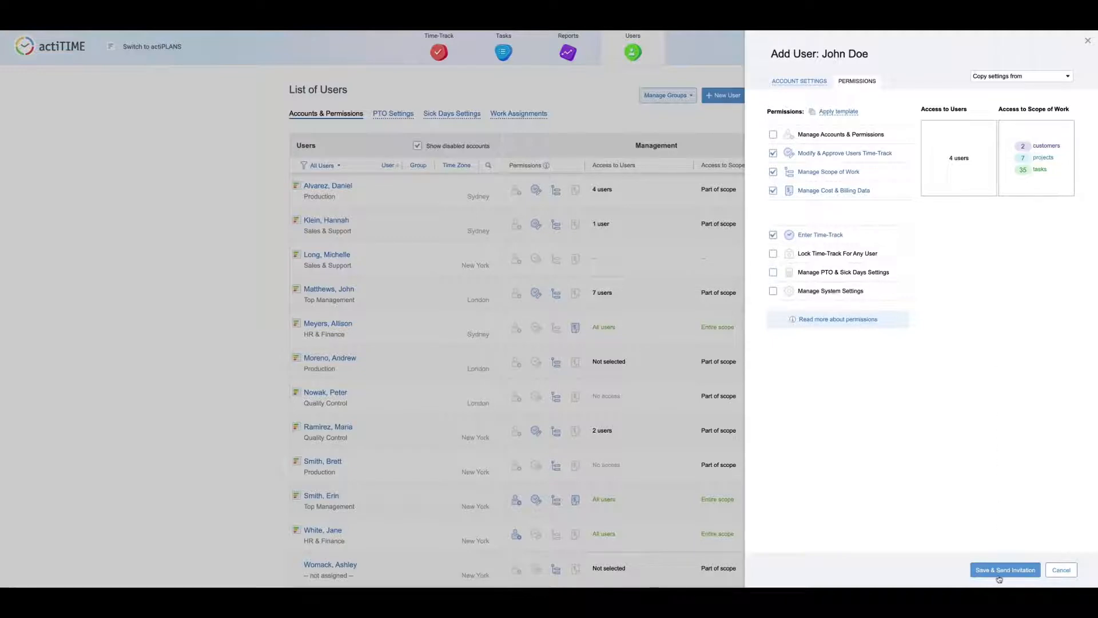
click(1005, 569)
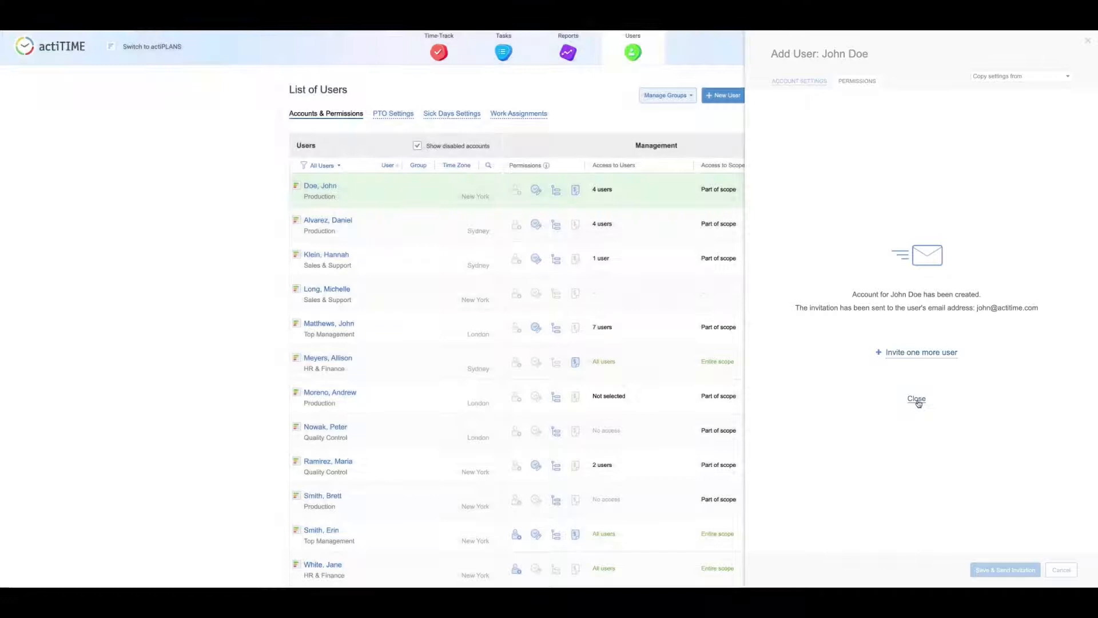
click(915, 399)
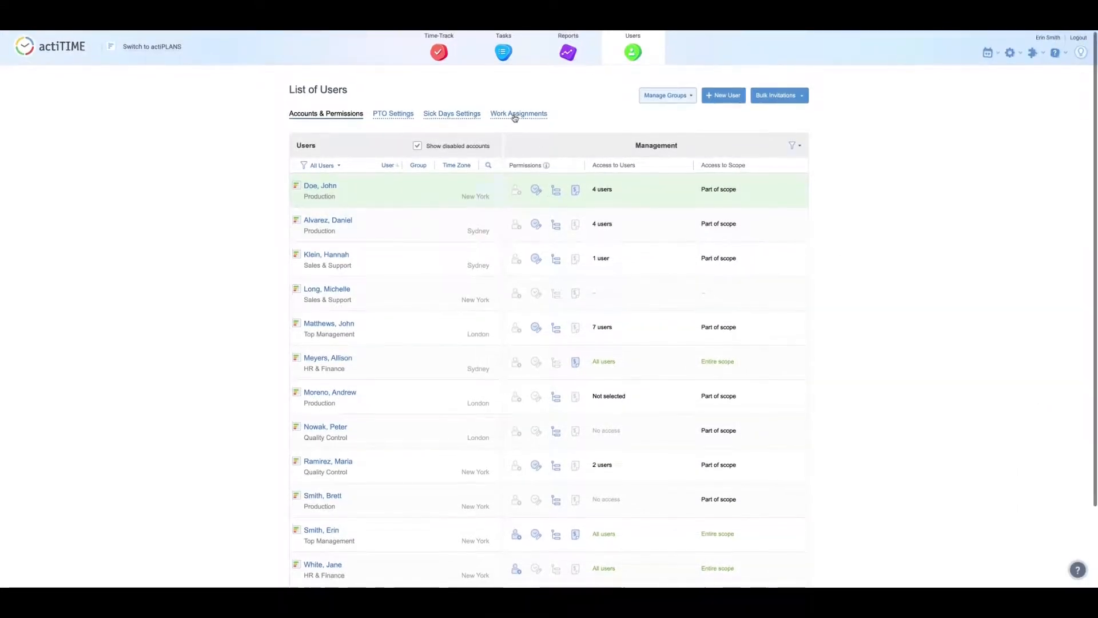
Assign John Doe the Engine check task in Big Bang Company's Spaceship testing project
click(518, 113)
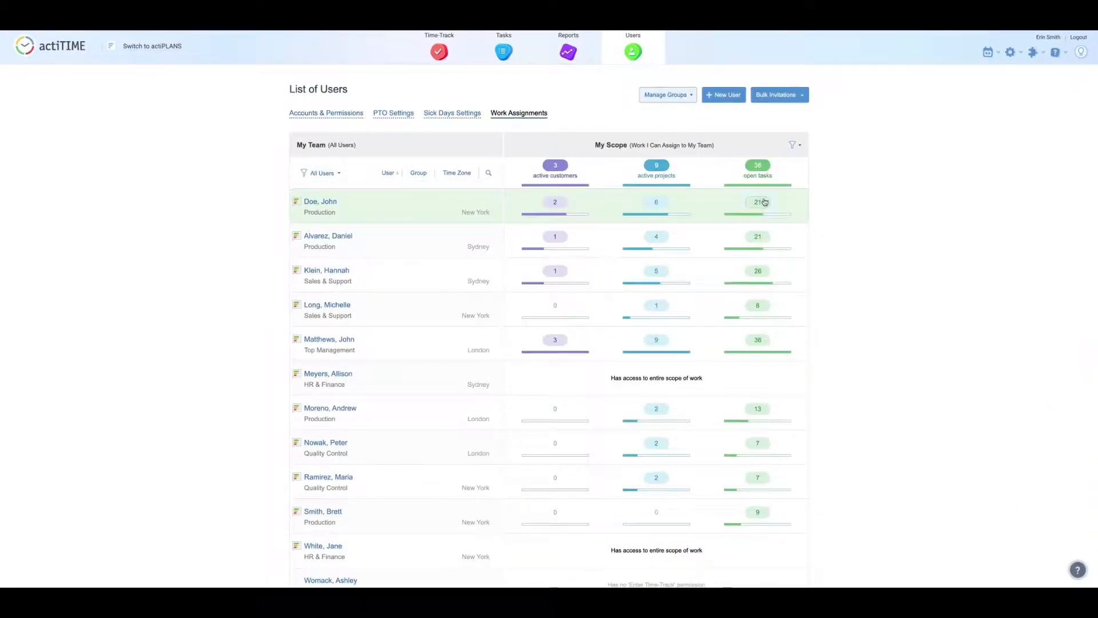
click(757, 202)
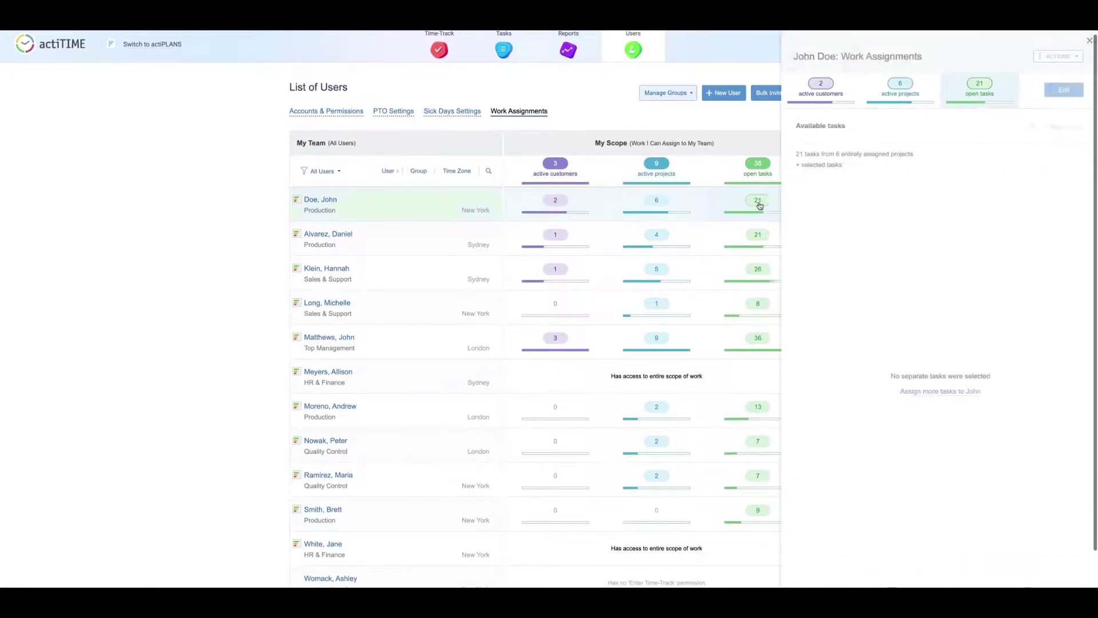
click(1063, 90)
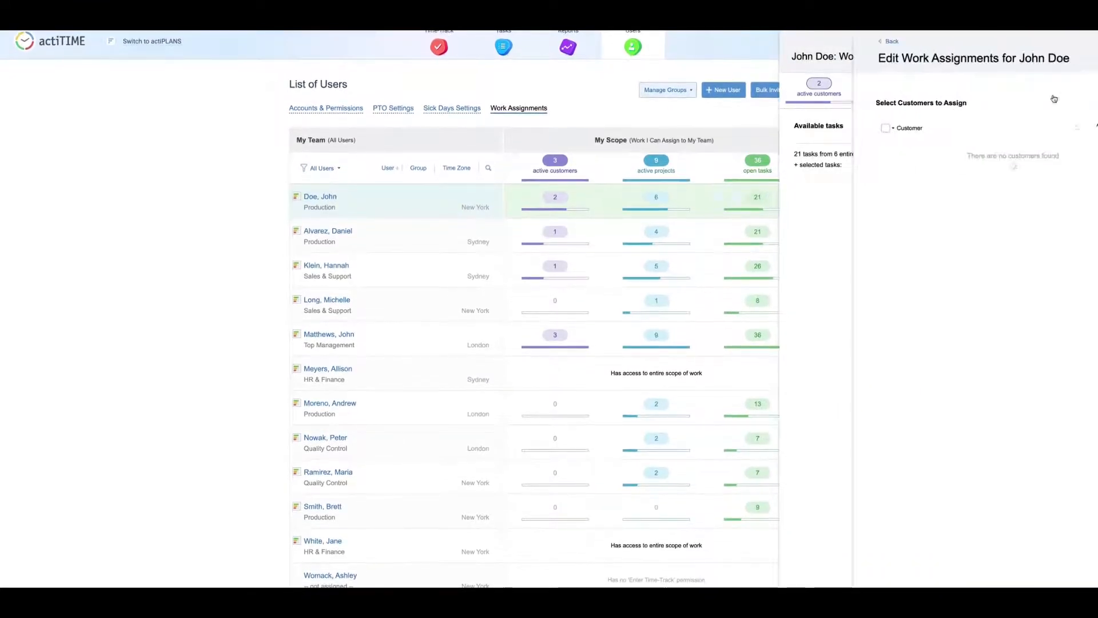
click(910, 127)
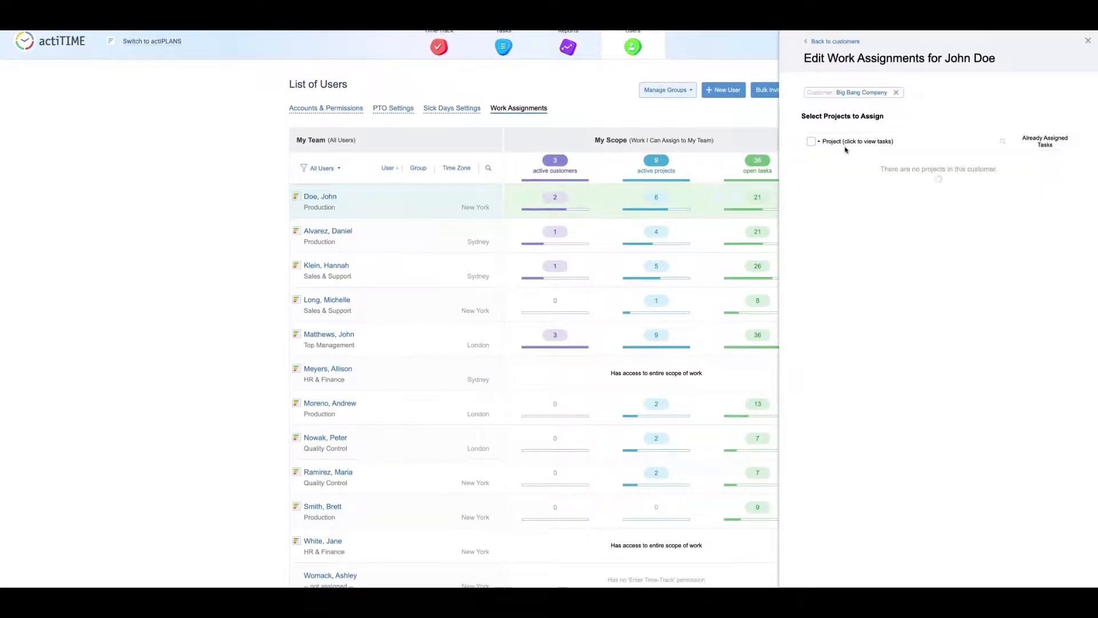
click(858, 141)
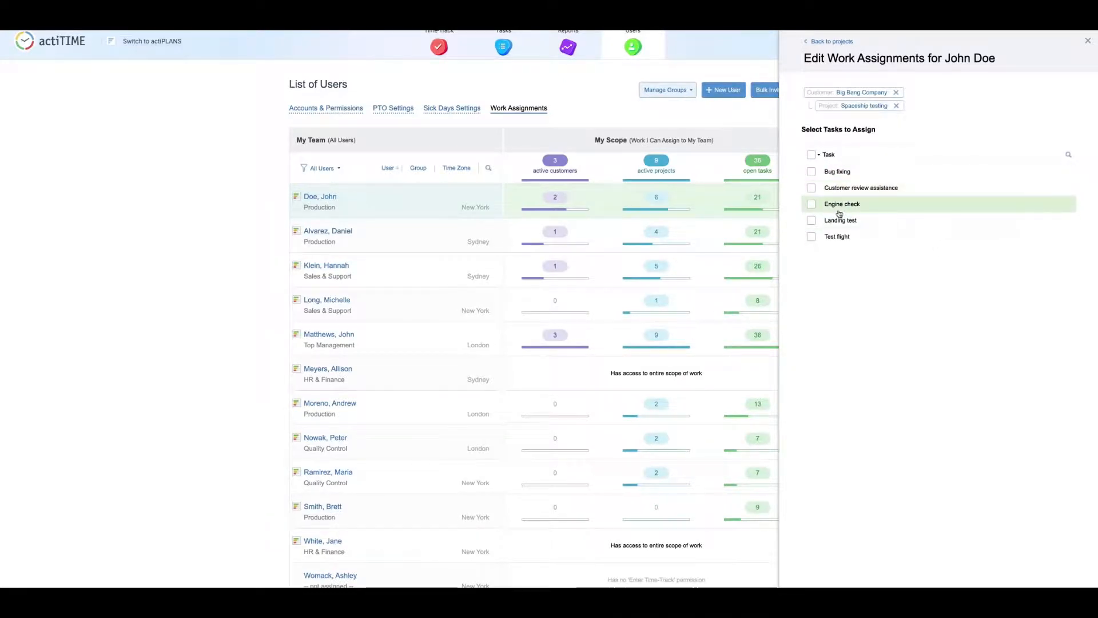
click(811, 204)
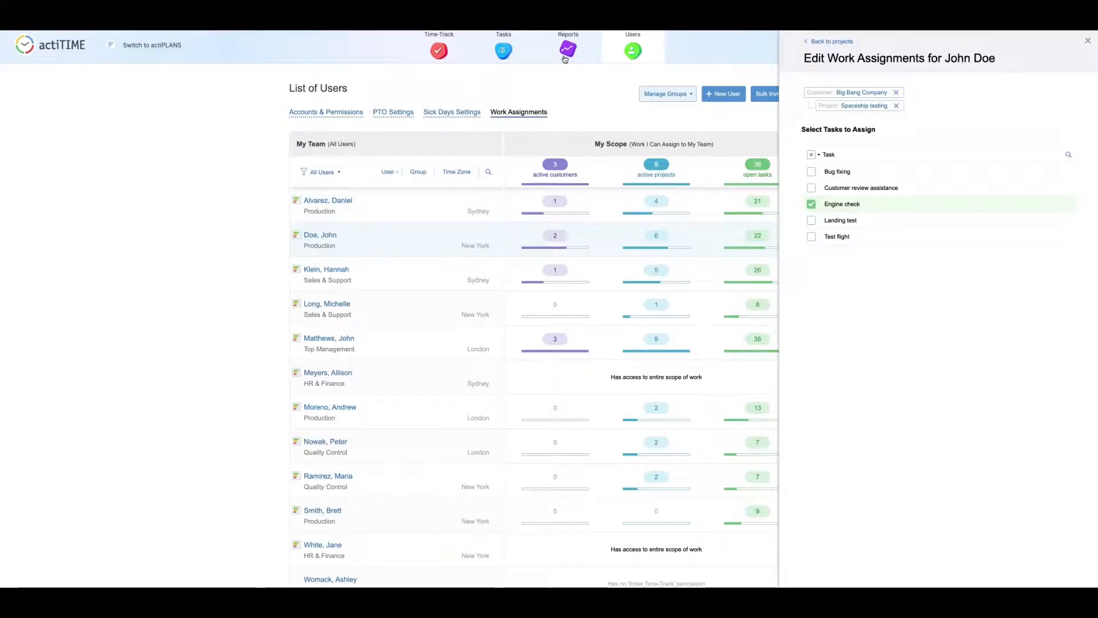
click(568, 50)
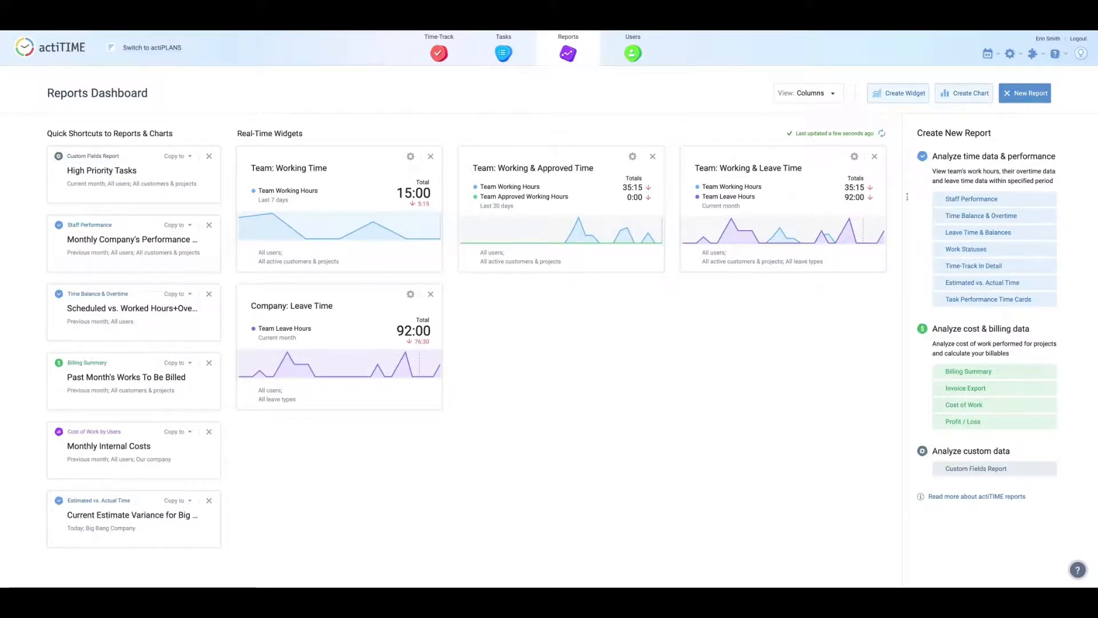
mouse_move(343, 238)
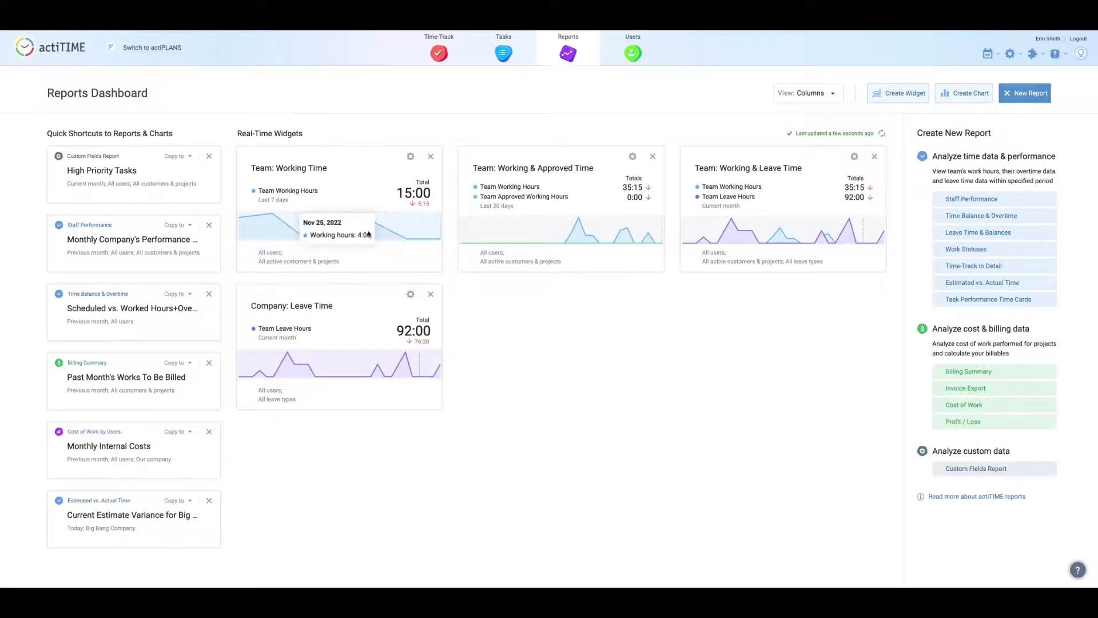
mouse_move(574, 231)
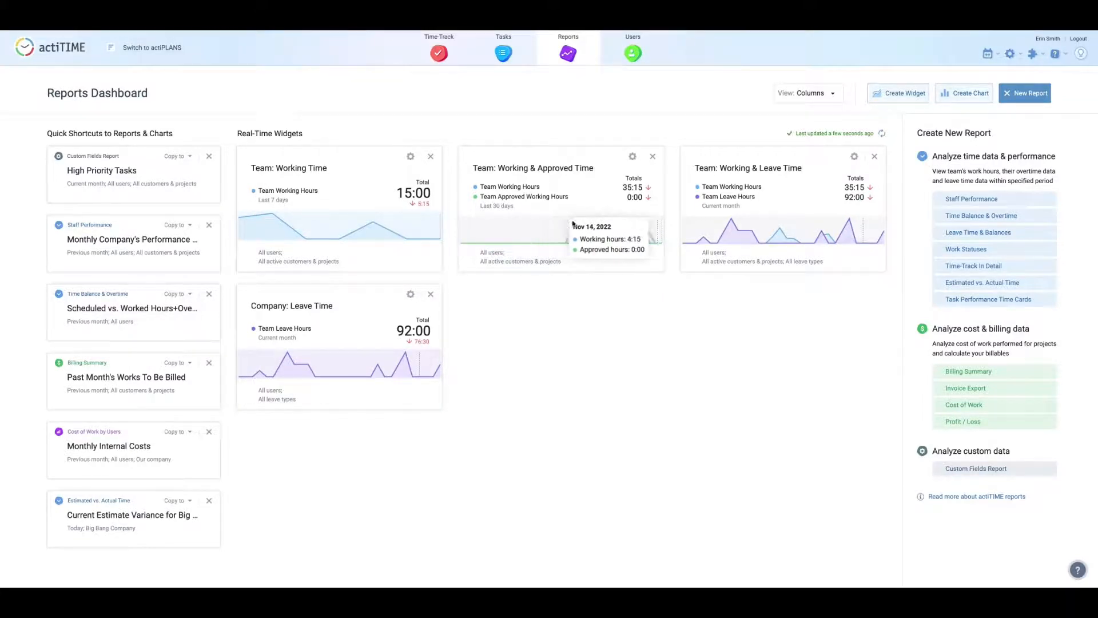
mouse_move(179, 452)
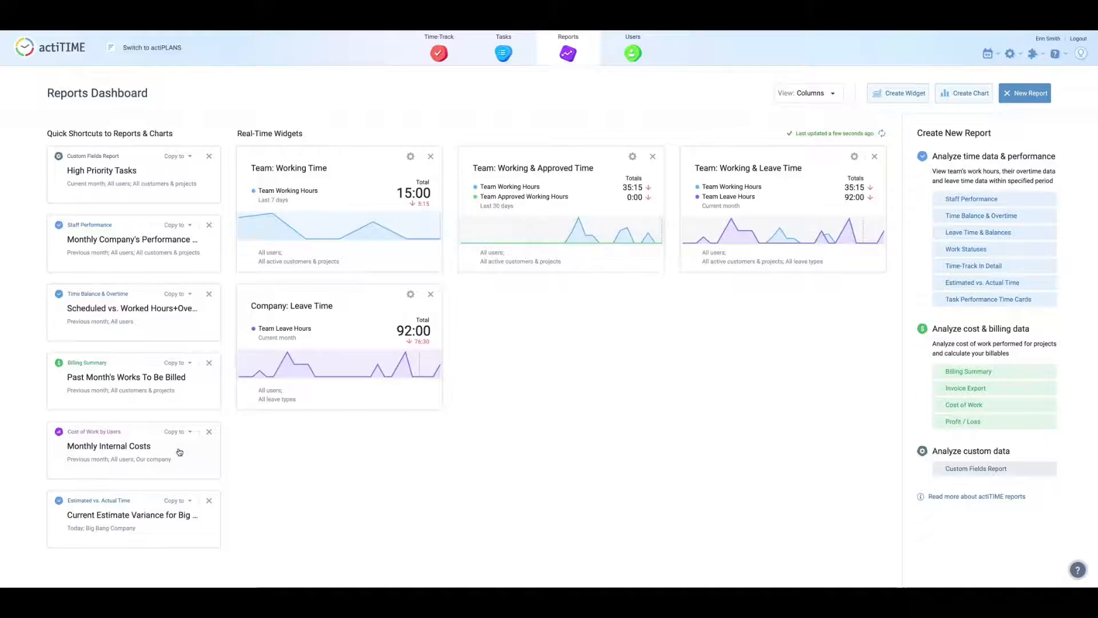
Preview the Monthly Internal Costs chart ($20,273.75 for October 2022), then close it
click(109, 446)
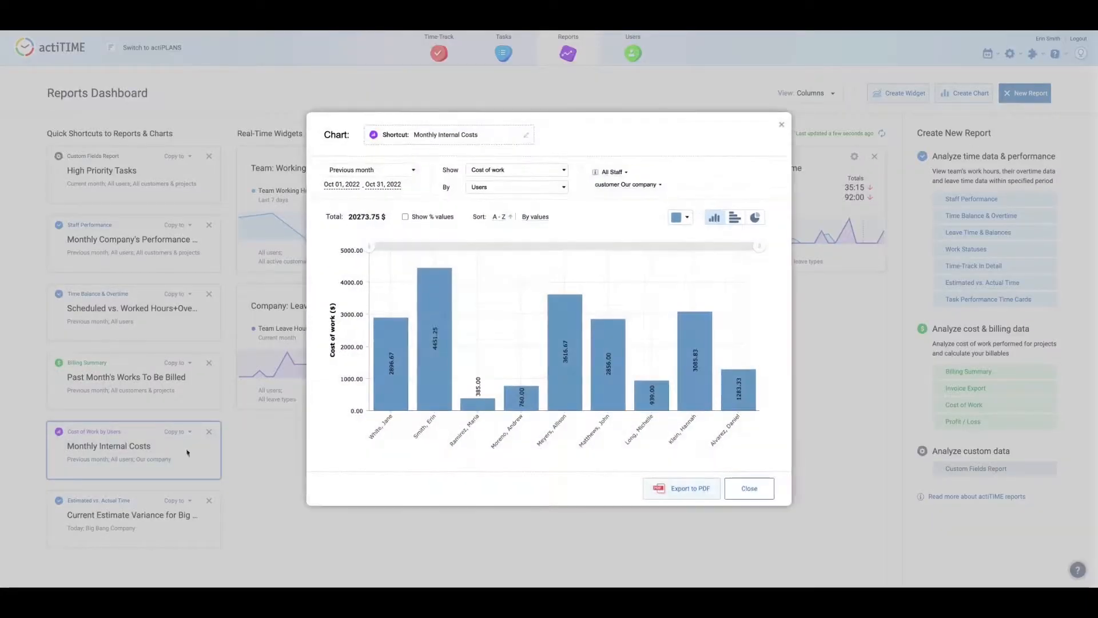
mouse_move(475, 403)
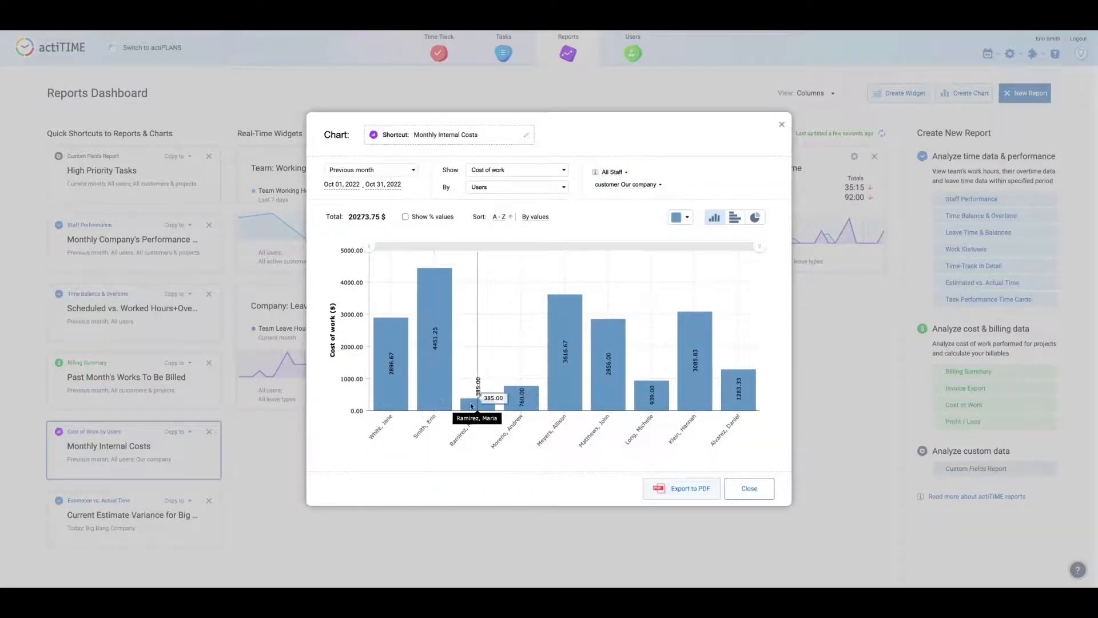
mouse_move(730, 479)
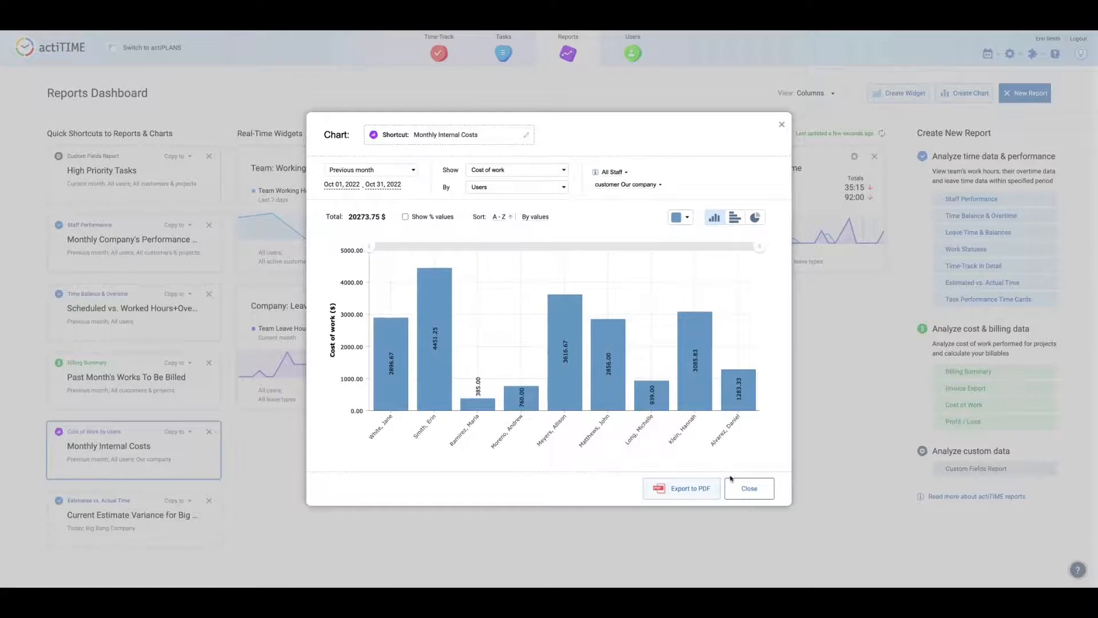
click(748, 488)
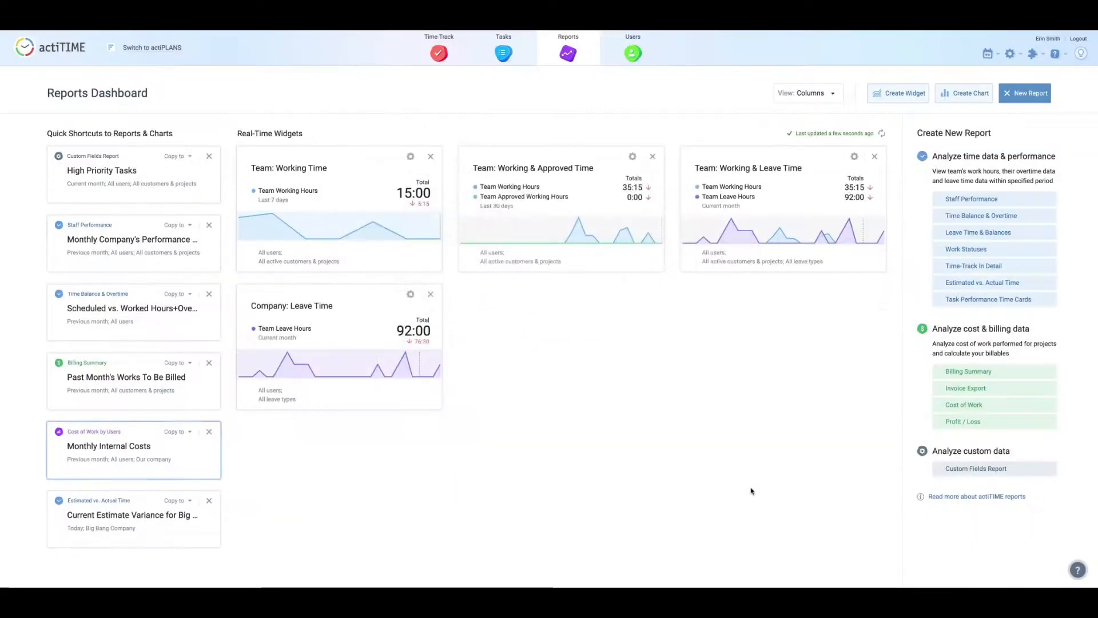
mouse_move(983, 244)
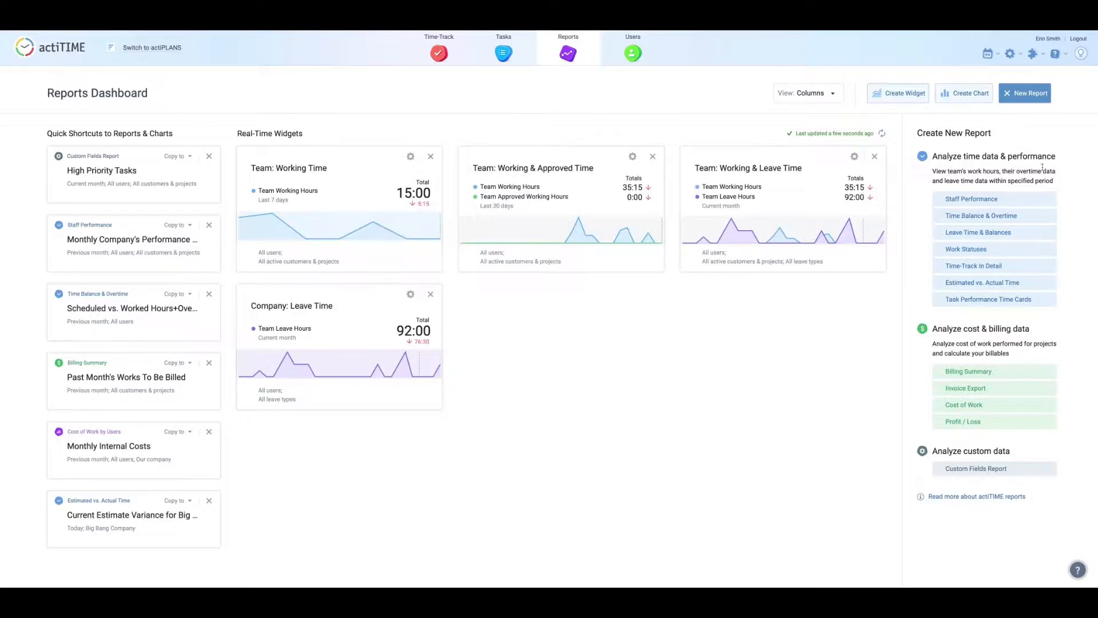
mouse_move(1059, 163)
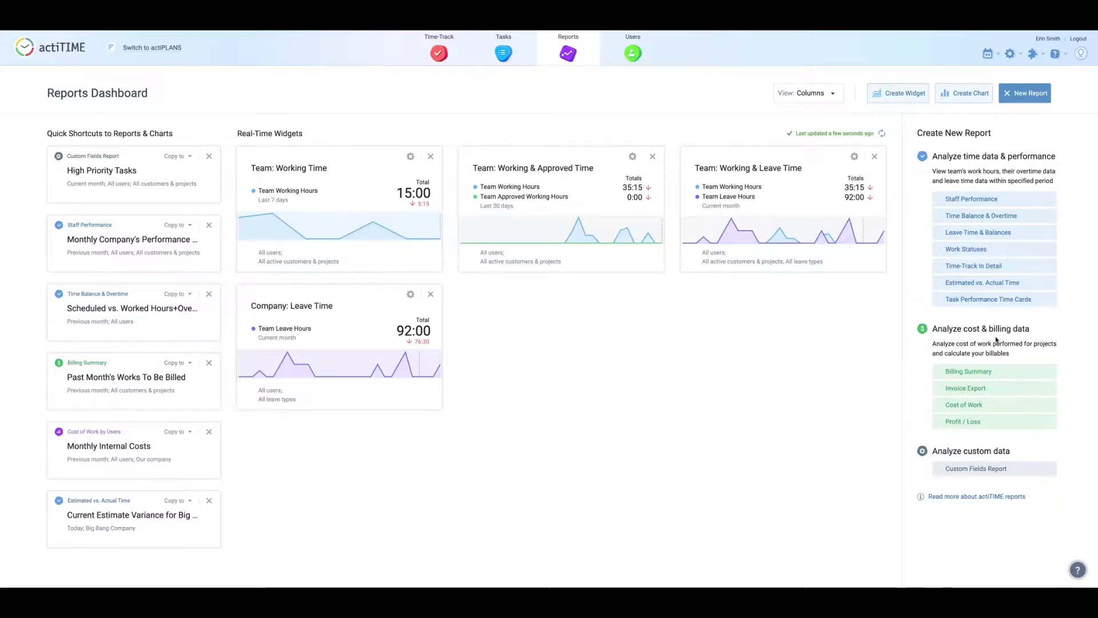
mouse_move(936, 207)
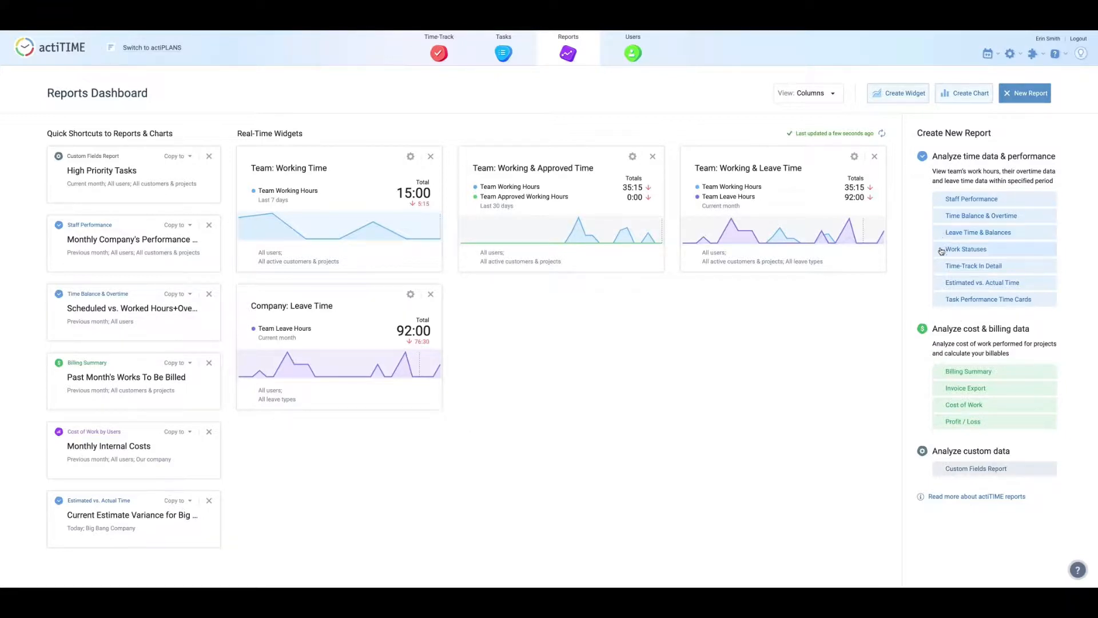
mouse_move(946, 387)
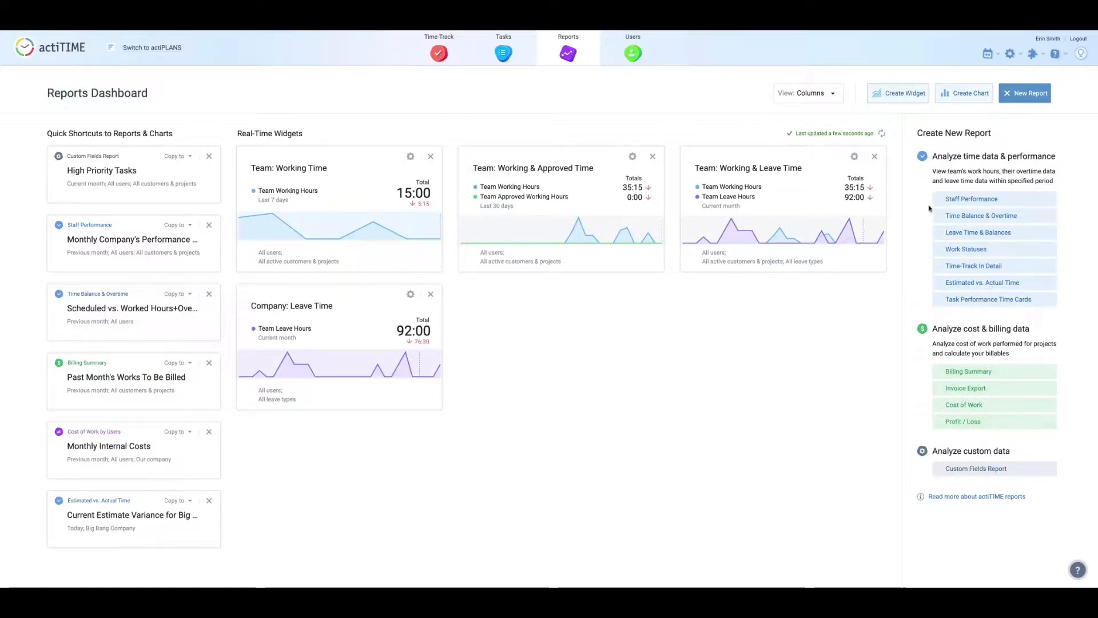
Generate a previous-month Staff Performance report for Production staff, grouped by customers then tasks
click(971, 199)
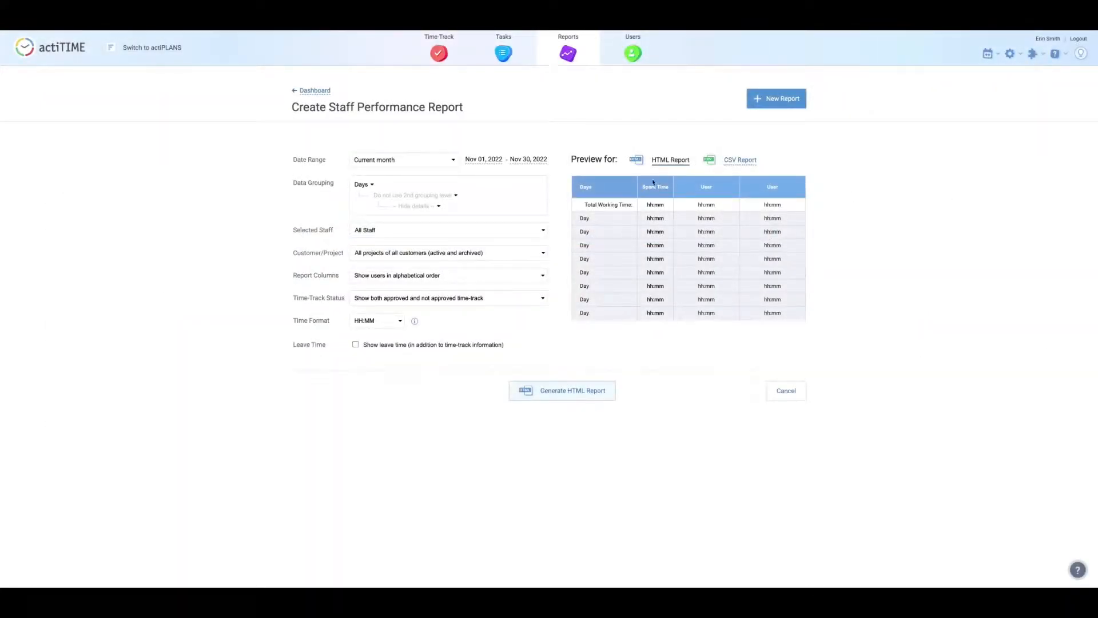
click(403, 160)
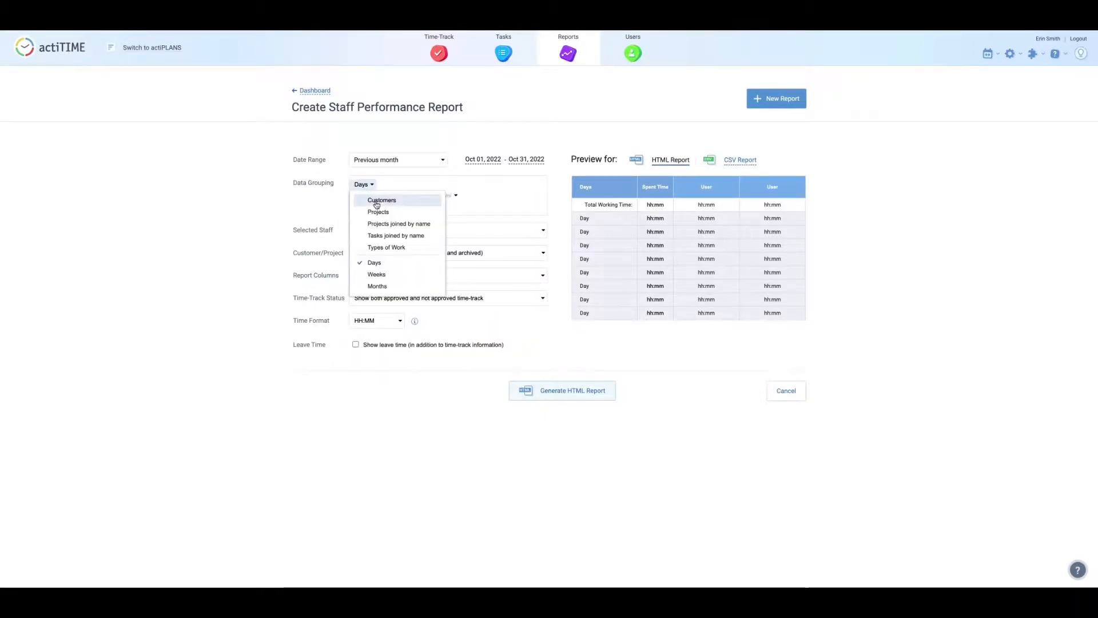
click(382, 200)
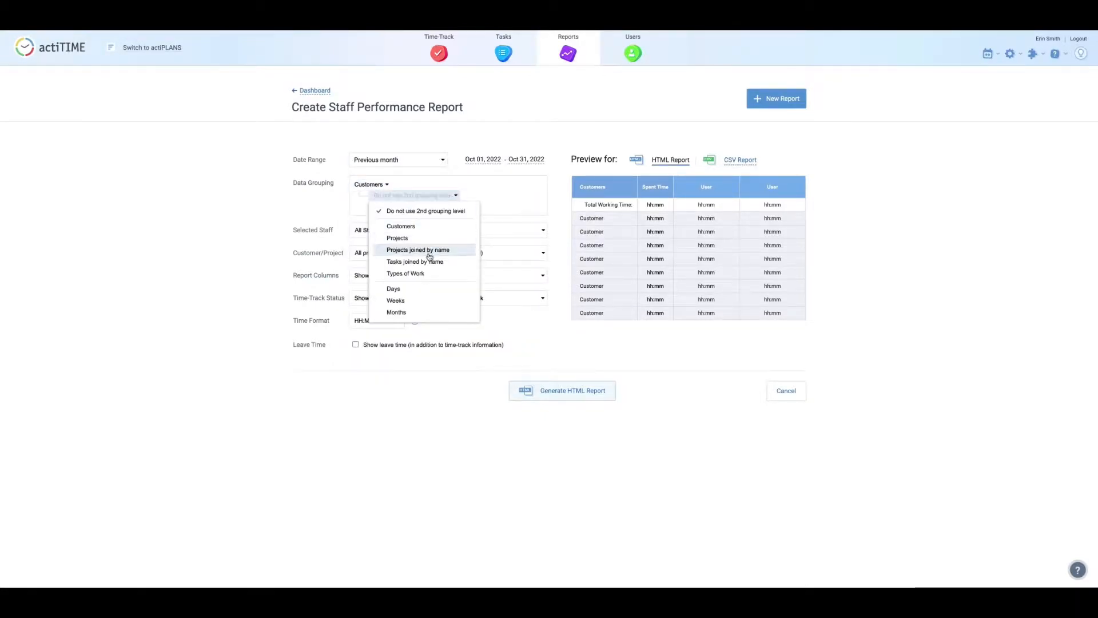
click(415, 262)
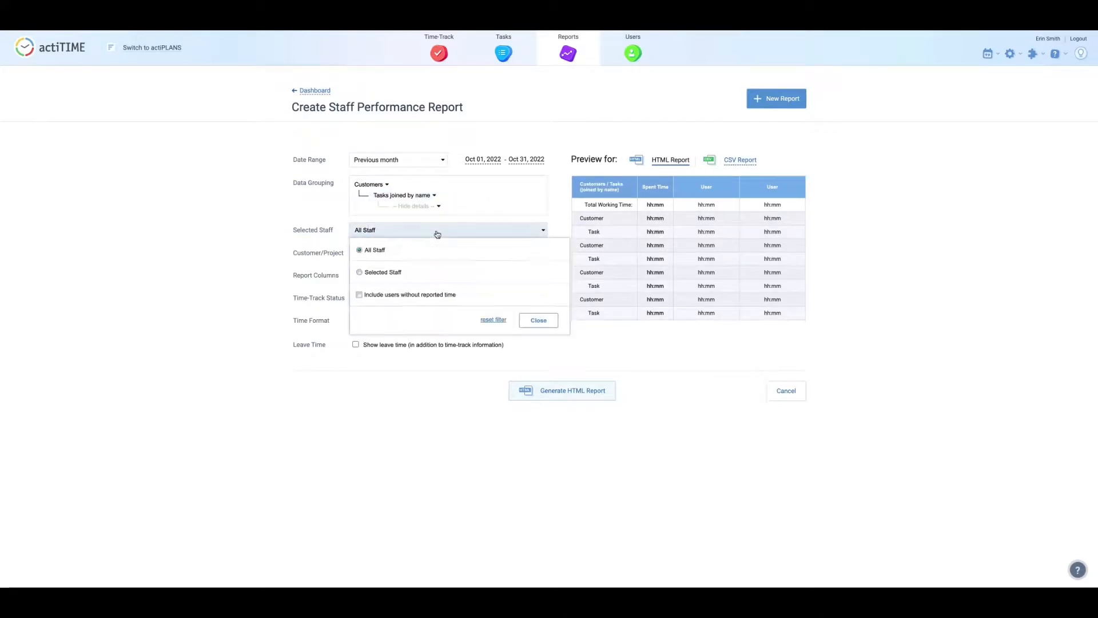
click(359, 272)
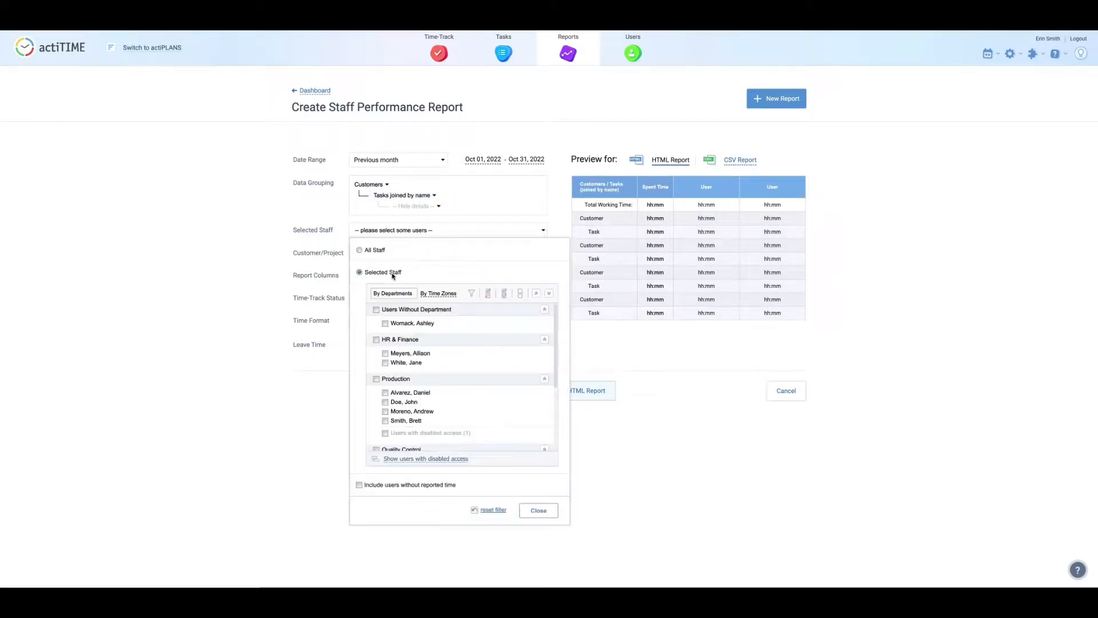
click(376, 379)
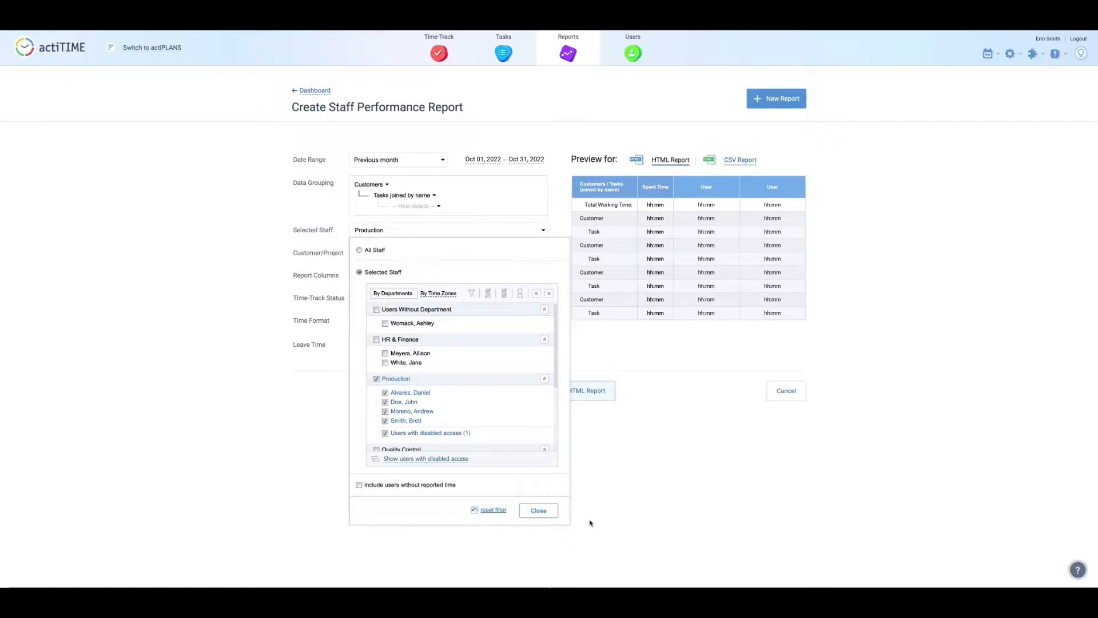
click(538, 510)
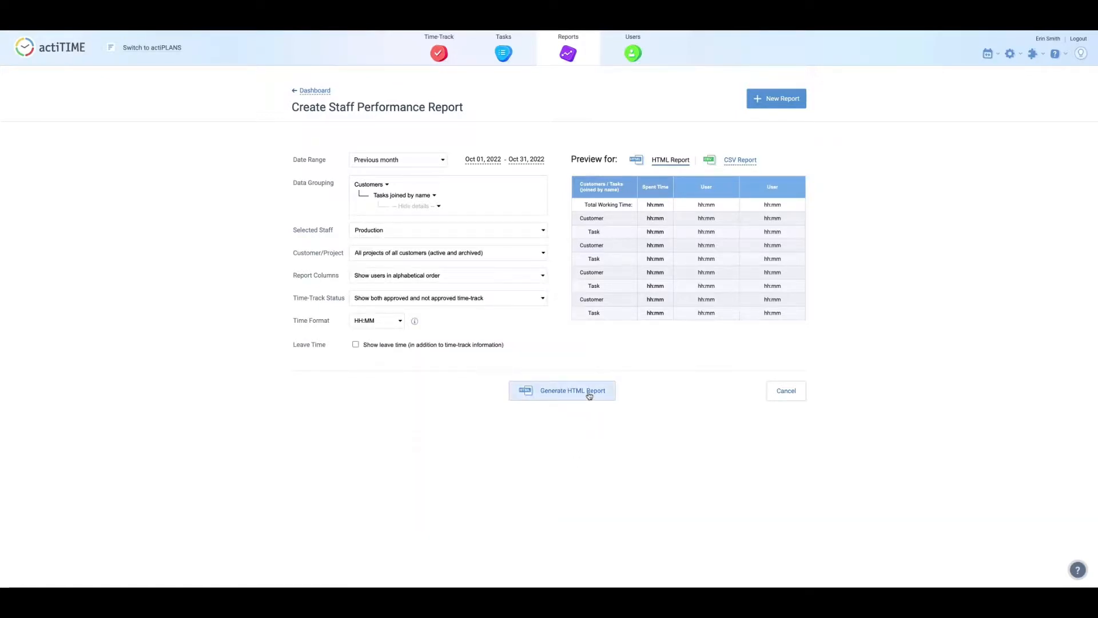
click(561, 390)
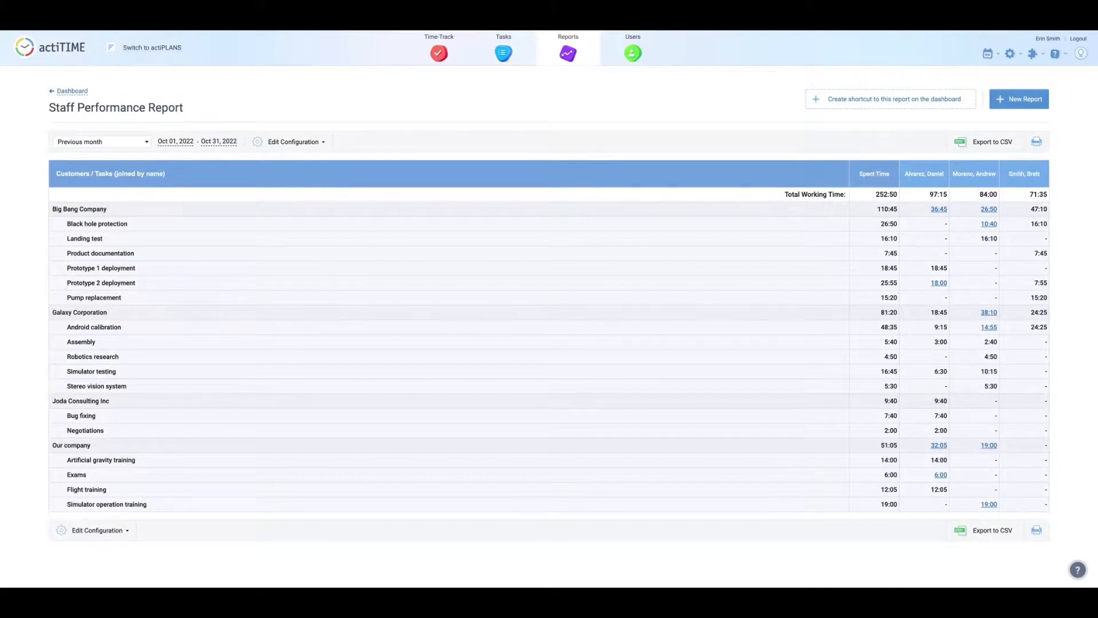
Generate a previous-month Billing Summary report counting all time reported within the date range
click(1020, 98)
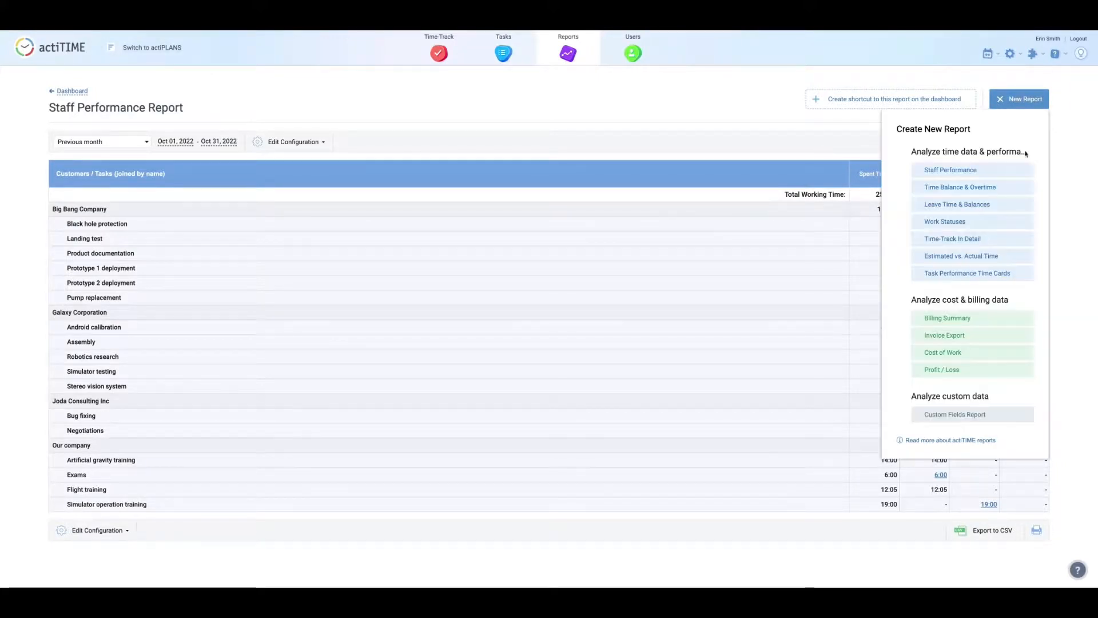
click(947, 318)
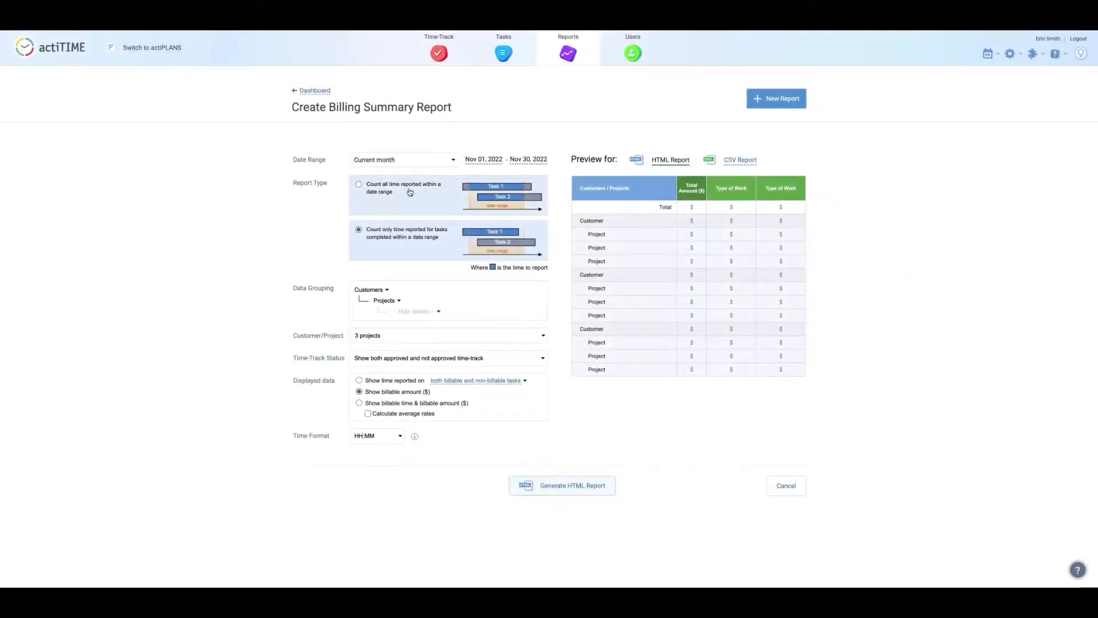
click(403, 159)
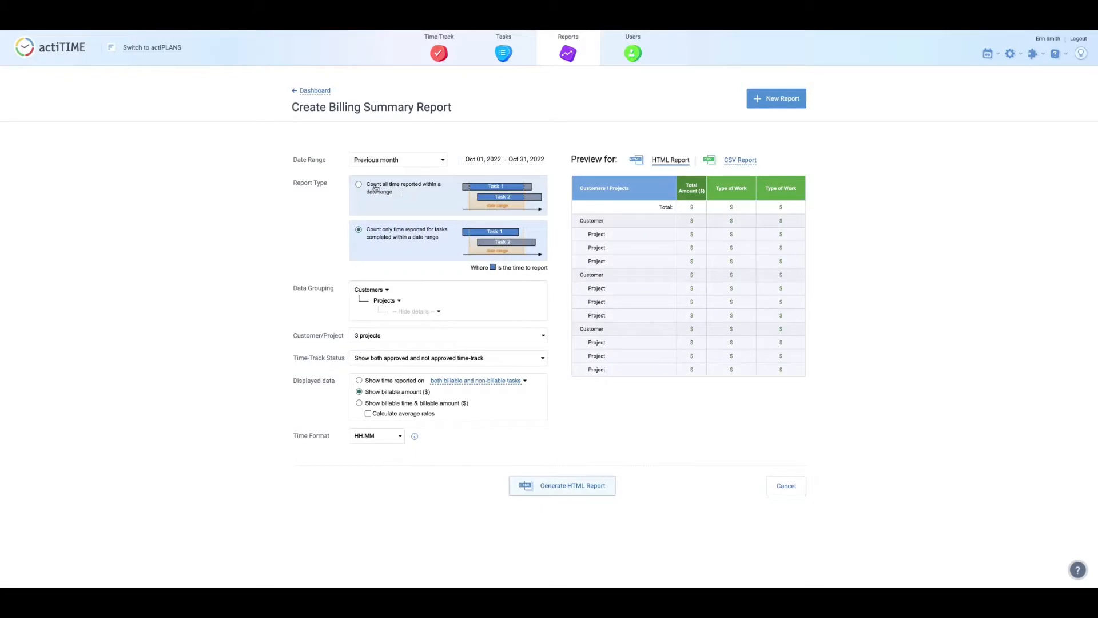
click(359, 184)
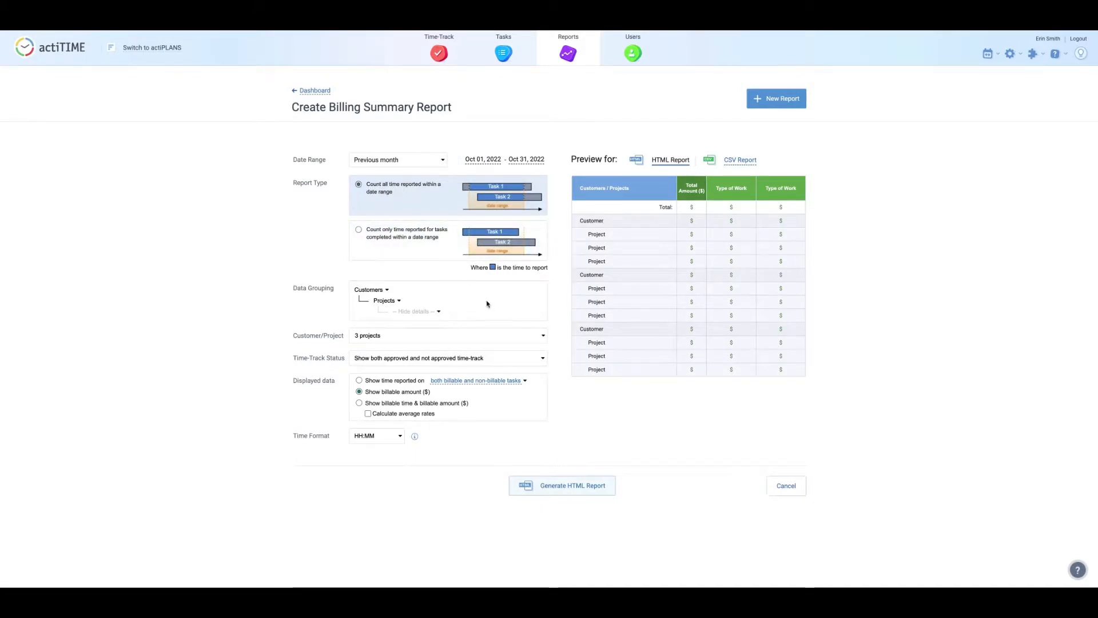
mouse_move(567, 490)
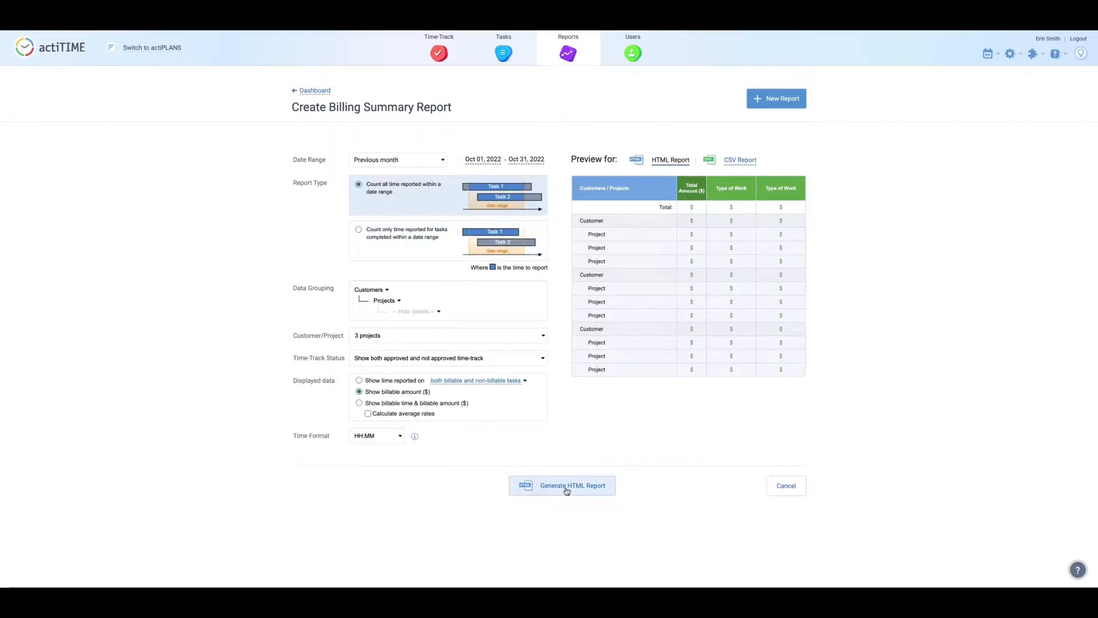
click(572, 486)
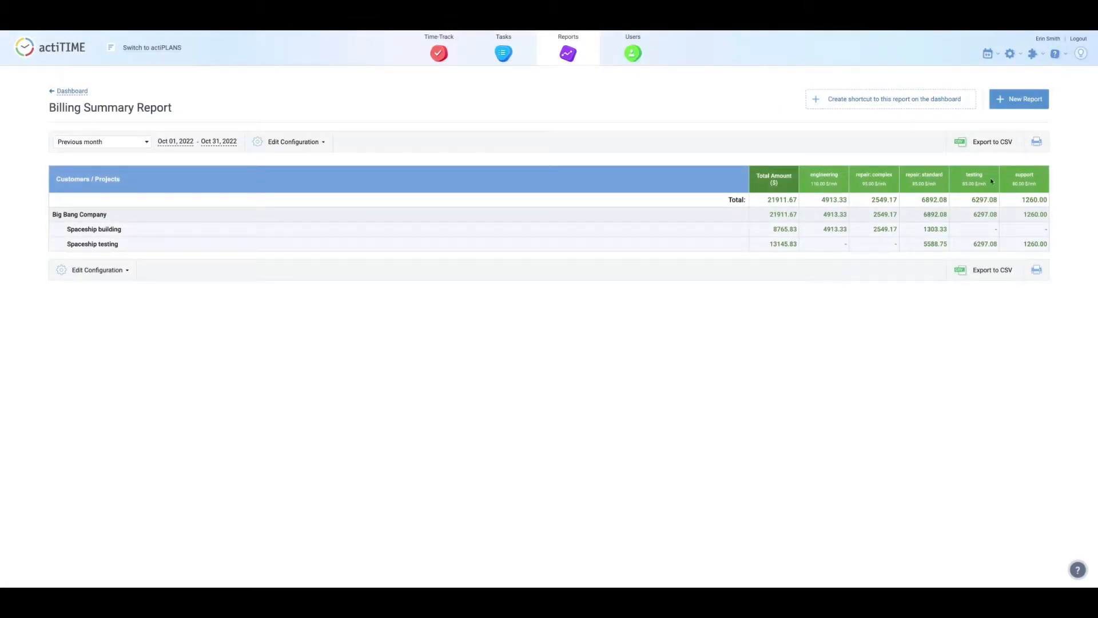
mouse_move(992, 141)
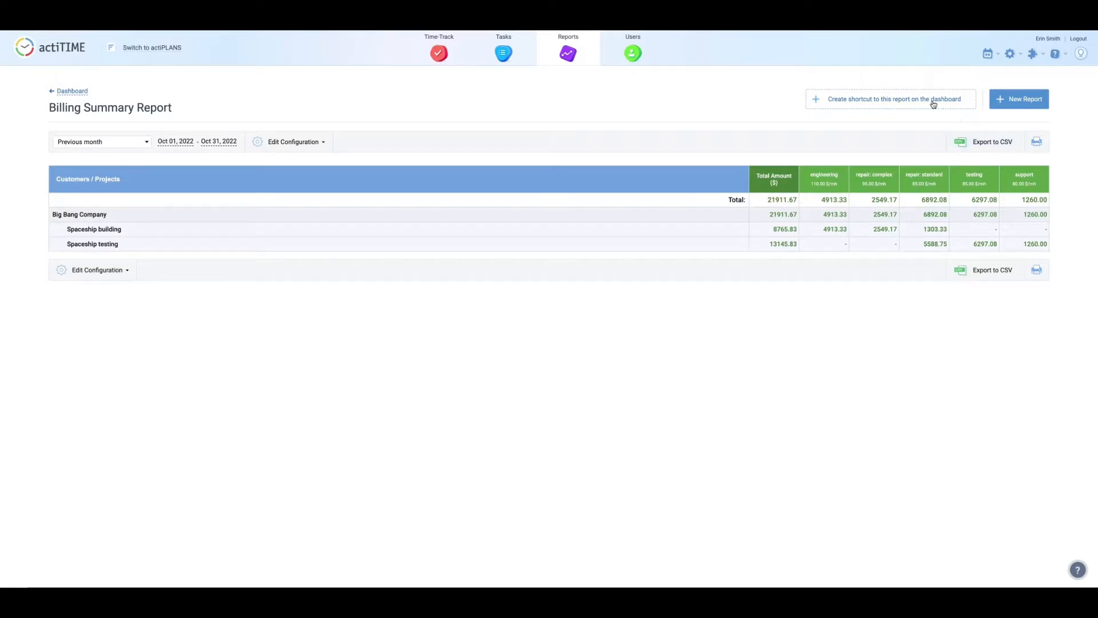
Save this report as a dashboard shortcut named 'Billing Summary'
click(889, 99)
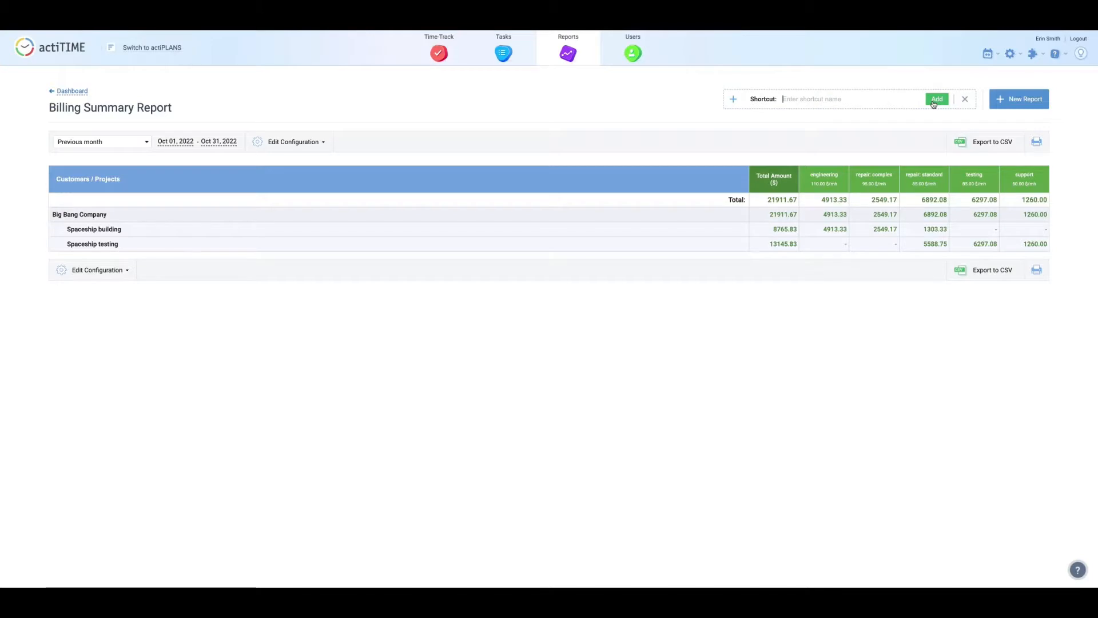
text(Billing)
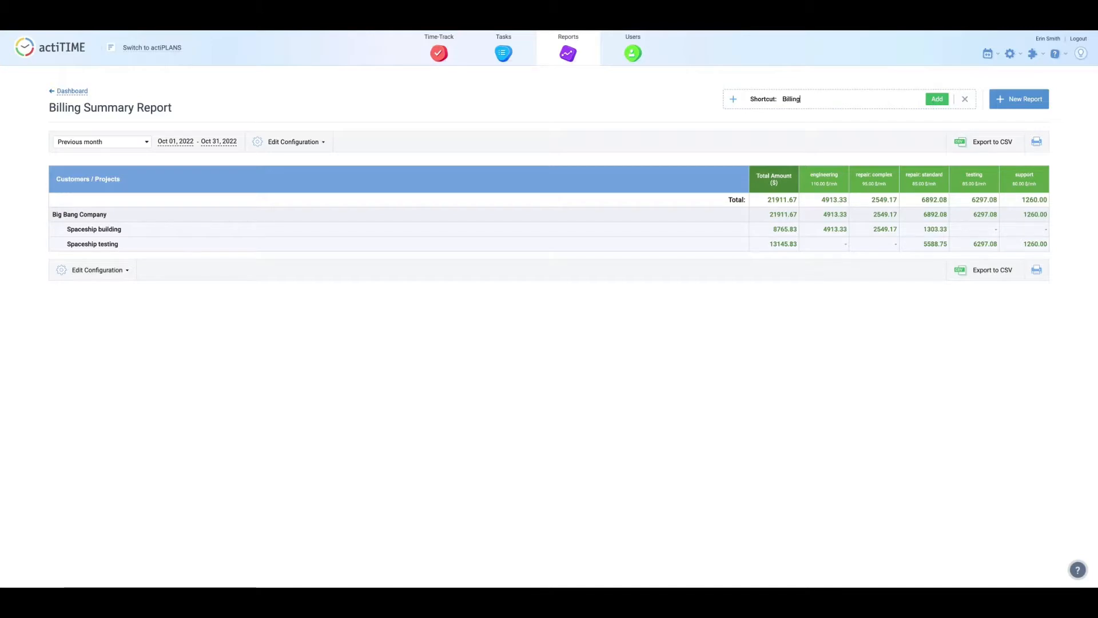
text(Summar)
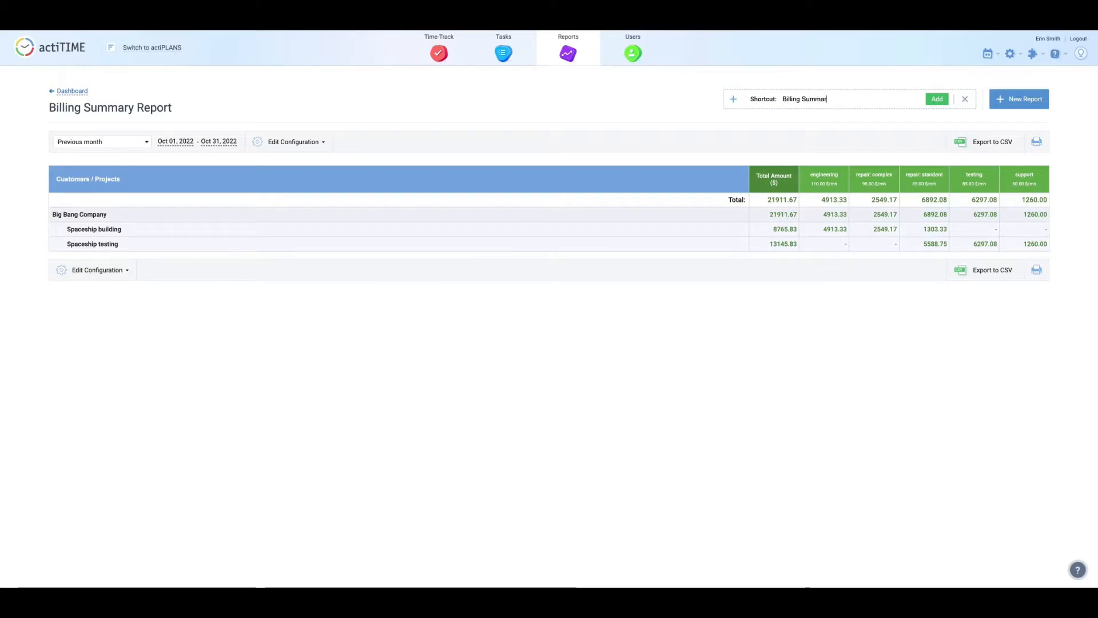
click(938, 99)
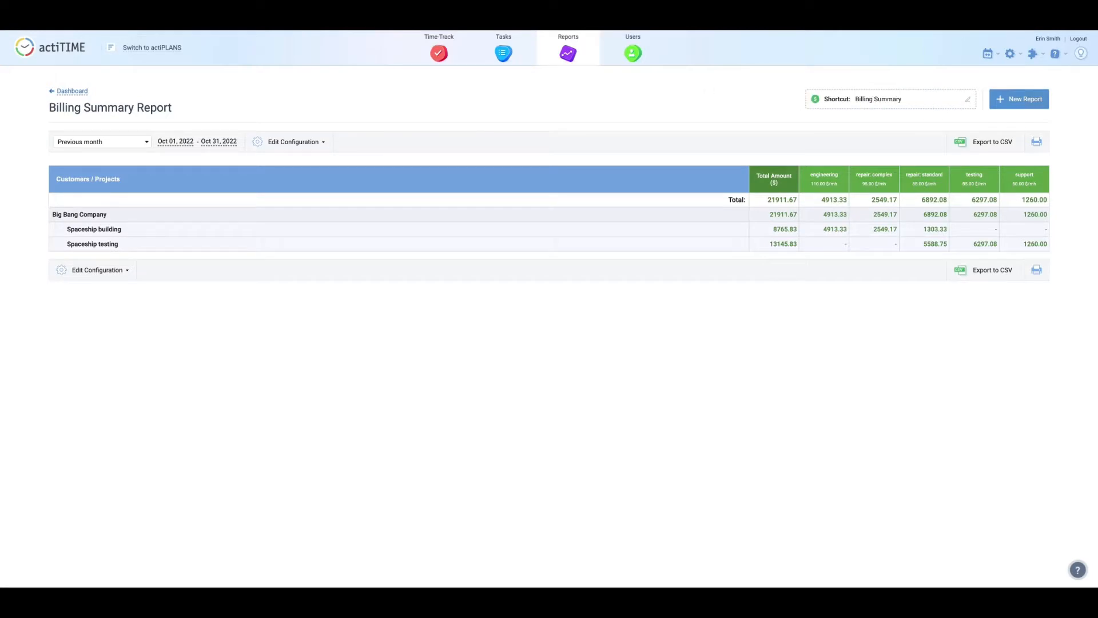
mouse_move(1018, 55)
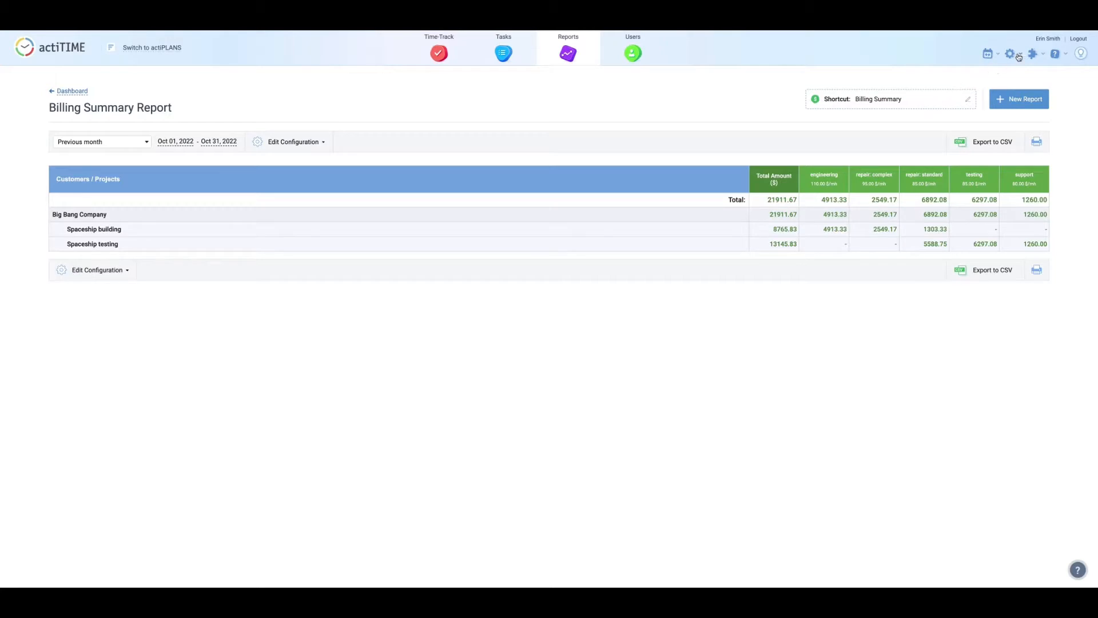
Turn off the Overtime Registration and Time Zone Groups features
click(1010, 53)
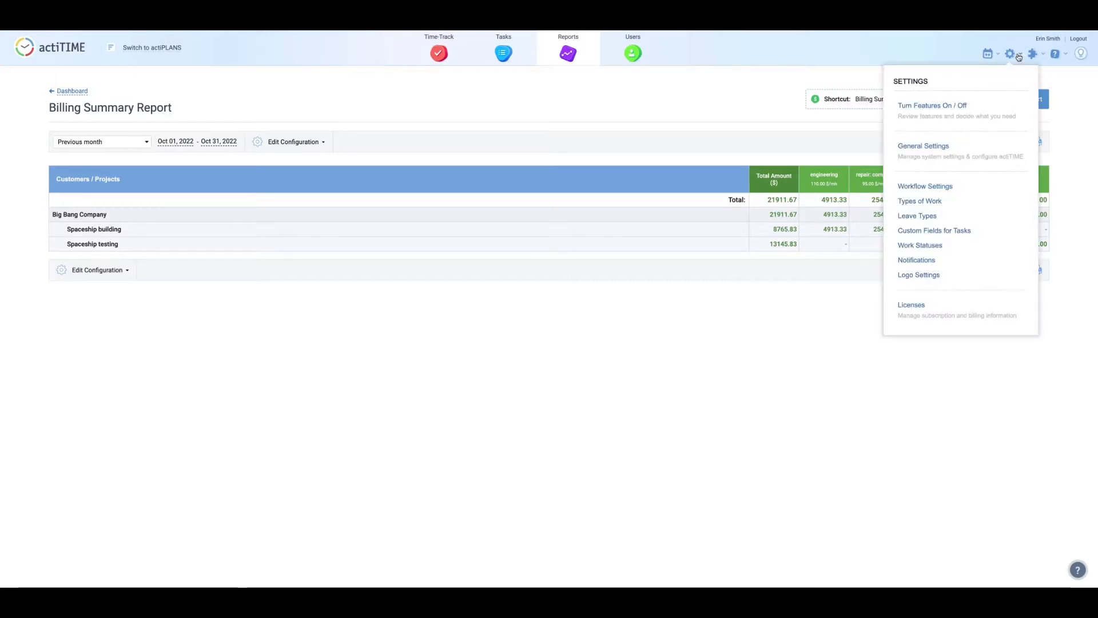
mouse_move(995, 76)
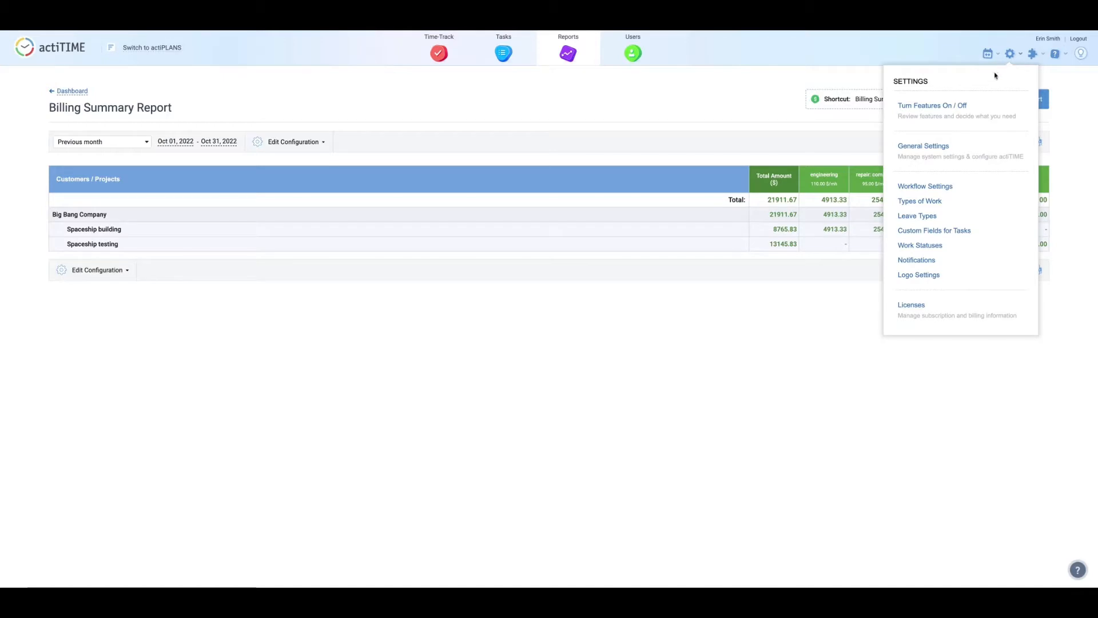
mouse_move(956, 112)
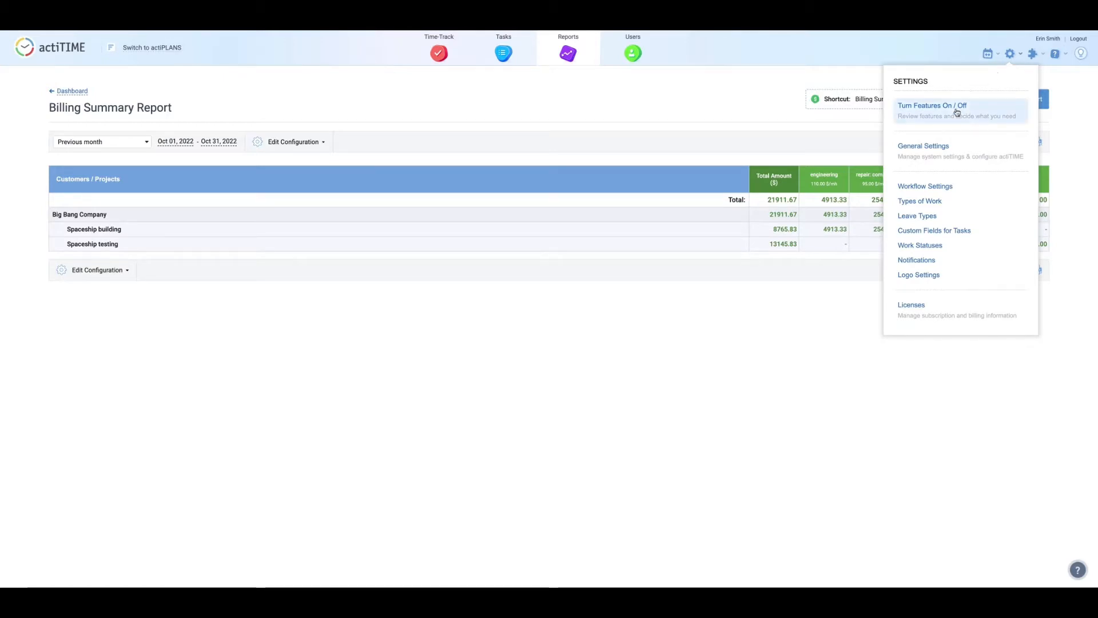
click(933, 109)
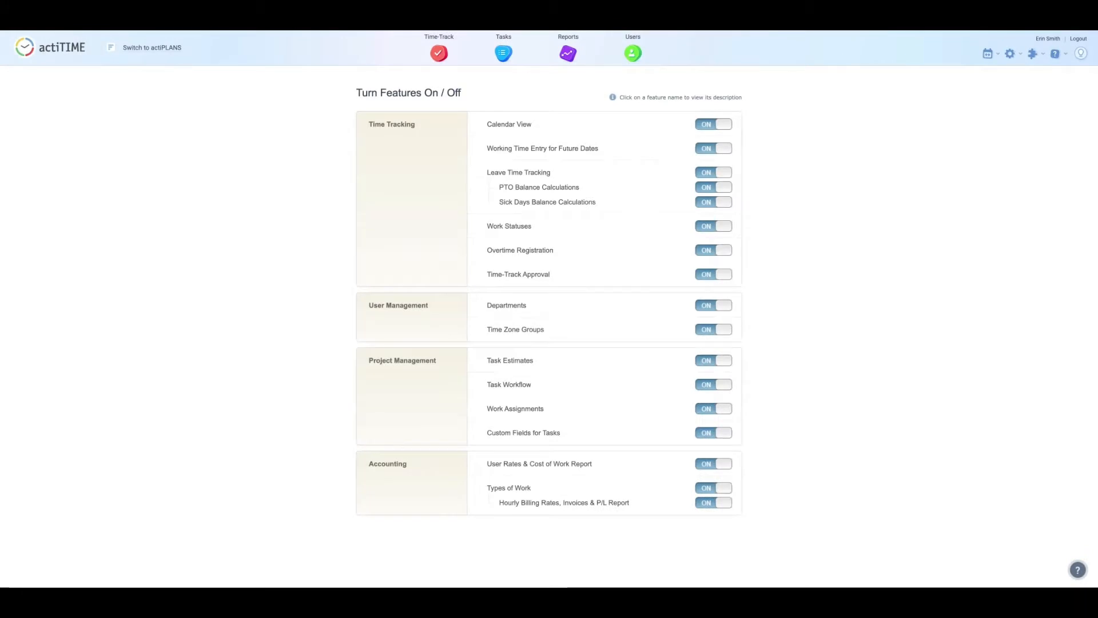
mouse_move(769, 225)
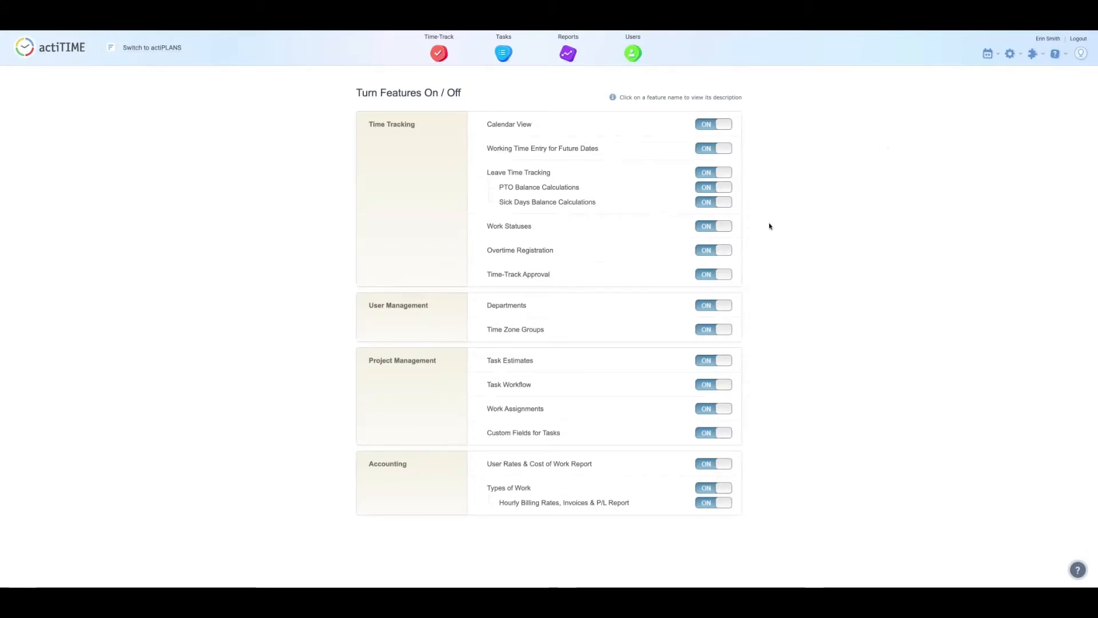
click(713, 250)
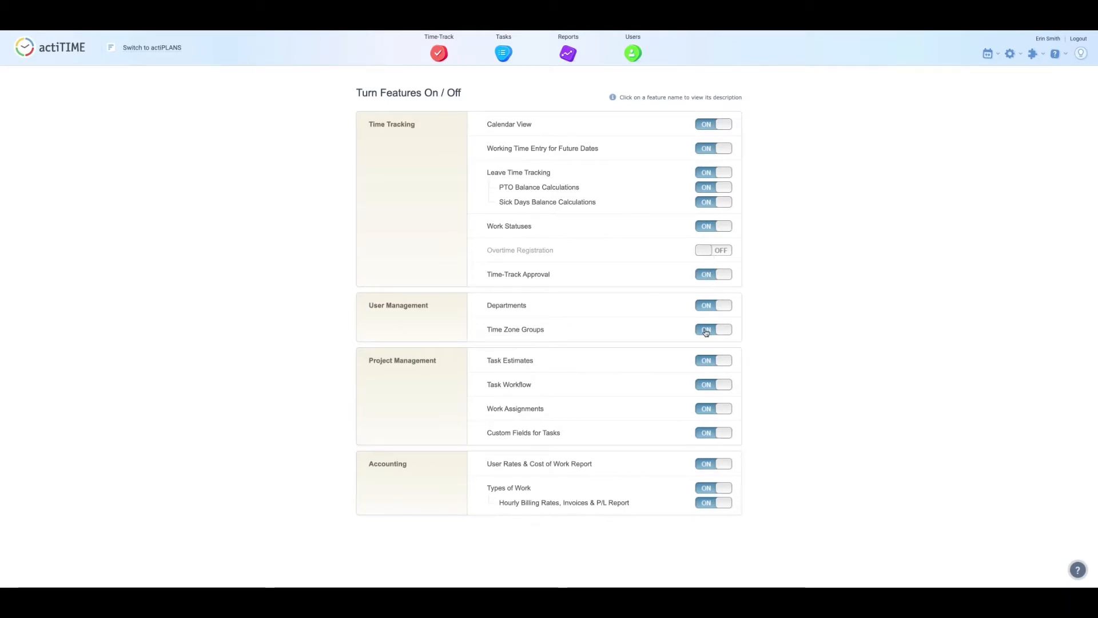
click(712, 329)
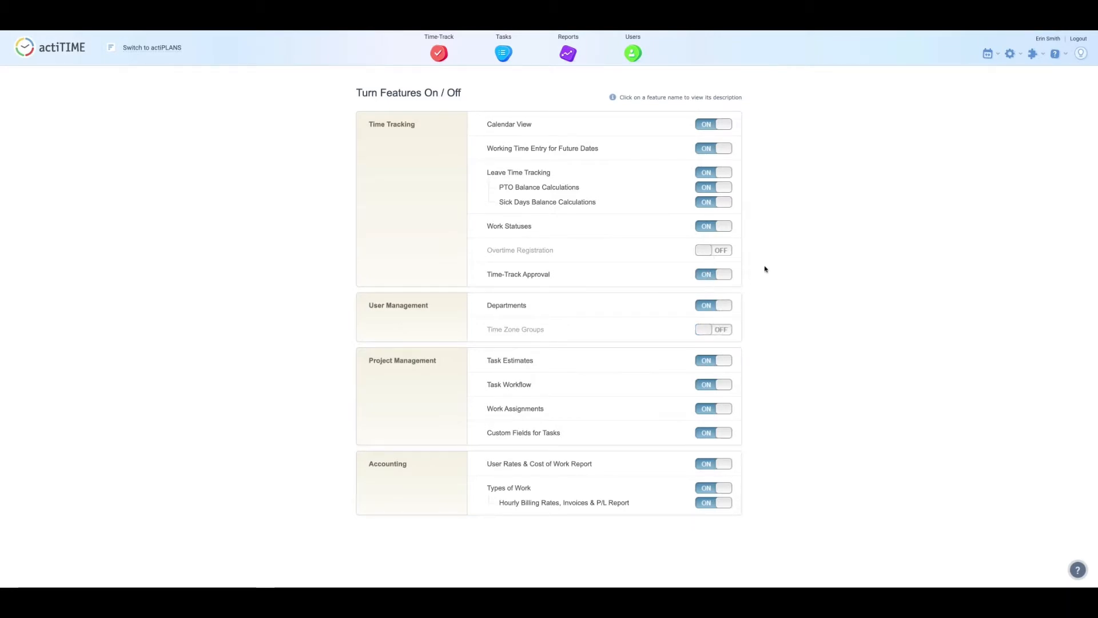
click(1011, 53)
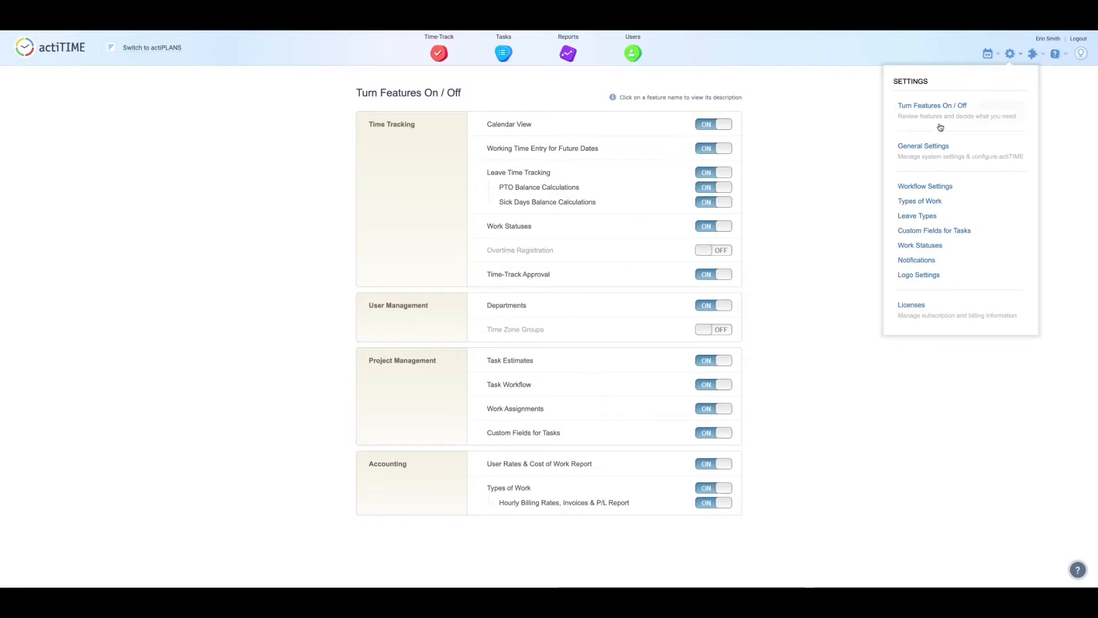
In General Settings, change the top grouping level from Product to Customer
click(923, 146)
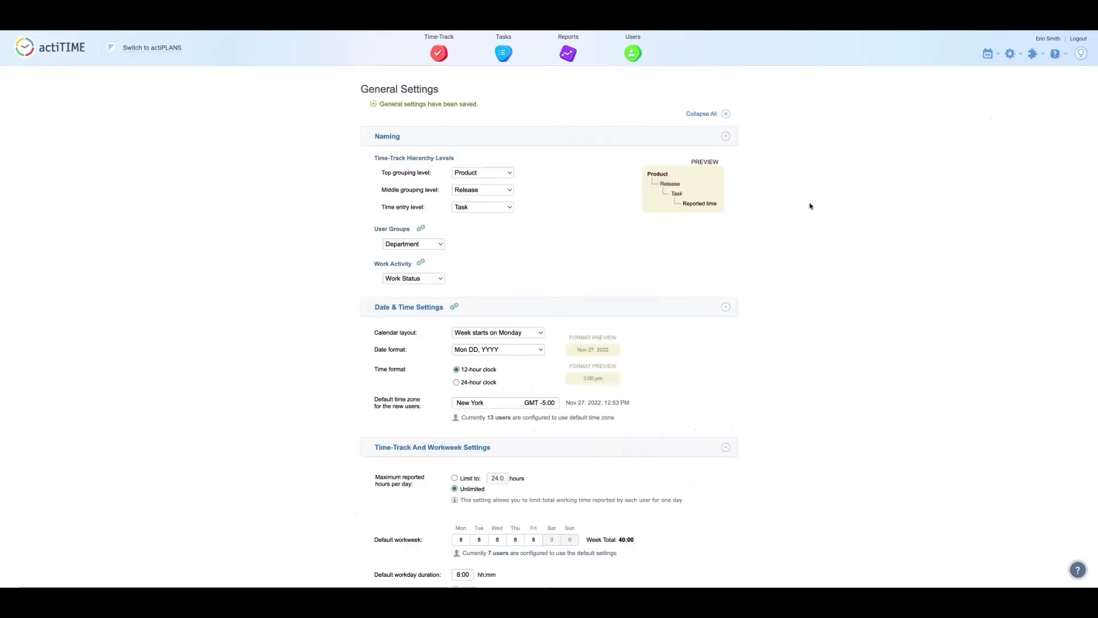
mouse_move(486, 179)
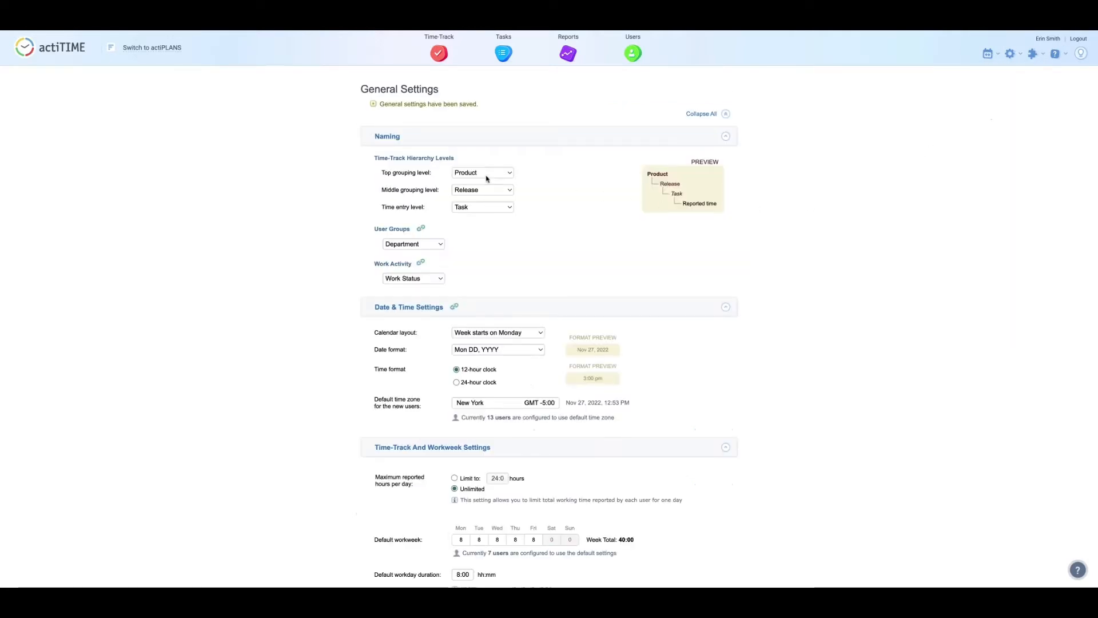
click(481, 172)
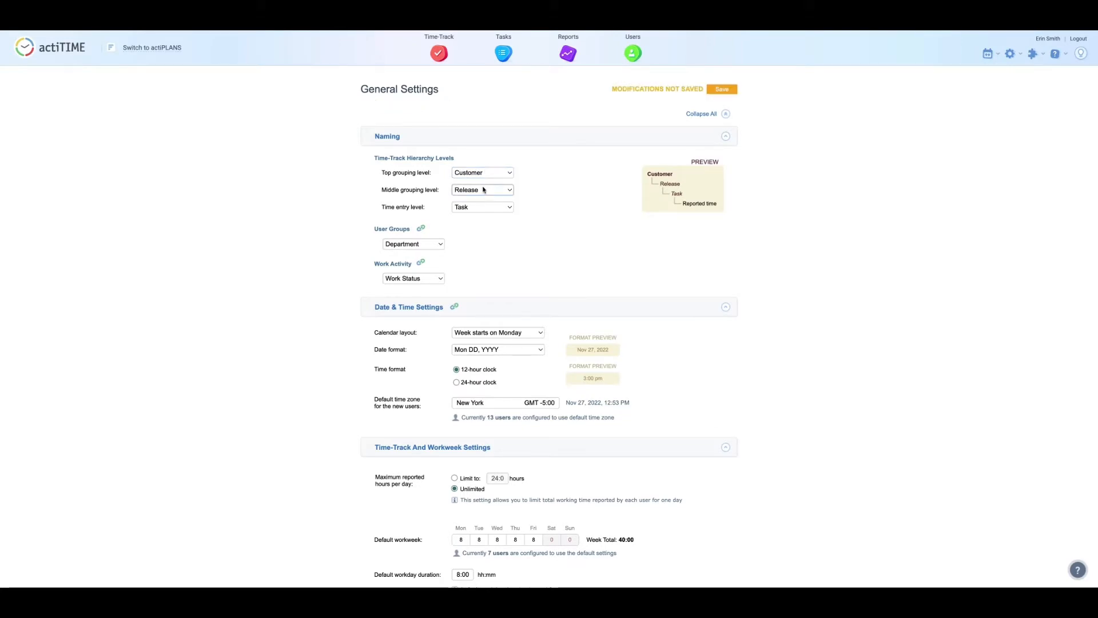
mouse_move(482, 191)
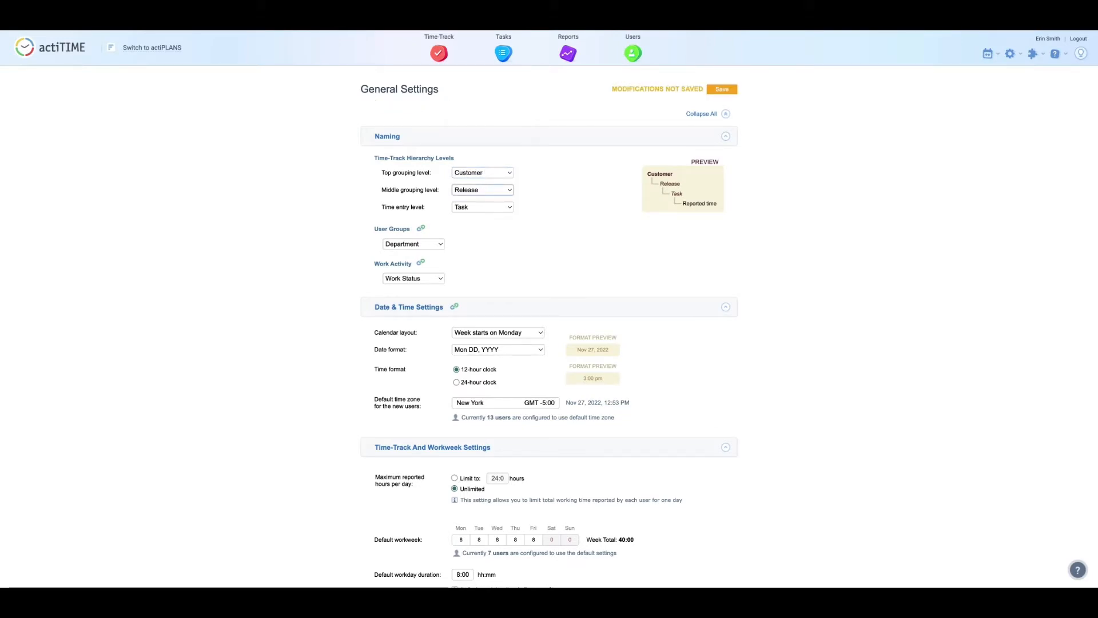
Tick 'Display usernames on reports' and 'Hide time-track details in the Lock Time-Track interface'
scroll(down, 3)
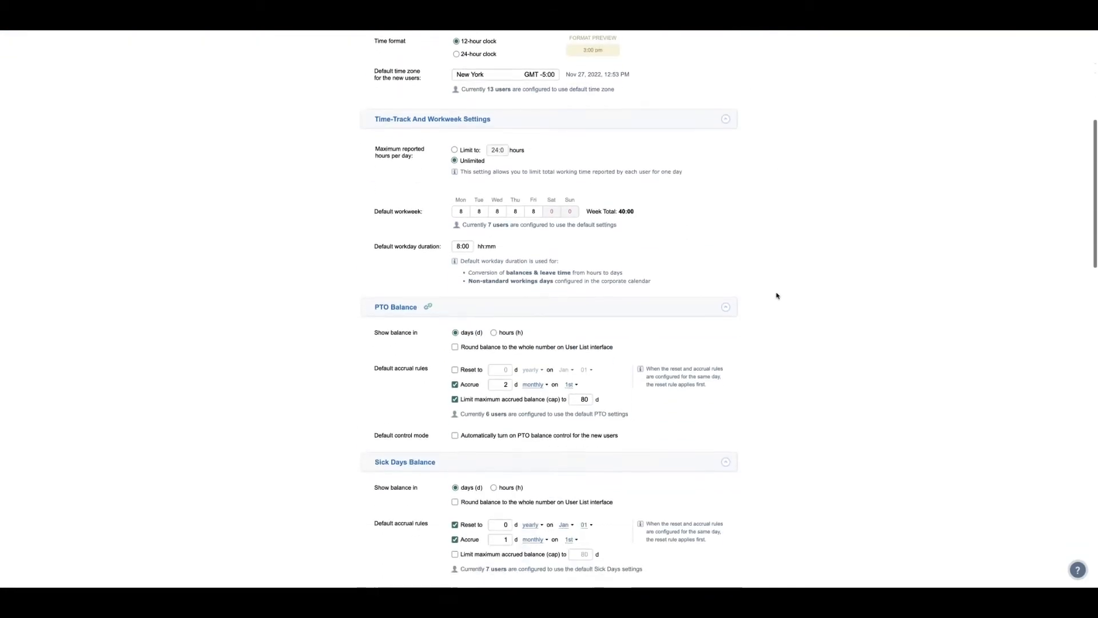
scroll(up, 3)
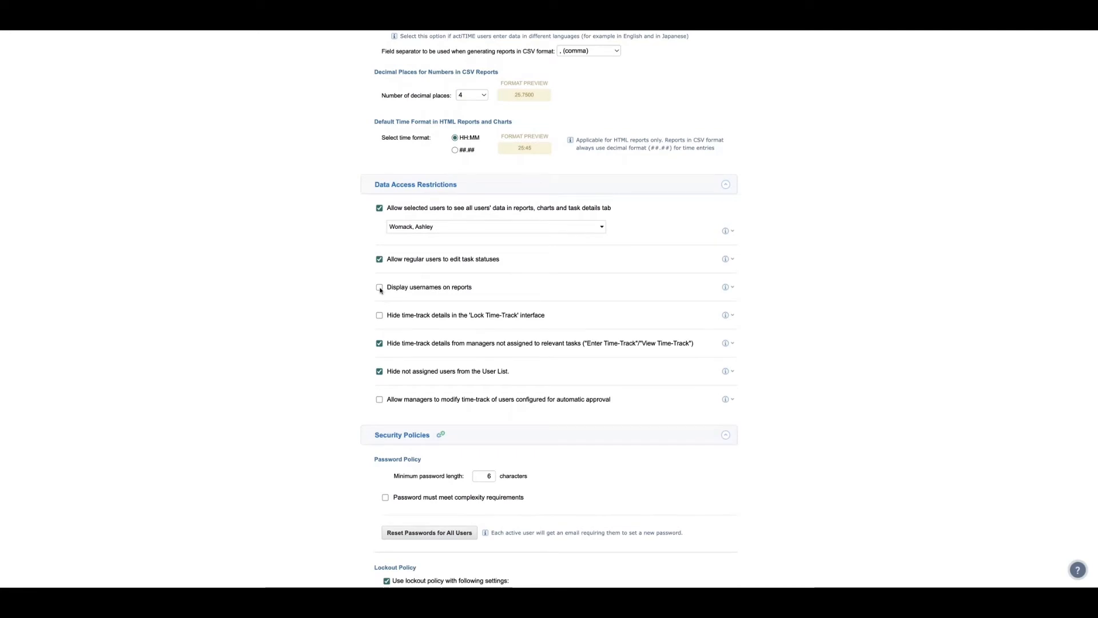
click(380, 286)
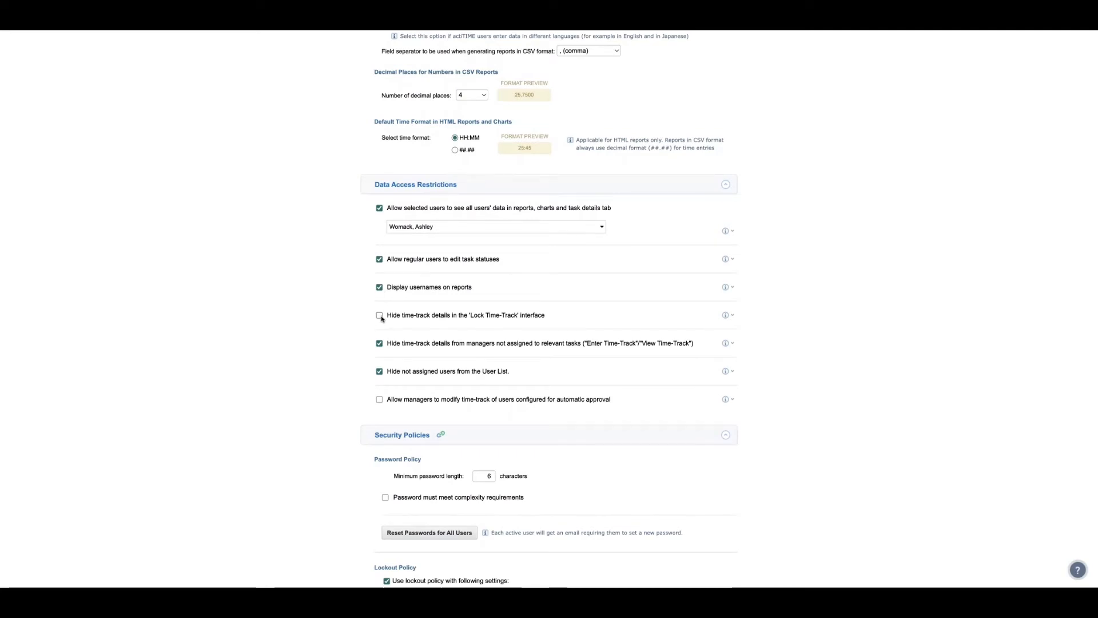
click(380, 315)
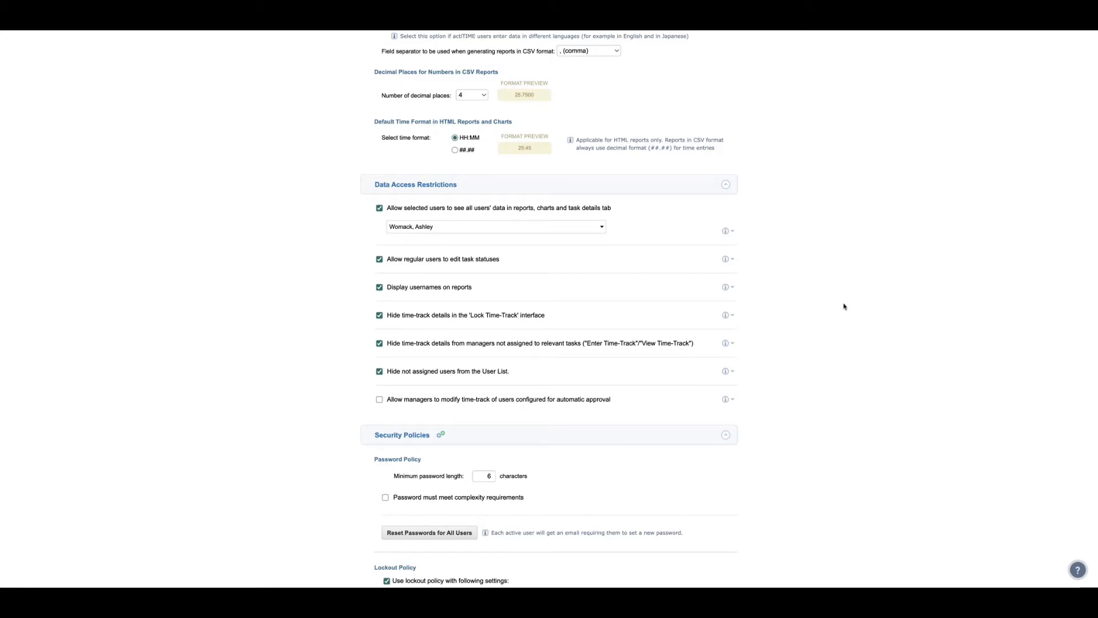
scroll(up, 3)
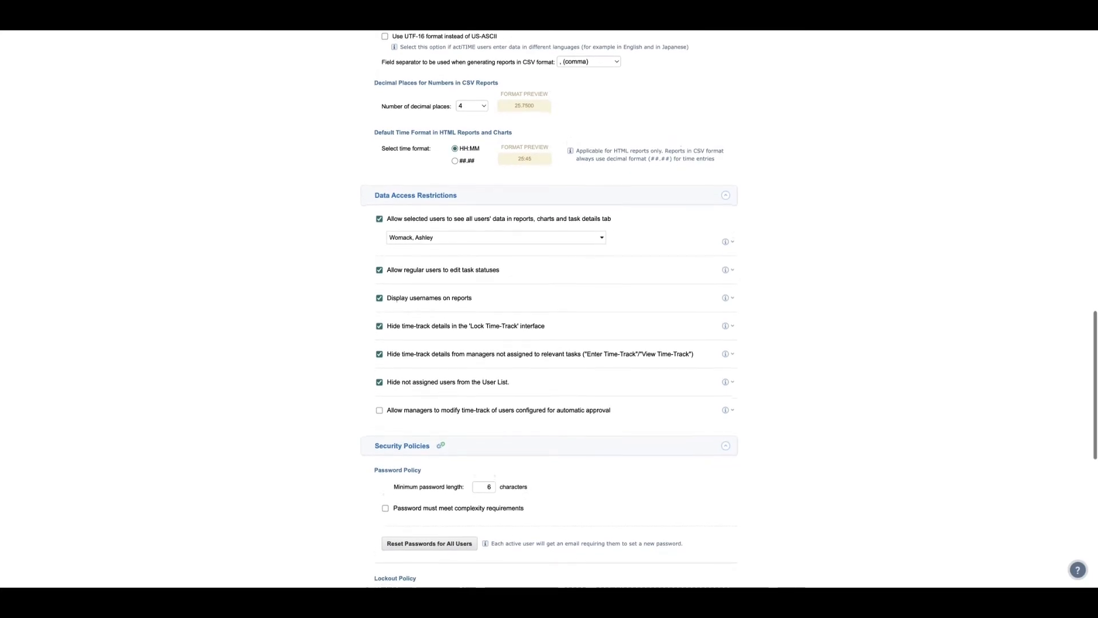
scroll(down, 3)
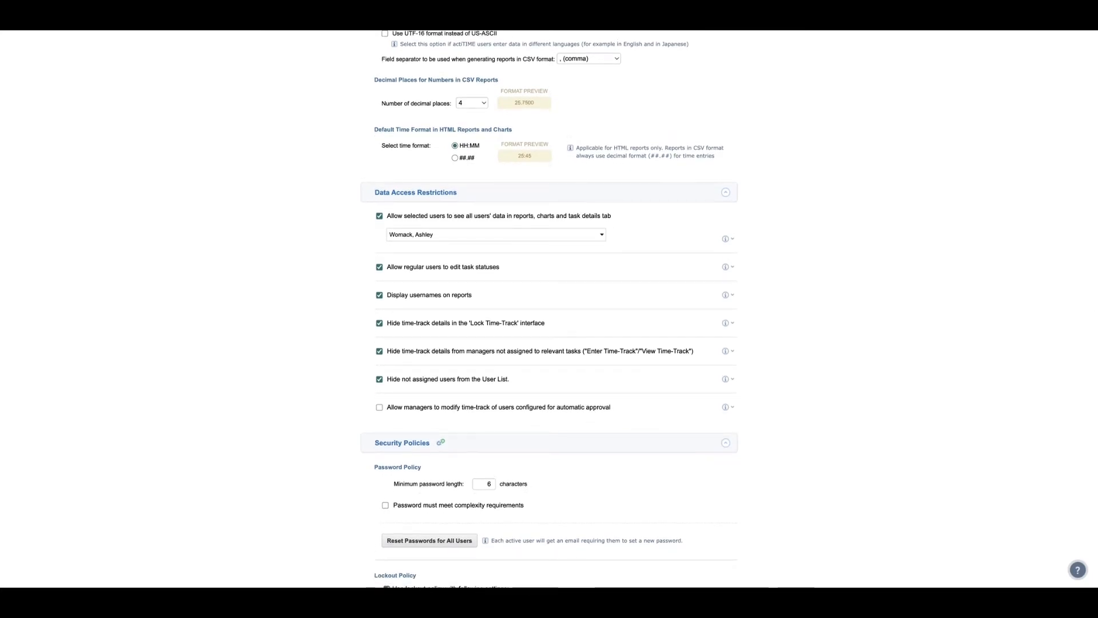